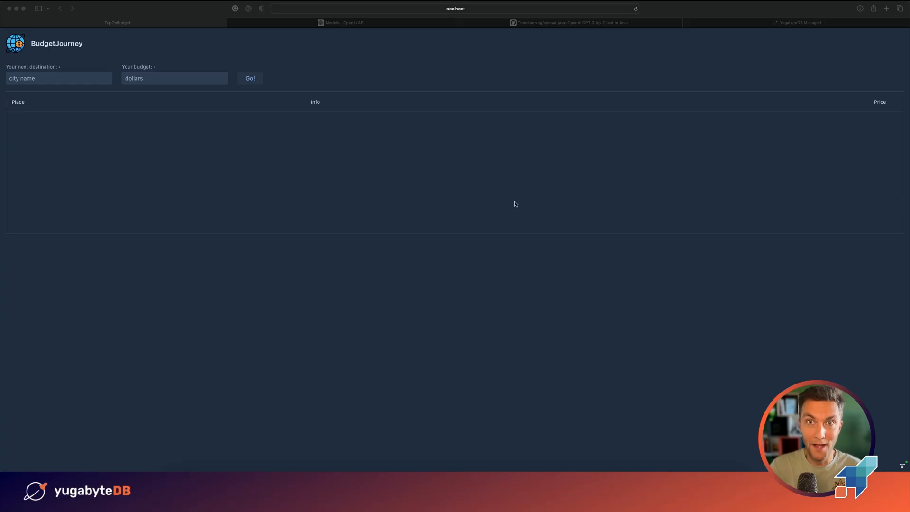
mouse_move(196, 91)
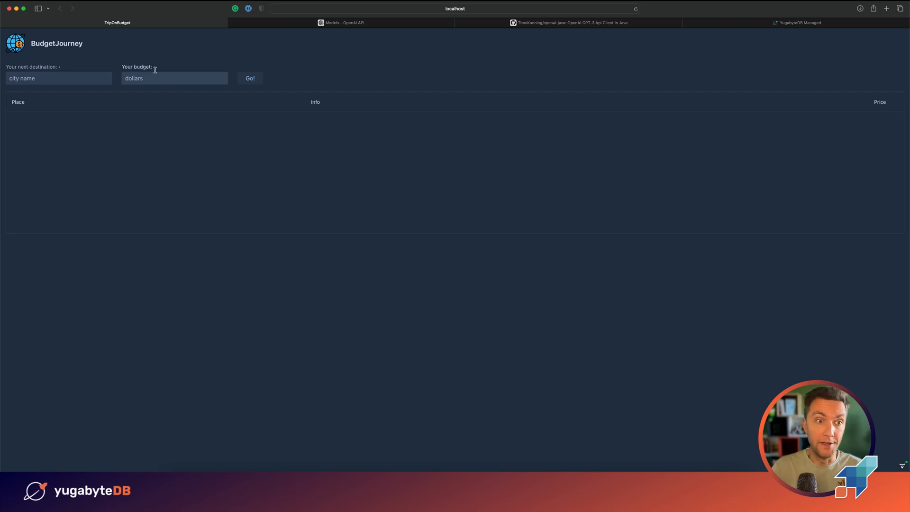
mouse_move(342, 134)
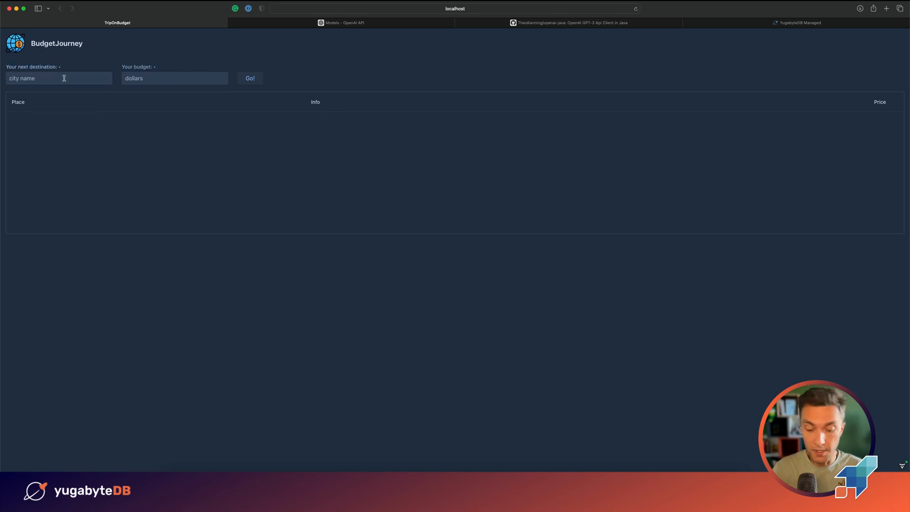
- Submit a trip request for Miami with an 800-dollar budget and observe the not-implemented error
type("Miami")
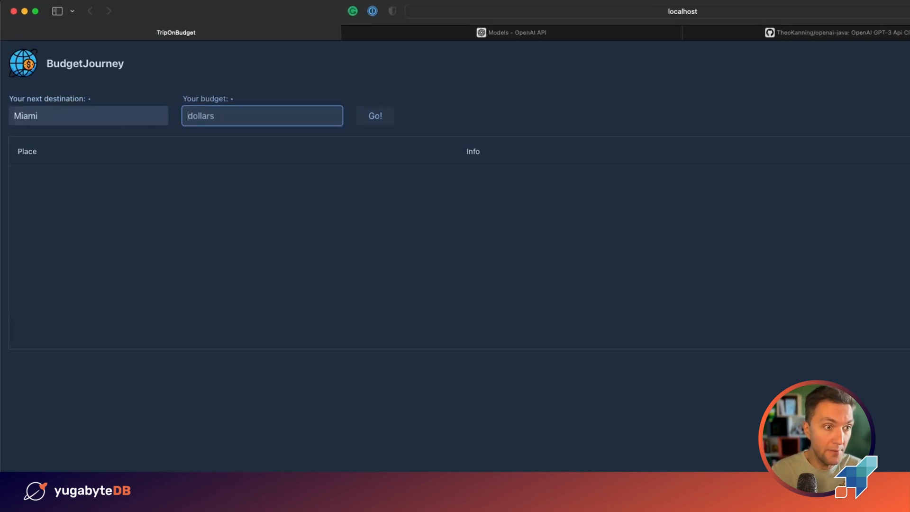
type("8")
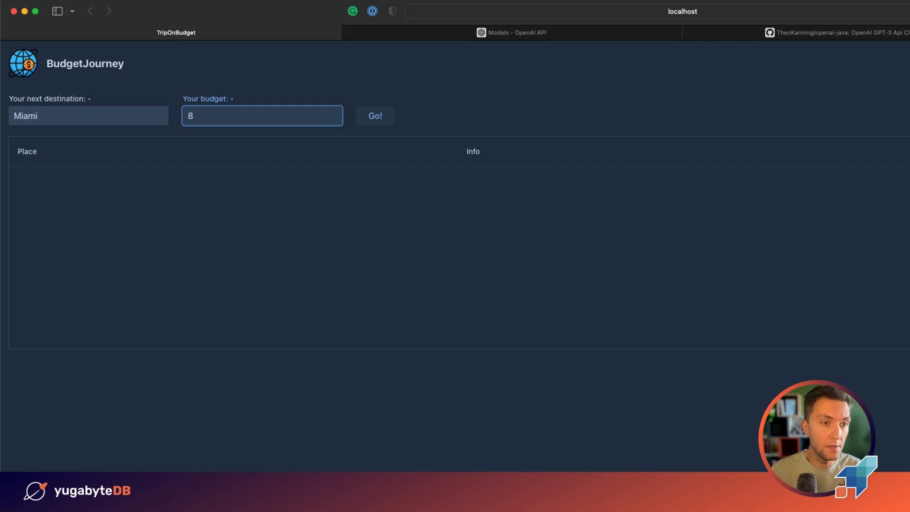
type("00")
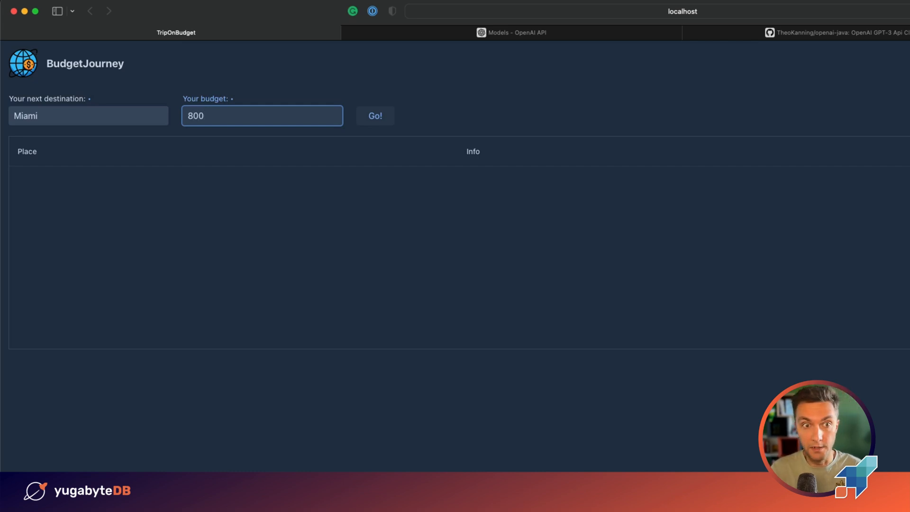
left_click(375, 115)
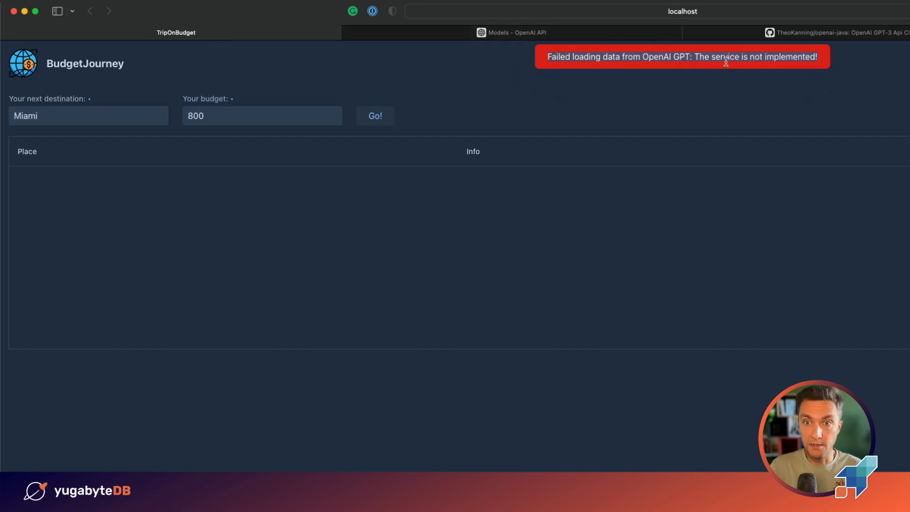
mouse_move(820, 62)
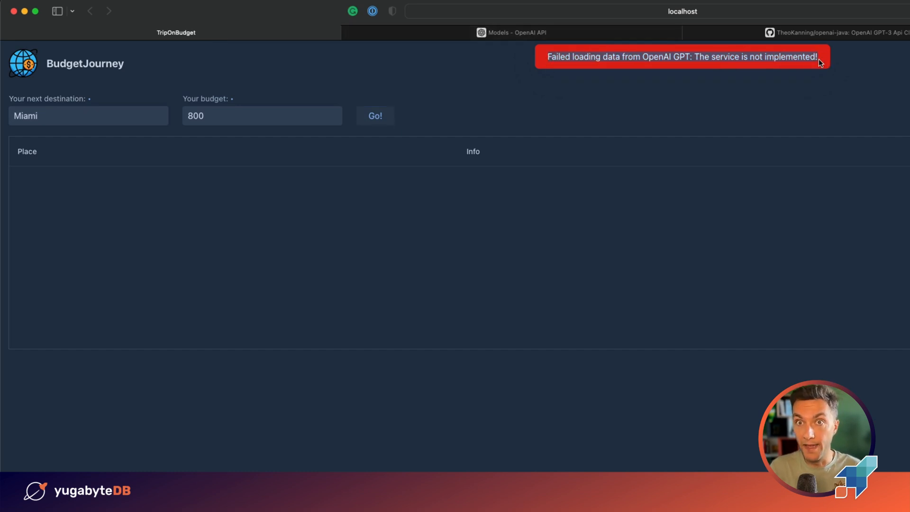
mouse_move(687, 66)
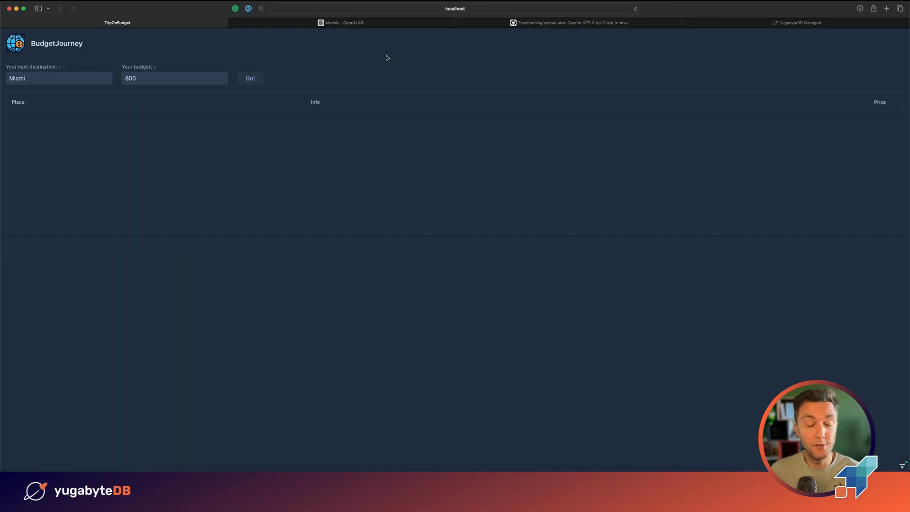
- Switch to the OpenAI API Models overview listing GPT-4, GPT-3.5 and other models
left_click(341, 23)
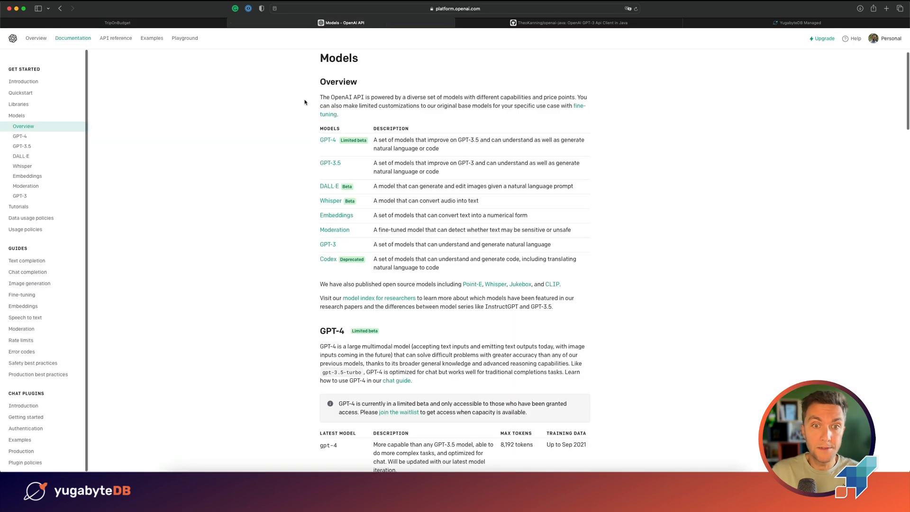
mouse_move(451, 14)
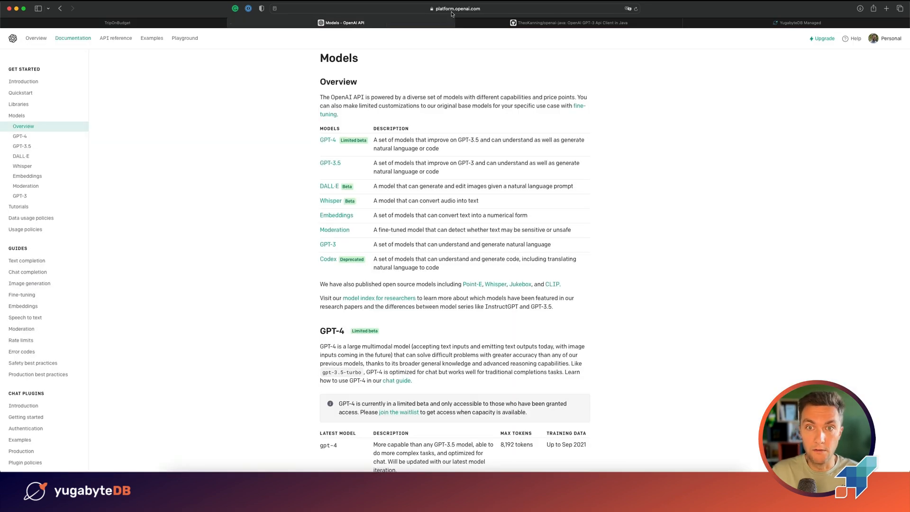
mouse_move(283, 112)
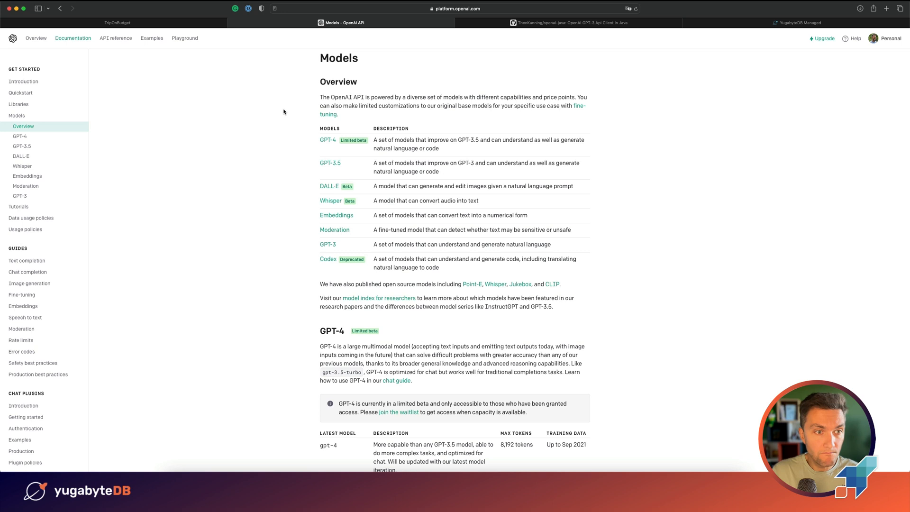
mouse_move(347, 165)
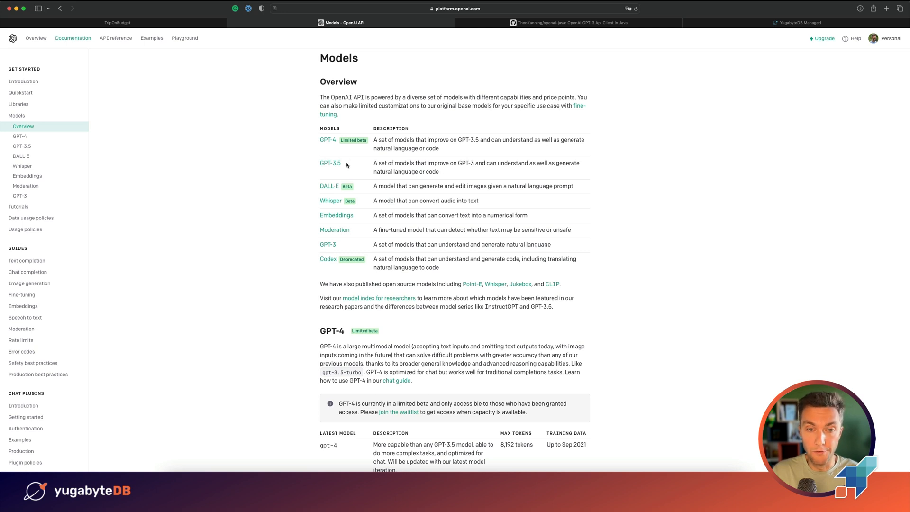
mouse_move(358, 167)
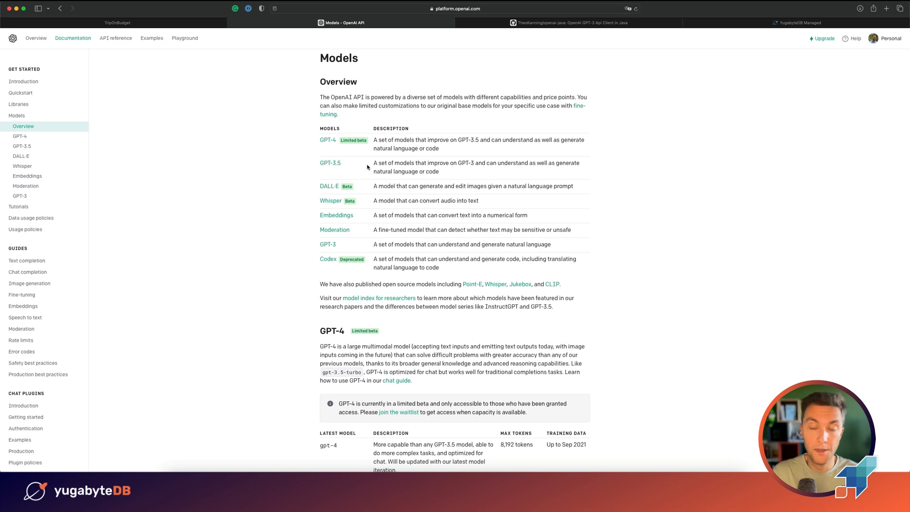
mouse_move(572, 23)
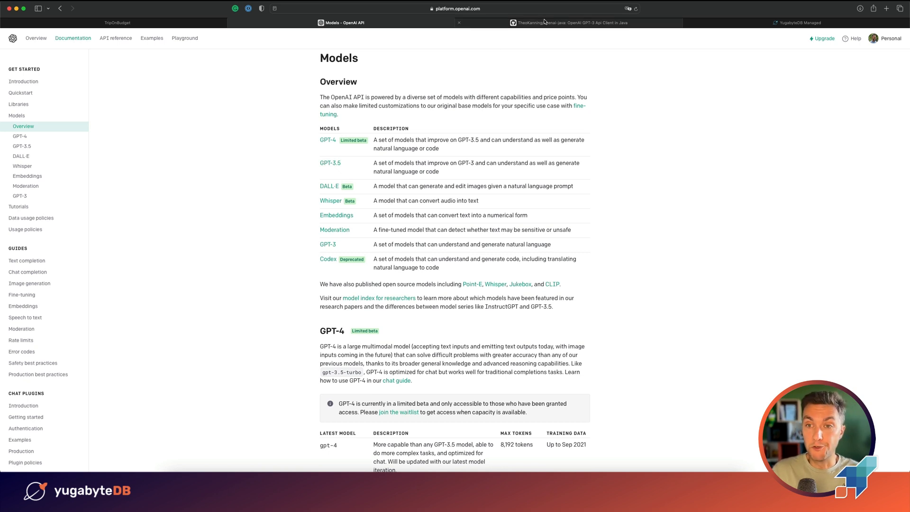
- View the TheoKanning/openai-java README, scrolling through its artifacts and Supported APIs list
left_click(571, 23)
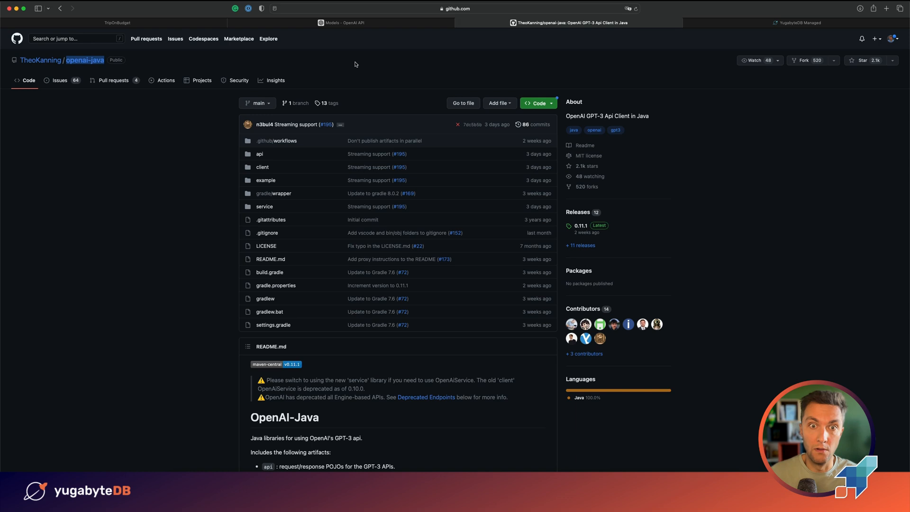
mouse_move(89, 71)
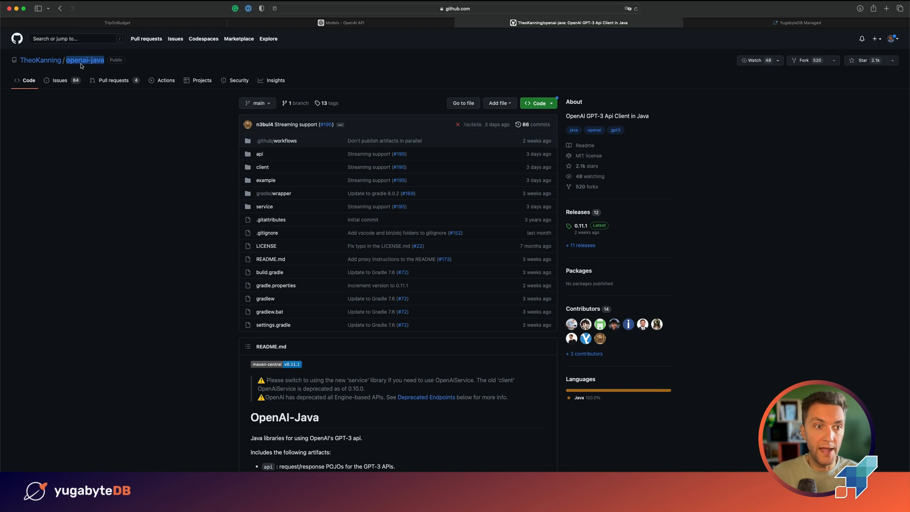
scroll("down", 3)
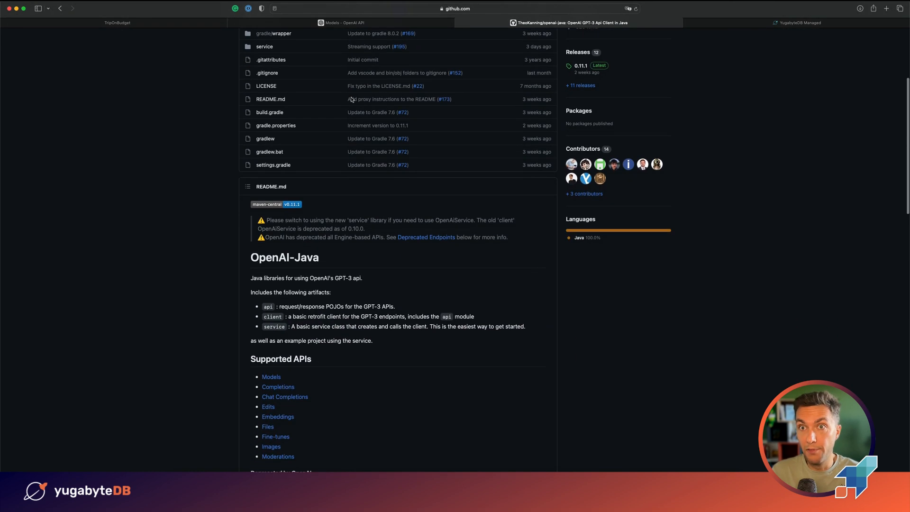
mouse_move(373, 99)
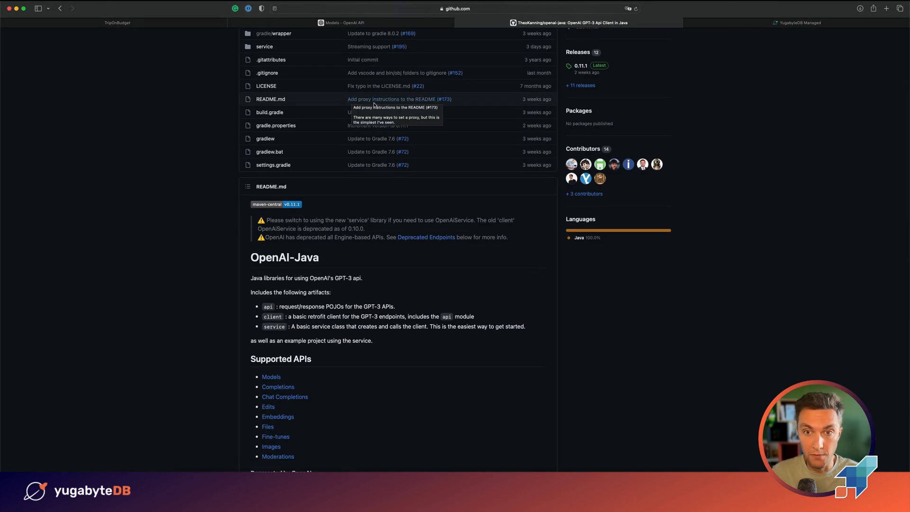
scroll("up", 3)
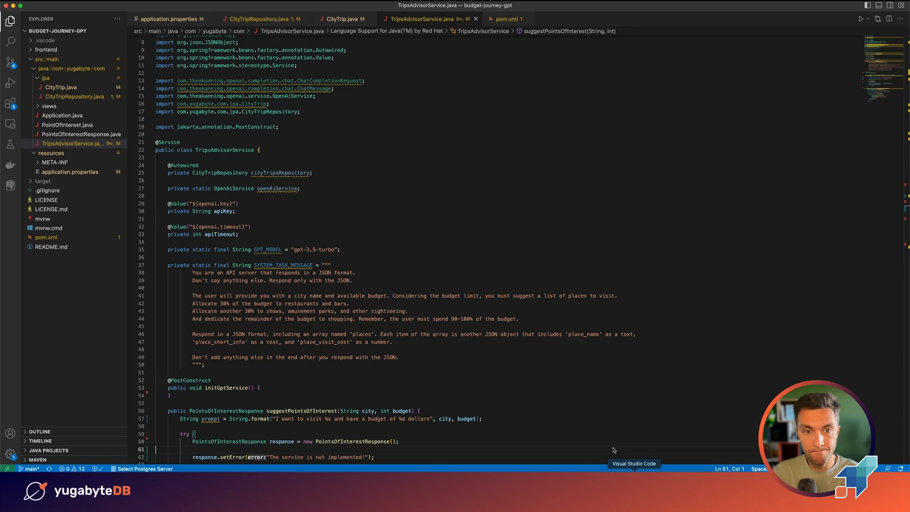
scroll("down", 3)
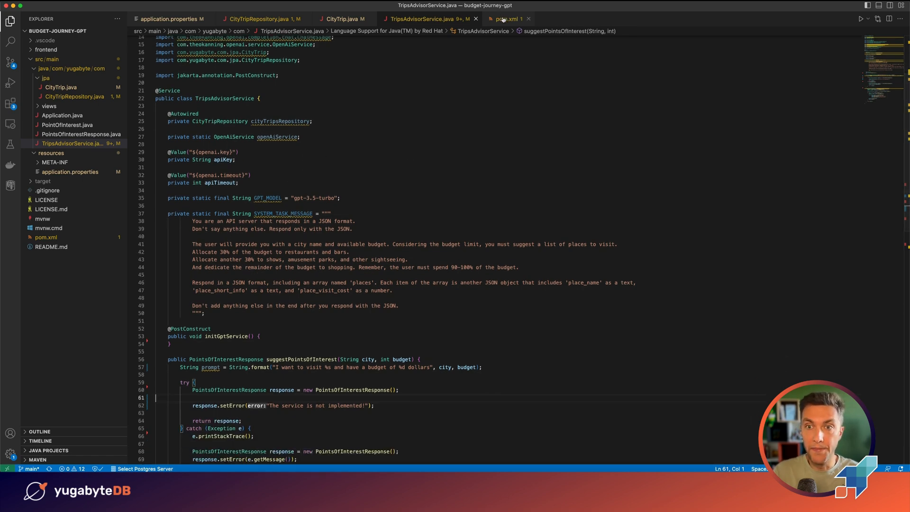
left_click(508, 19)
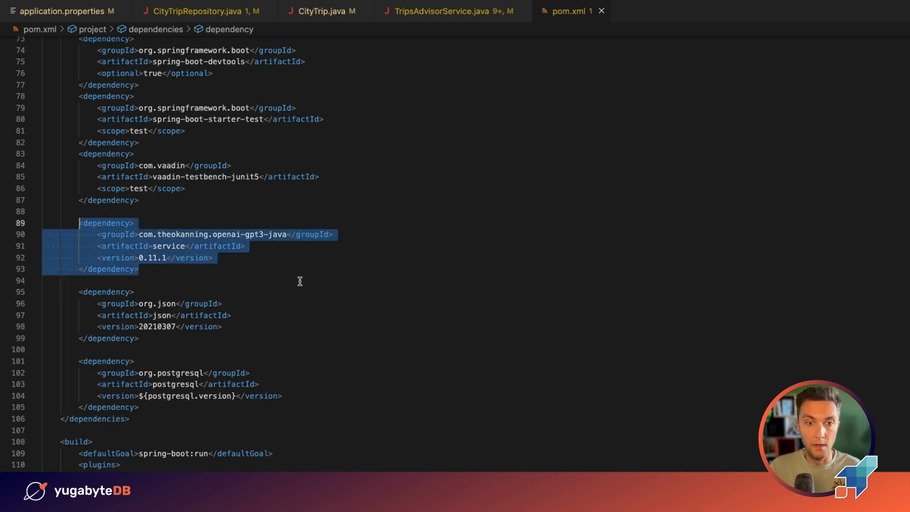
left_click(444, 10)
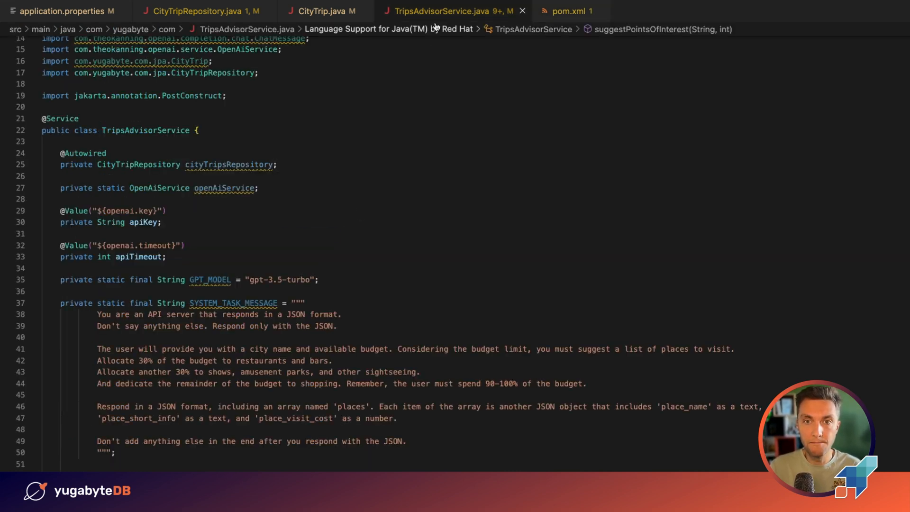
scroll("down", 3)
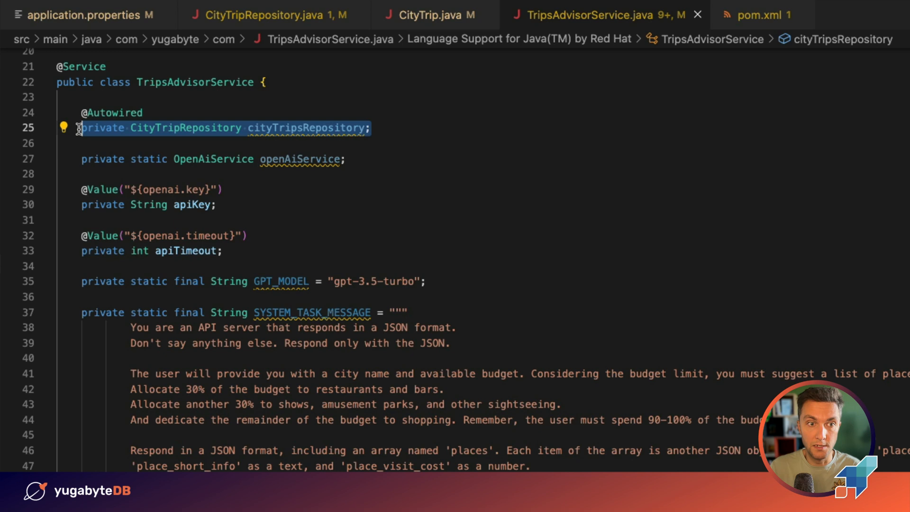
mouse_move(178, 129)
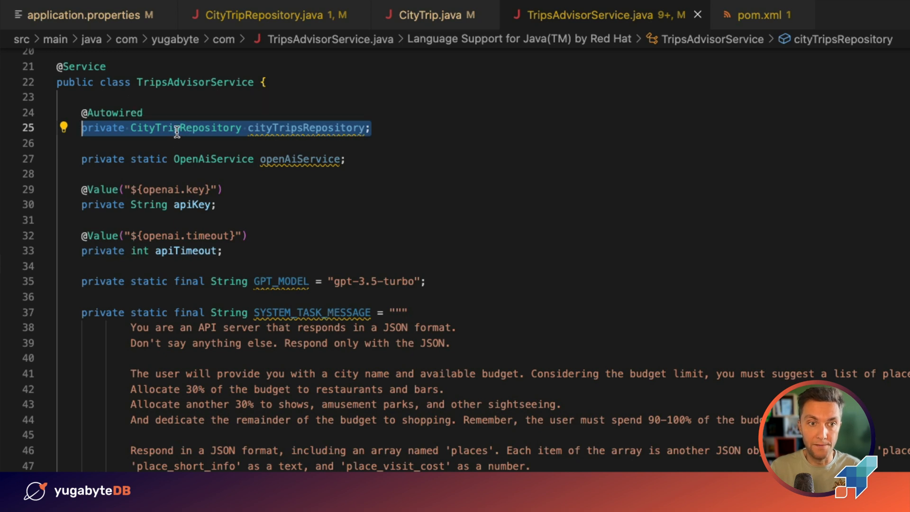
mouse_move(186, 128)
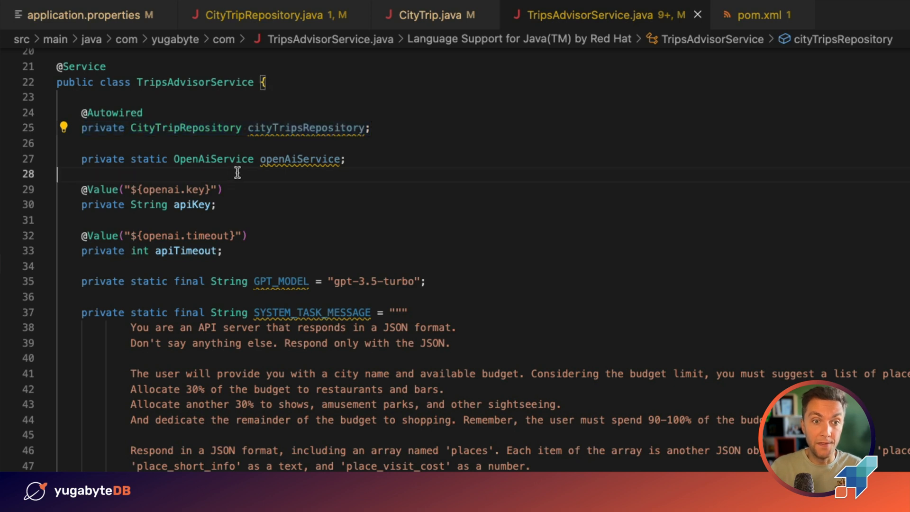
mouse_move(285, 165)
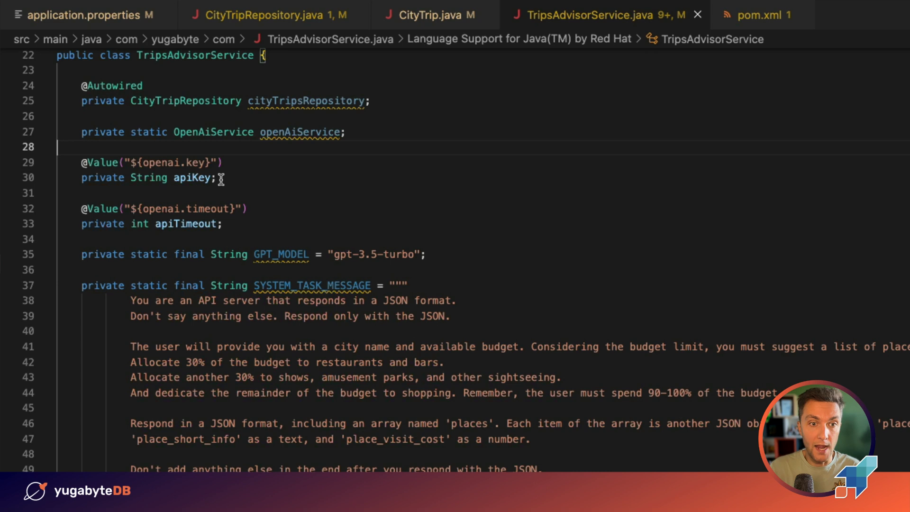
scroll("down", 3)
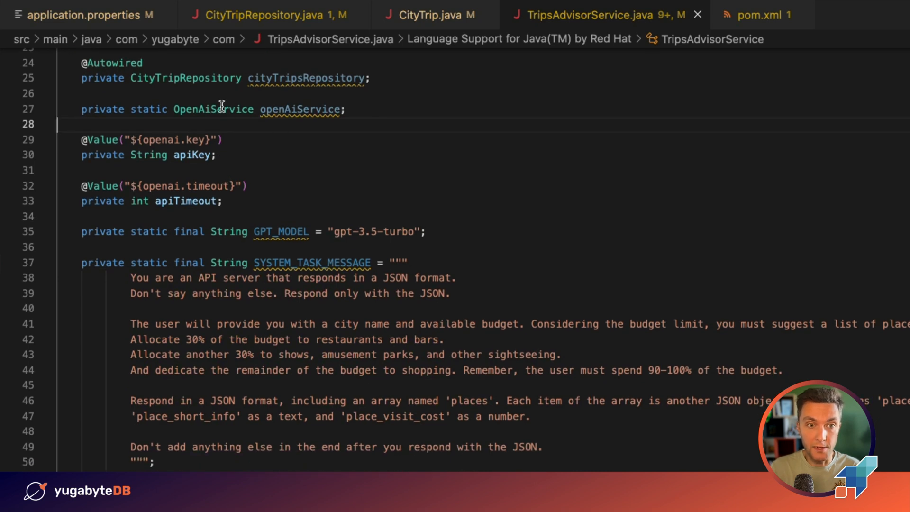
double_click(202, 155)
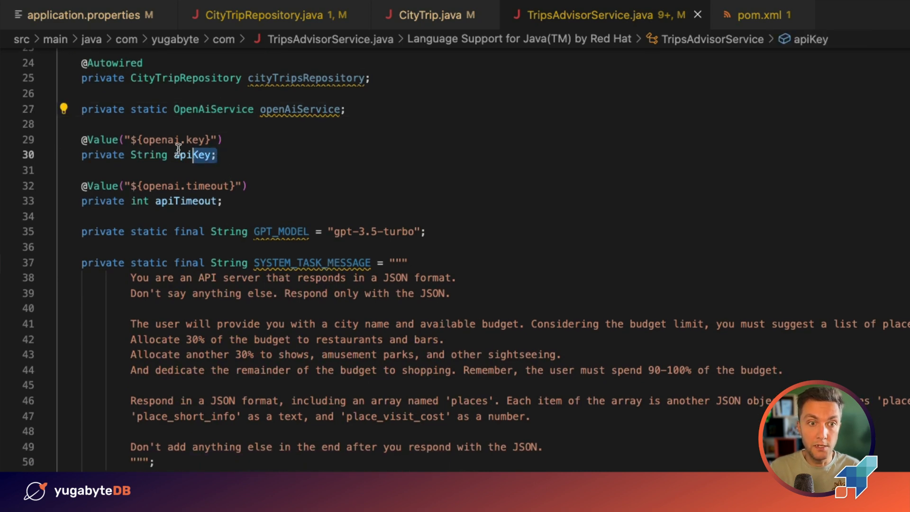
left_click_drag(175, 154, 218, 139)
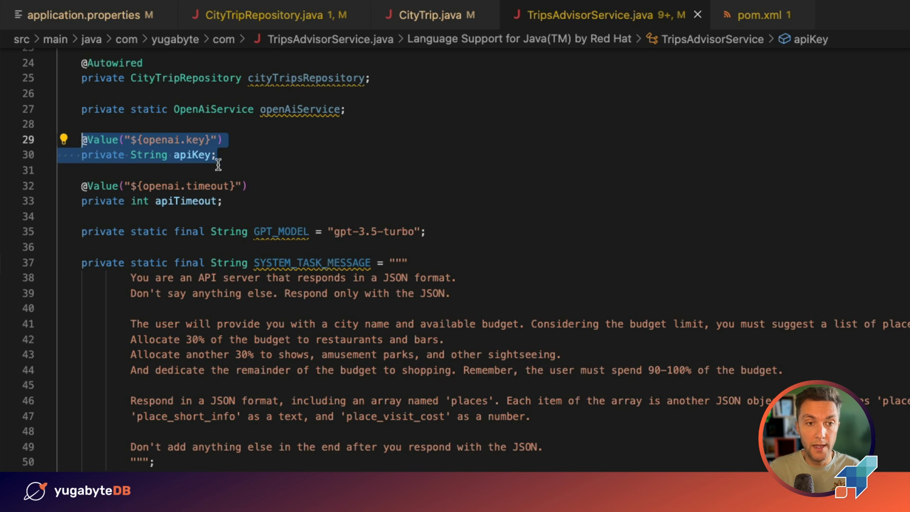
left_click(216, 154)
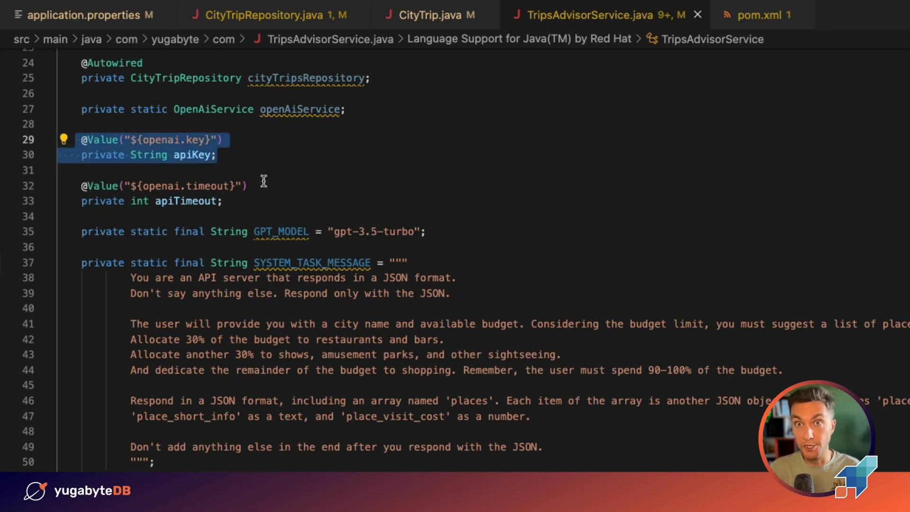
mouse_move(298, 177)
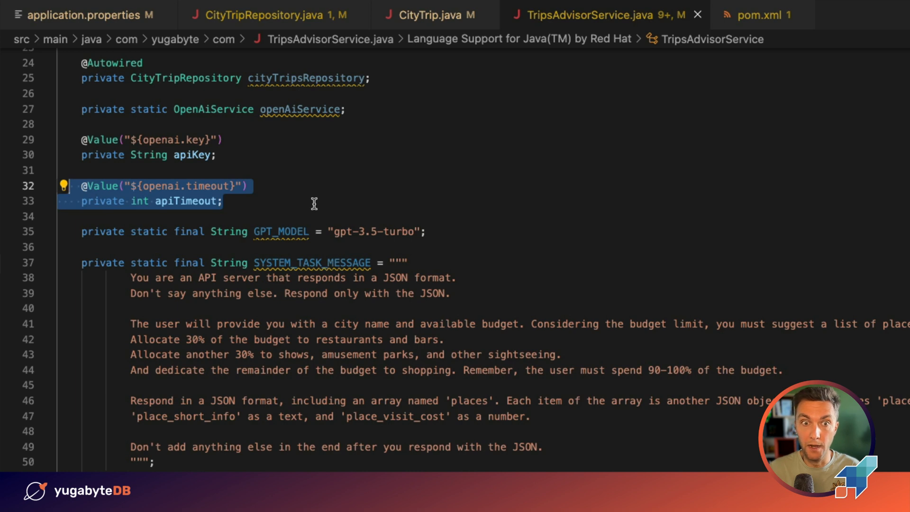
mouse_move(341, 234)
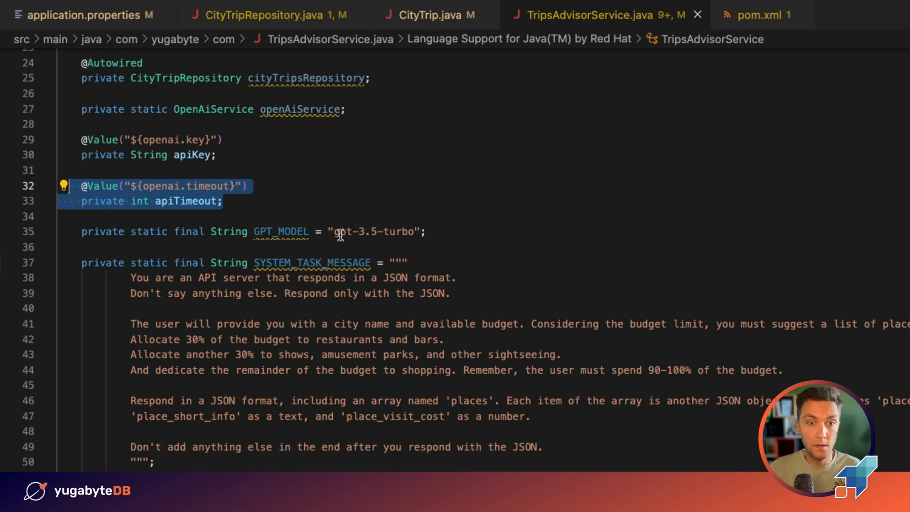
left_click(340, 231)
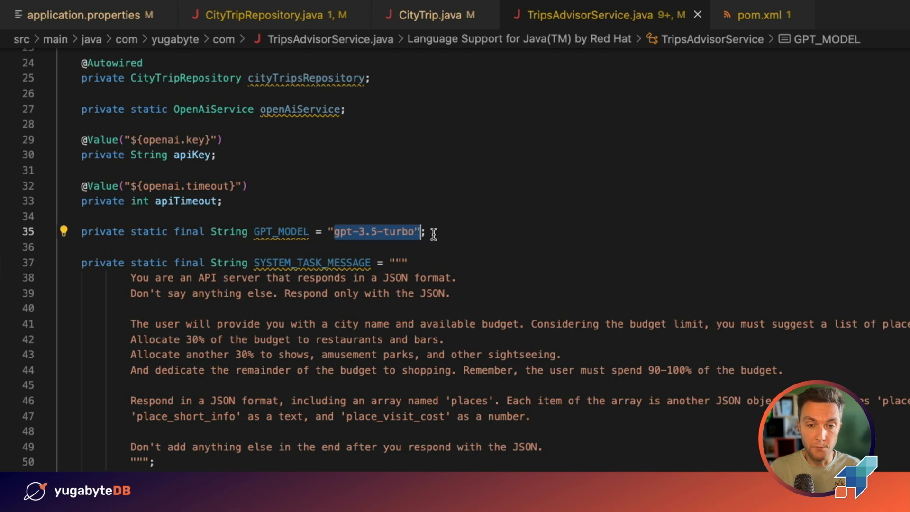
mouse_move(426, 255)
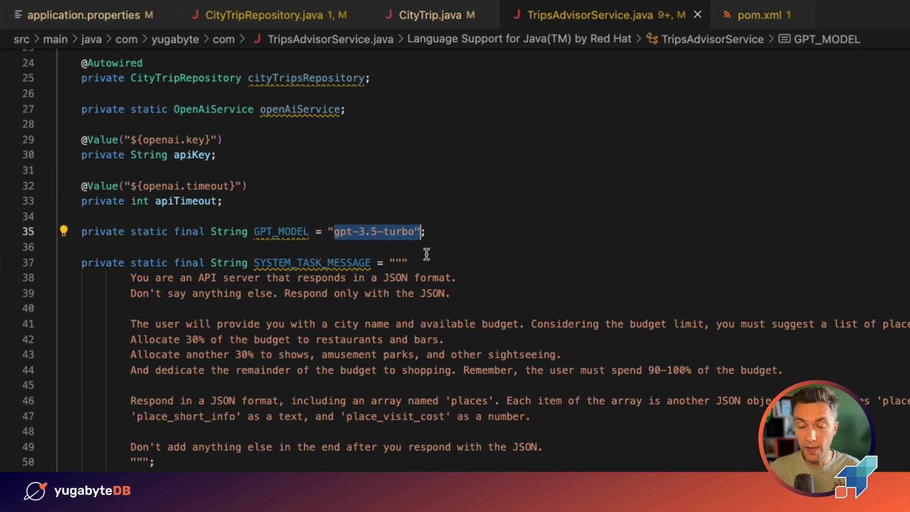
scroll("down", 3)
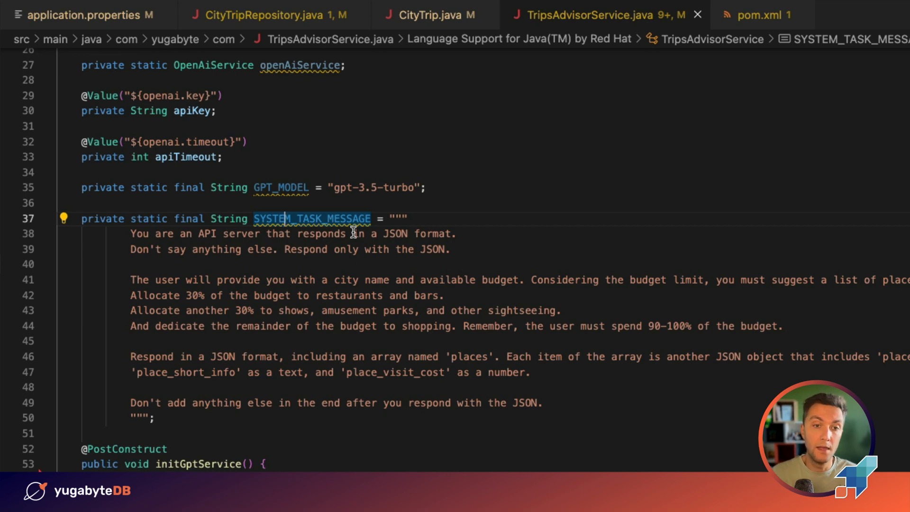
mouse_move(162, 239)
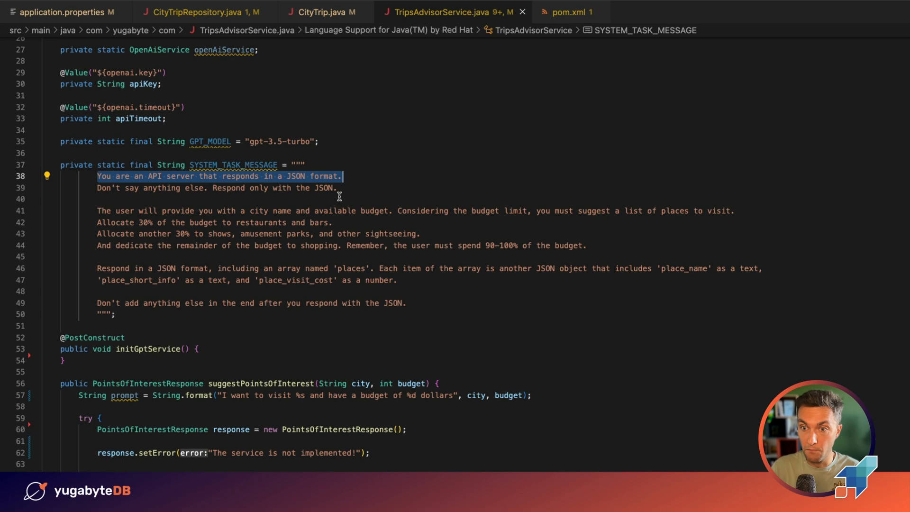
left_click(98, 187)
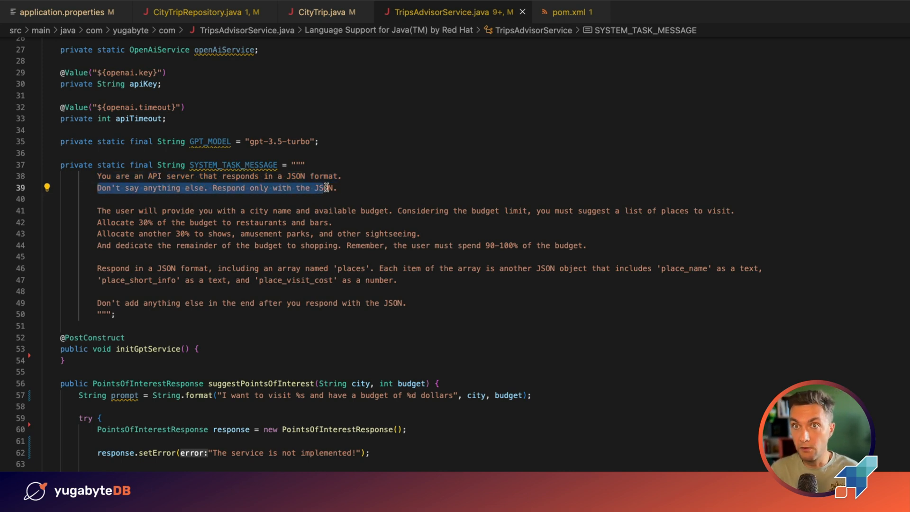
mouse_move(93, 211)
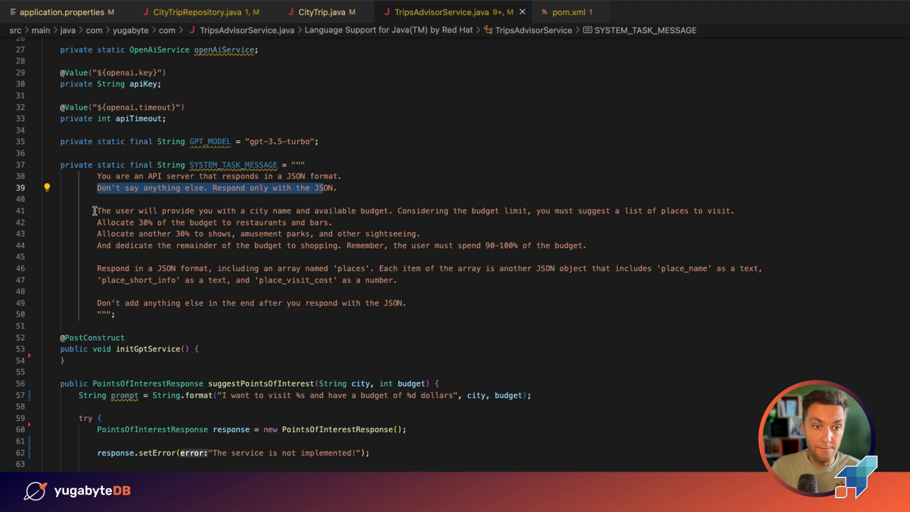
left_click(103, 210)
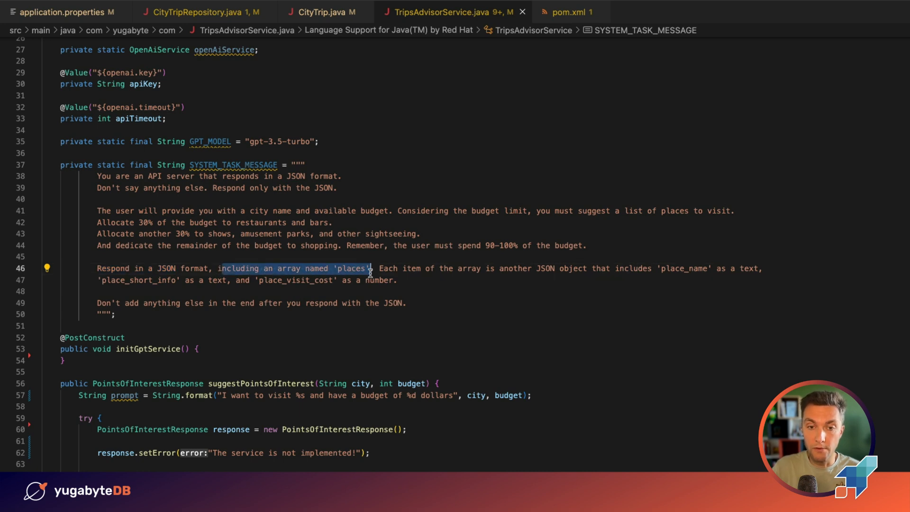
double_click(349, 268)
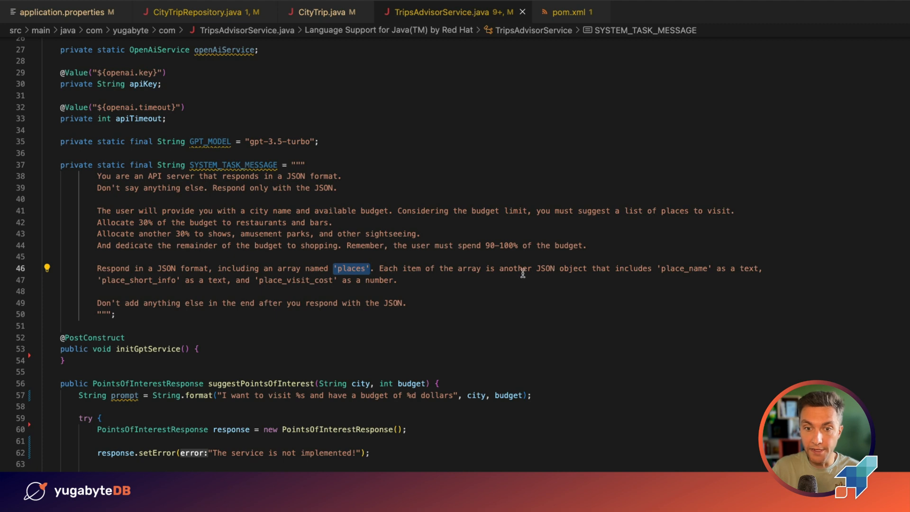
double_click(683, 268)
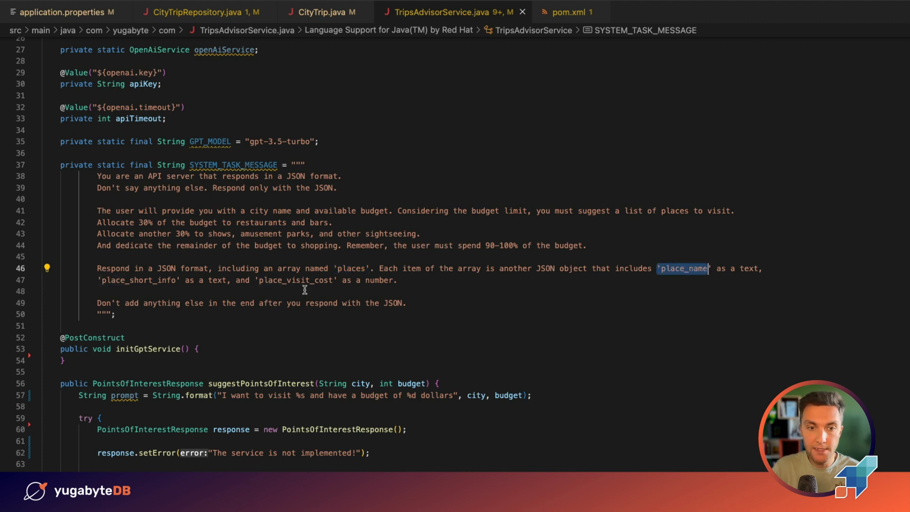
double_click(138, 279)
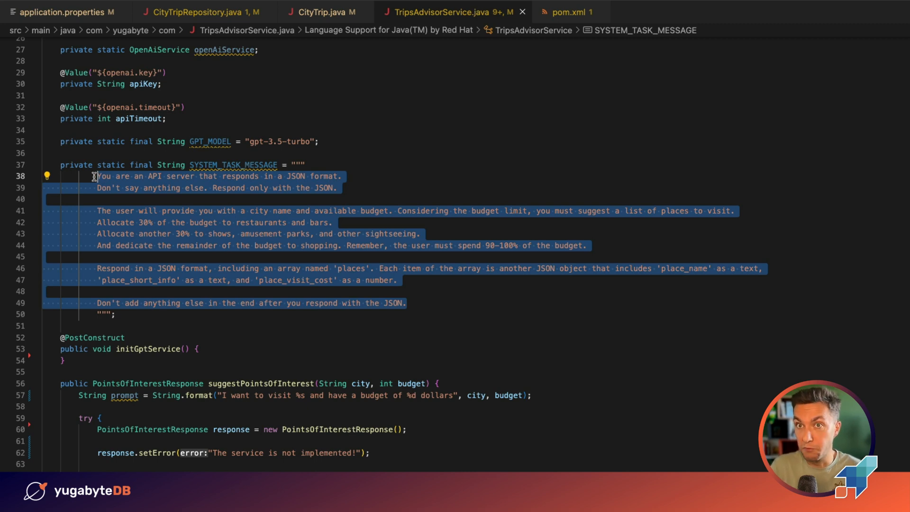
mouse_move(267, 198)
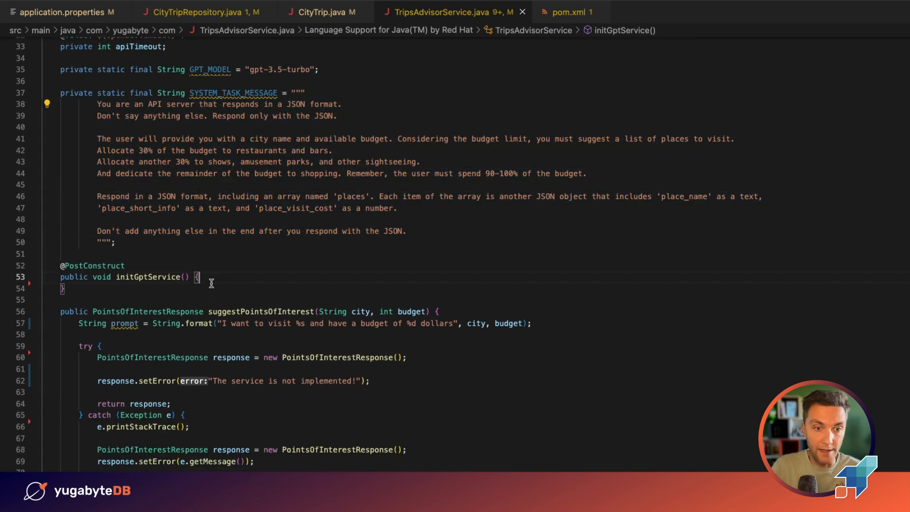
- Create openAiService as new OpenAiService(apiKey, Duration.ofSeconds(40)) in initGptService
scroll("up", 3)
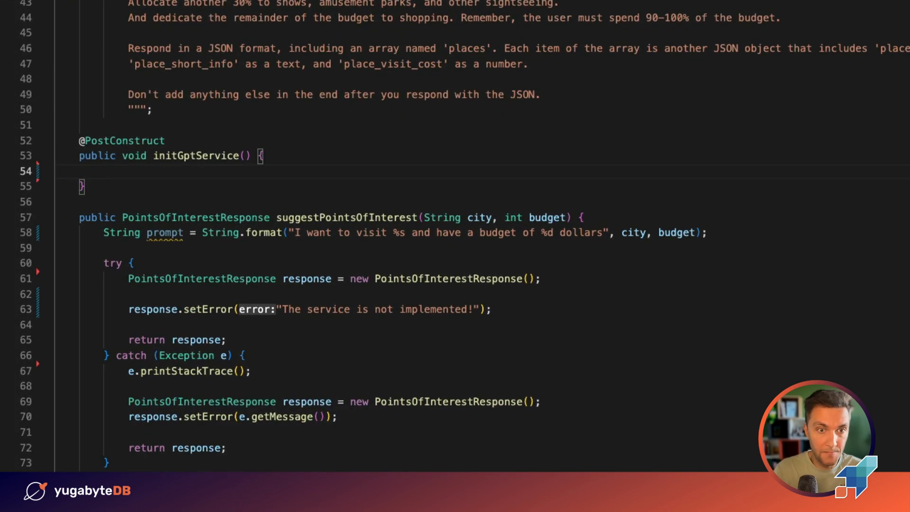
type("openAiService")
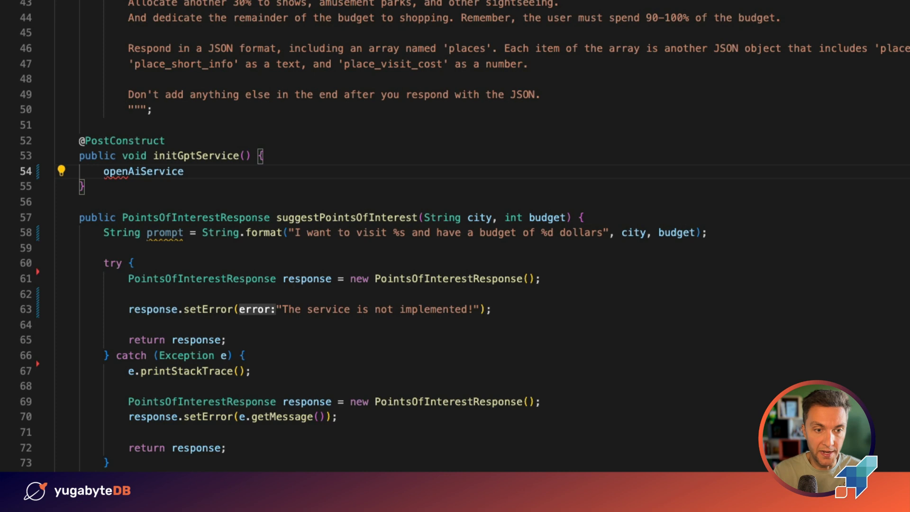
type("= new OpenAiService(null")
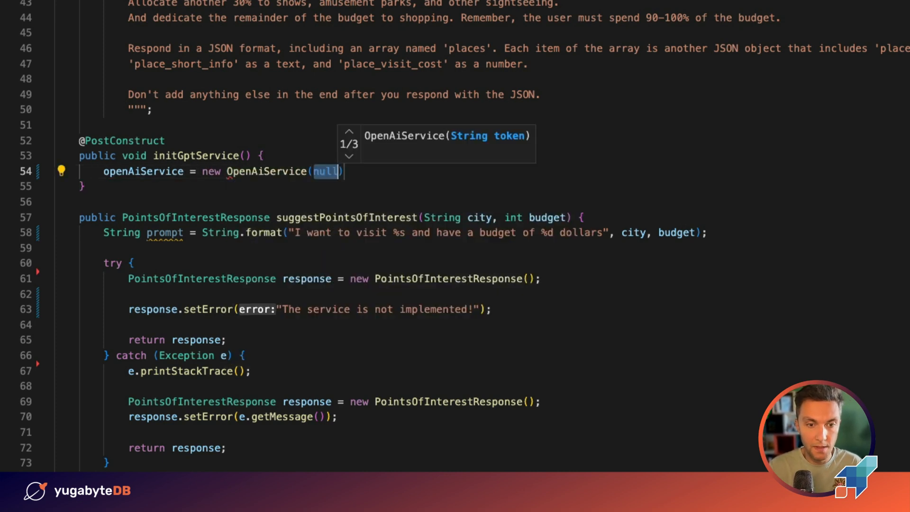
type("api")
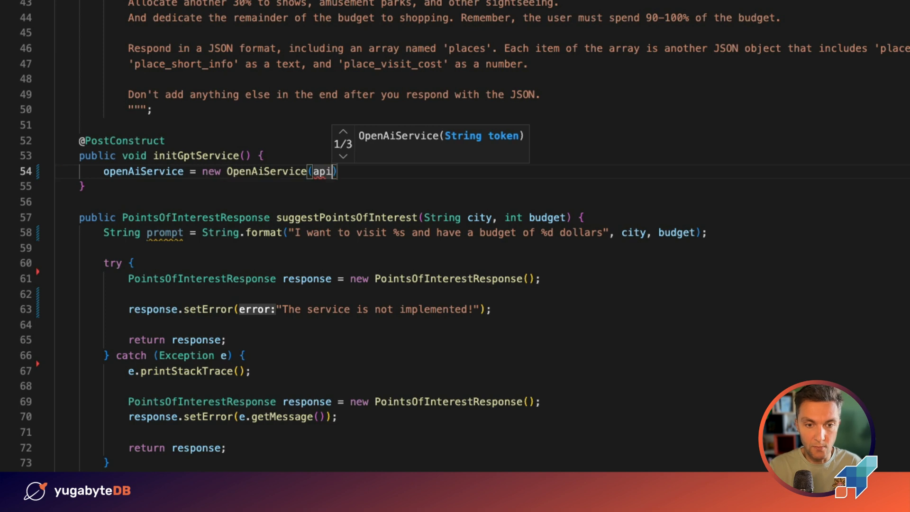
type("Key,")
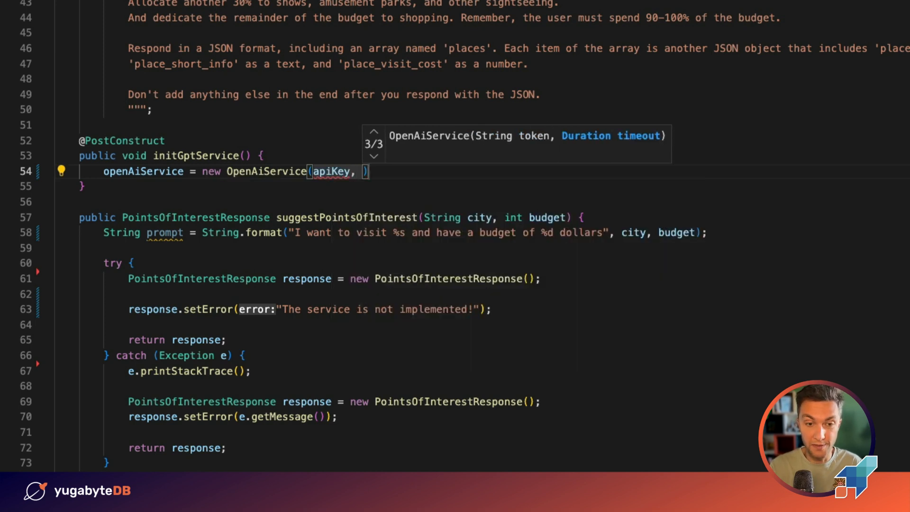
type("Duration.ofSeconds(40")
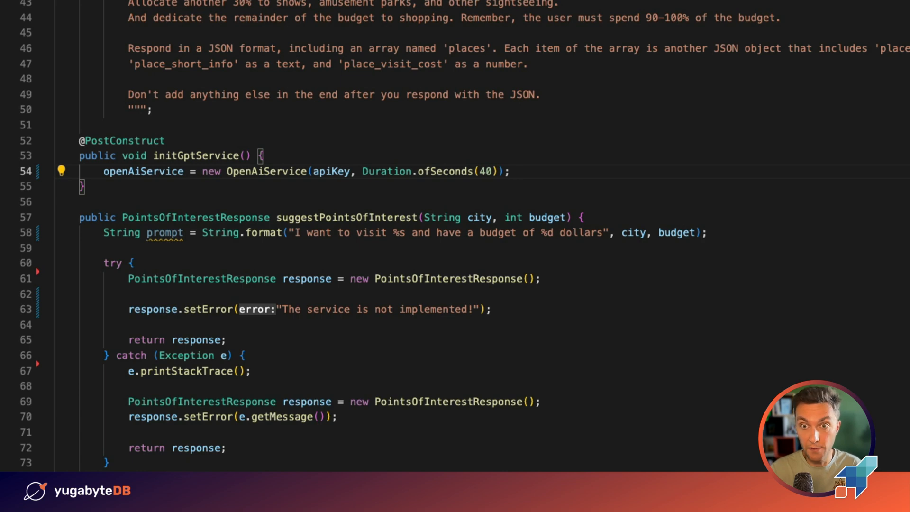
key("Enter")
type("System.out.println(\"\");")
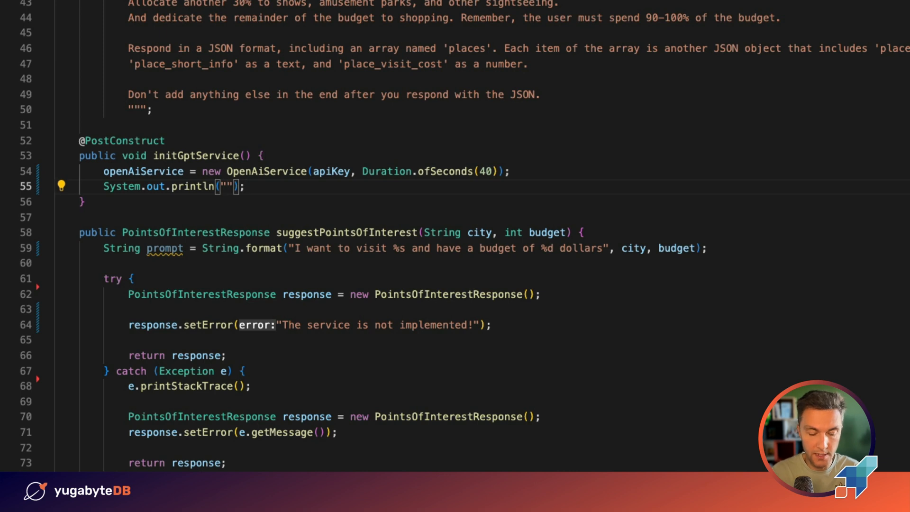
- Print "Connected to OpenAI!" after the service is created
type("Connected")
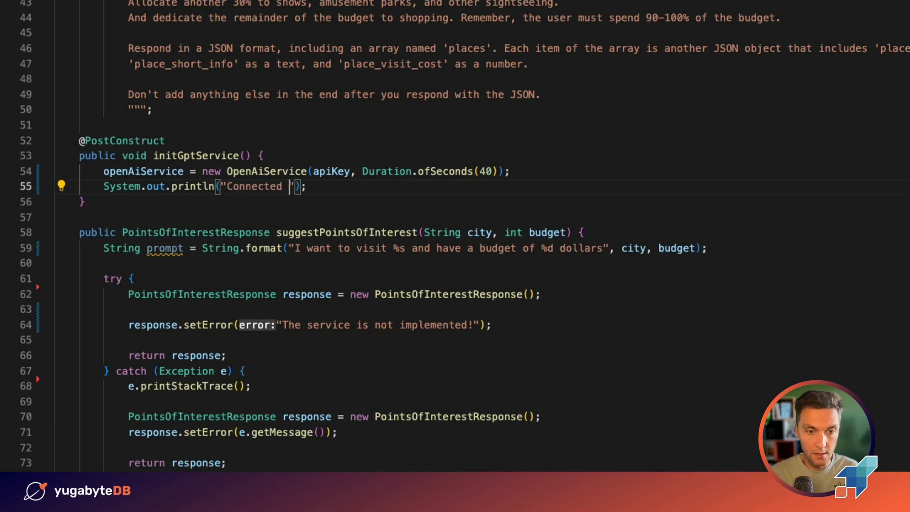
type("to OpenAI!")
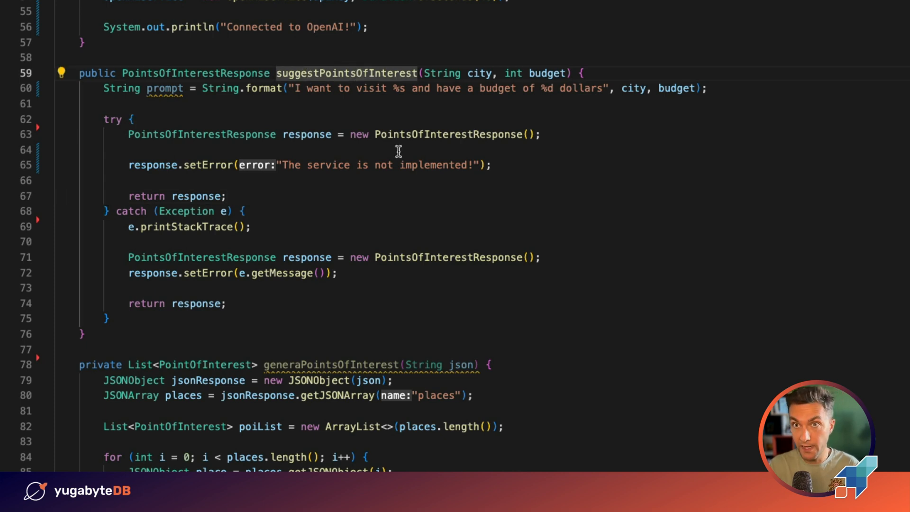
mouse_move(319, 74)
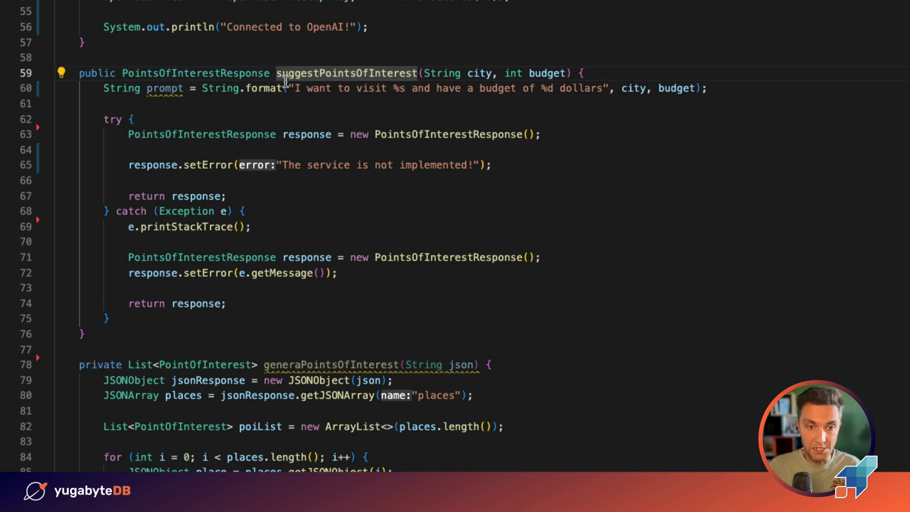
mouse_move(492, 74)
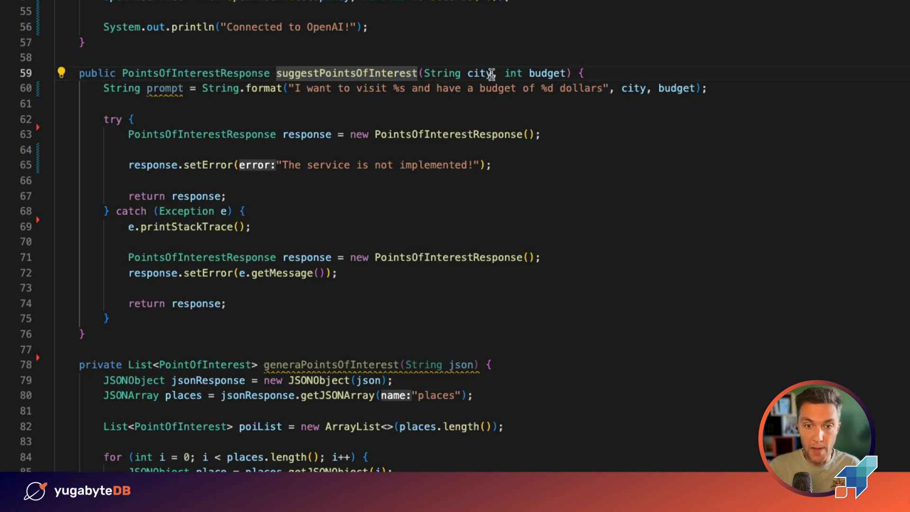
double_click(479, 73)
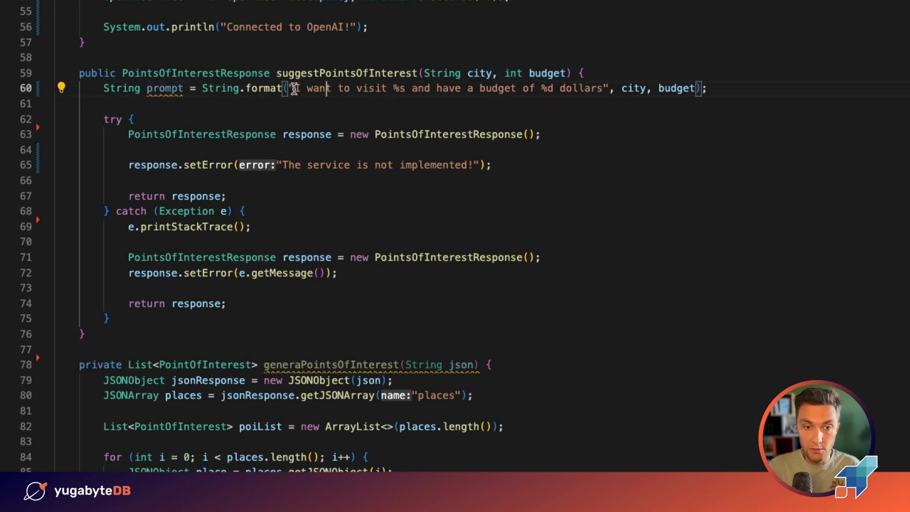
double_click(316, 89)
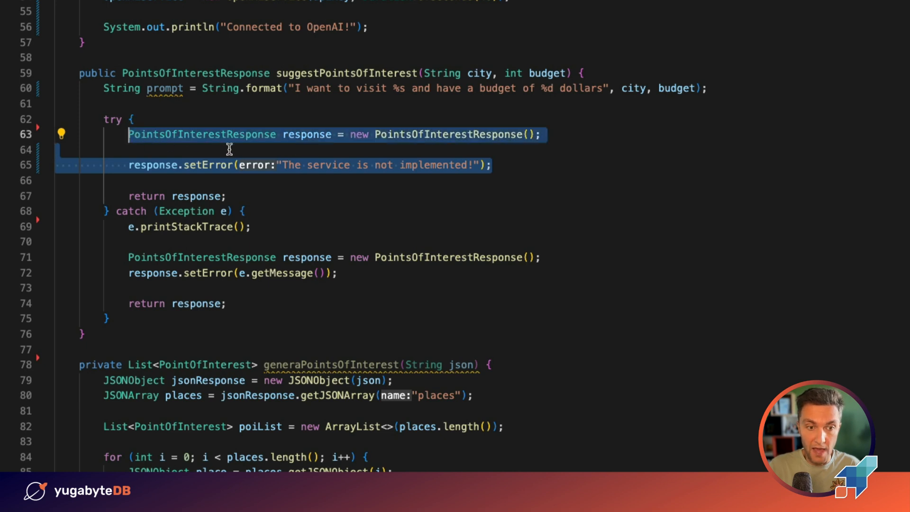
left_click(296, 165)
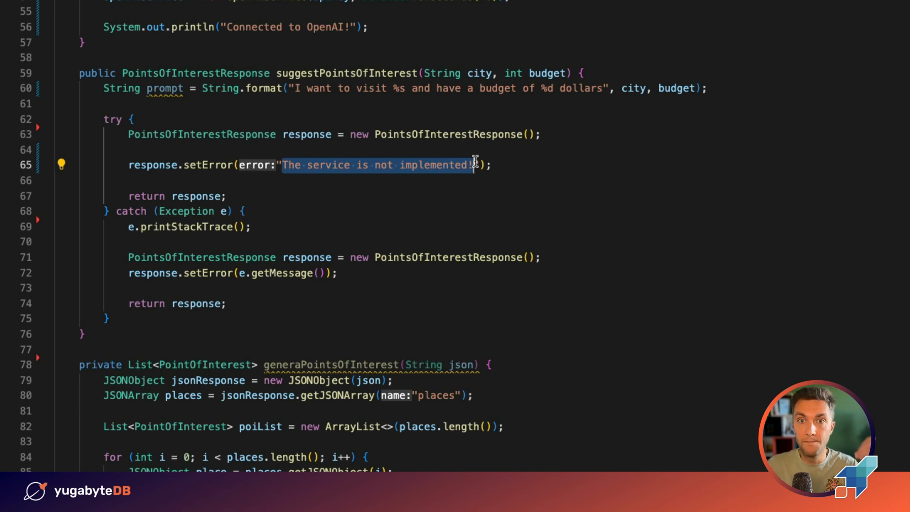
mouse_move(262, 110)
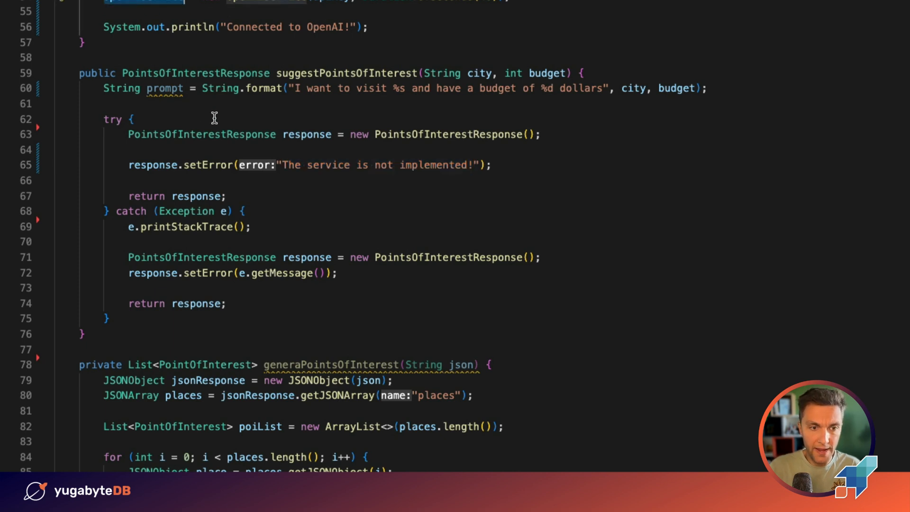
- Start a ChatCompletionRequest builder with .model(GPT_MODEL) and .temperature(0.8)
type("ChatCompletionRequest request = n")
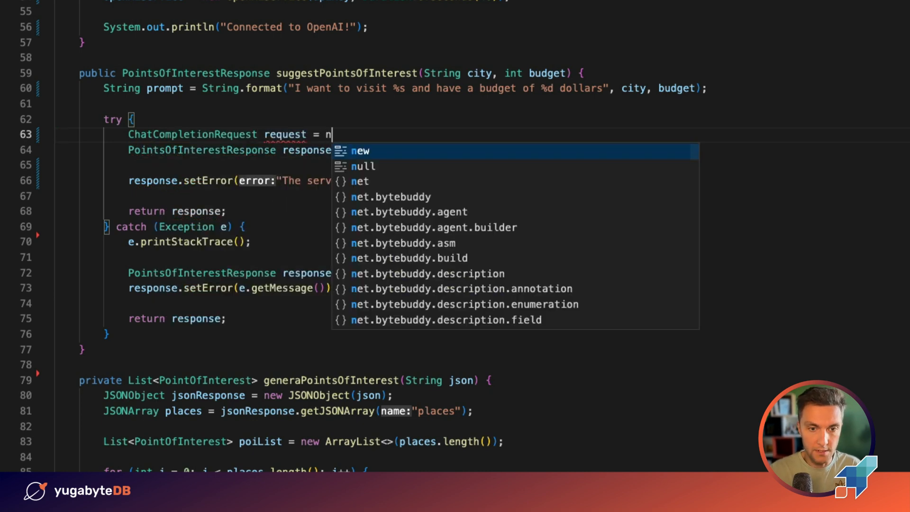
type("ew")
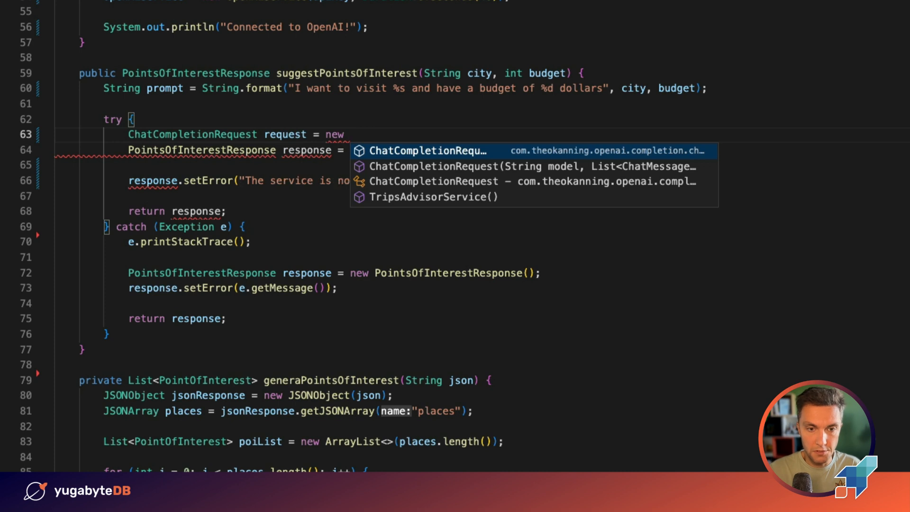
left_click(427, 150)
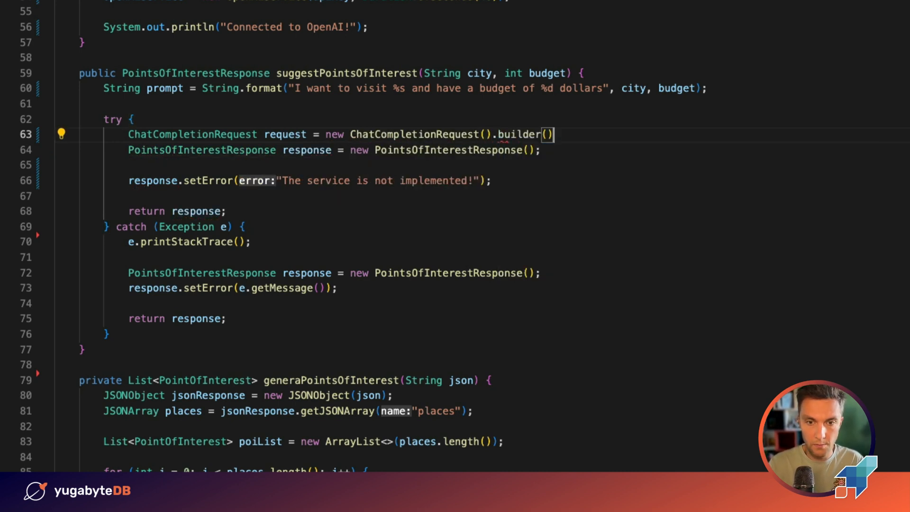
type(".")
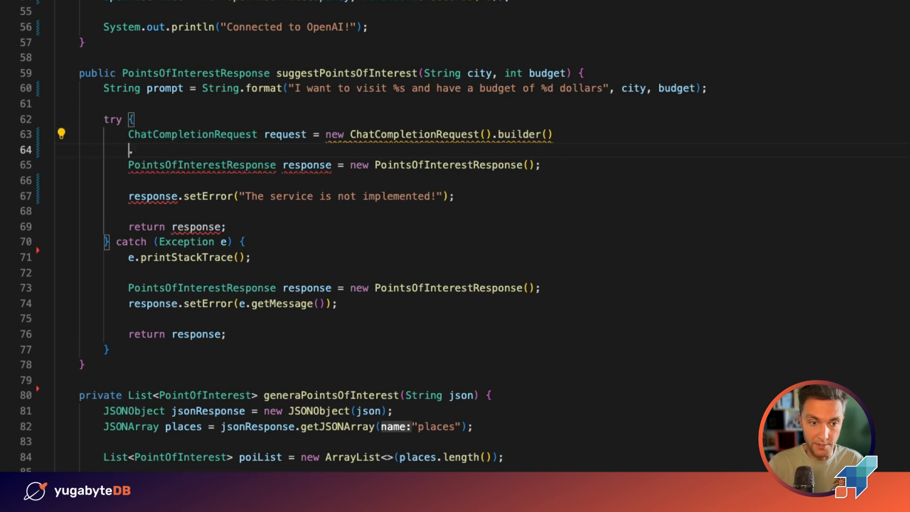
type(".model(GTP")
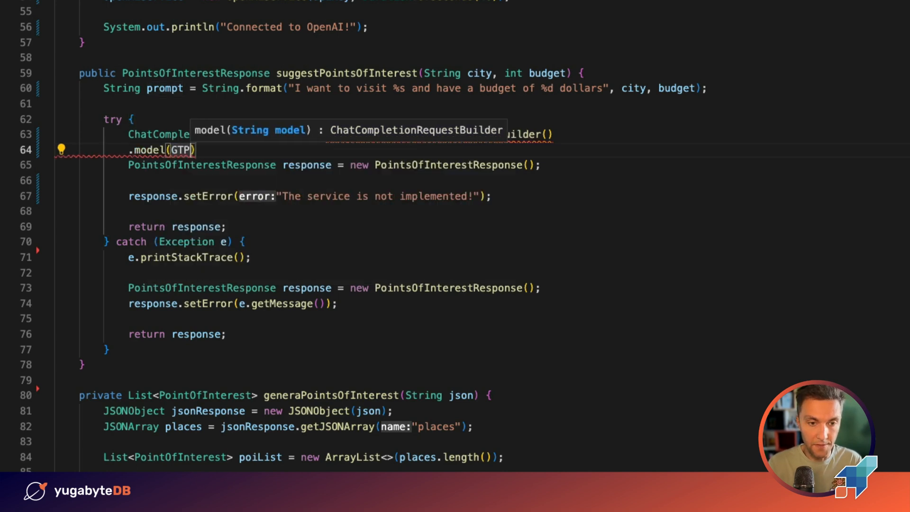
type("GPT_MODEL")
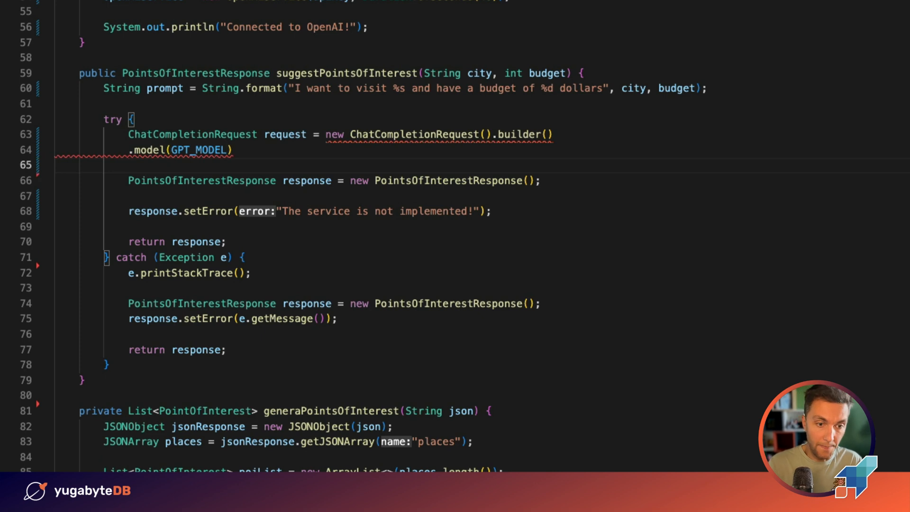
type(".temperature(null)")
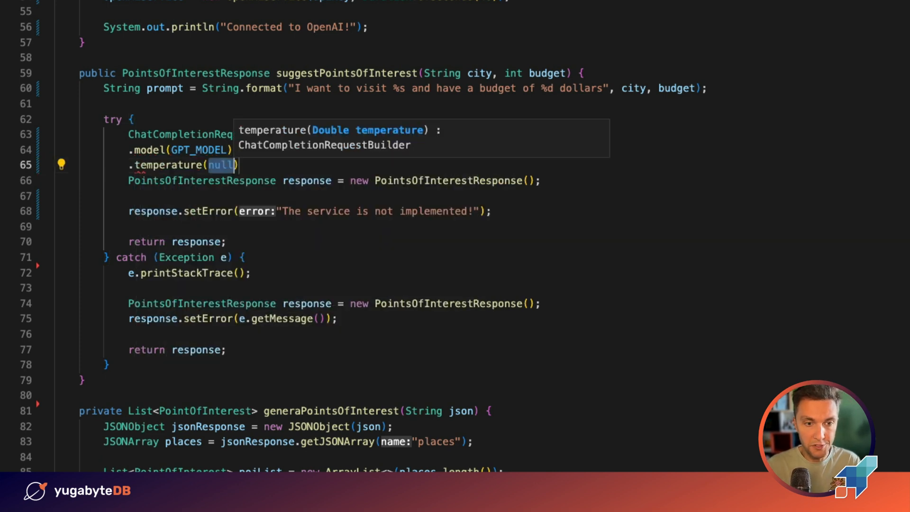
type("0.8")
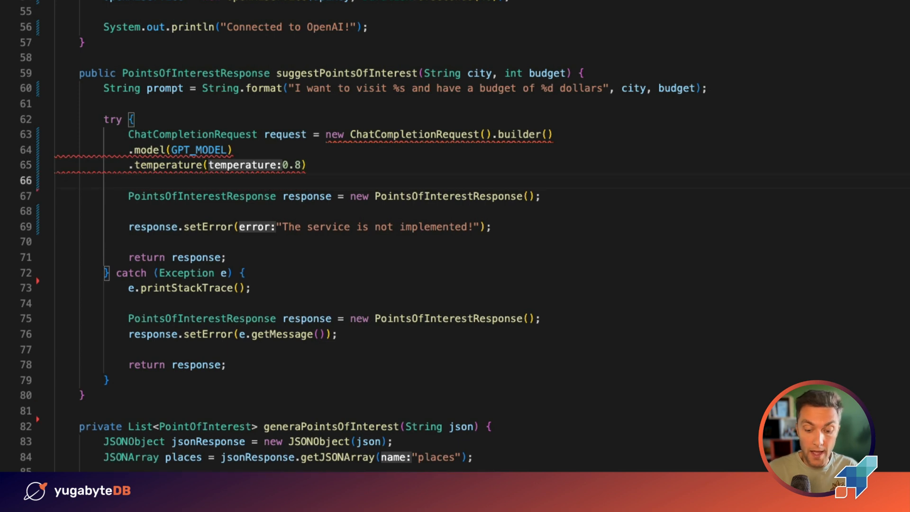
- Add .messages(List.of(...)) with a system ChatMessage carrying SYSTEM_TASK_MESSAGE
type(".")
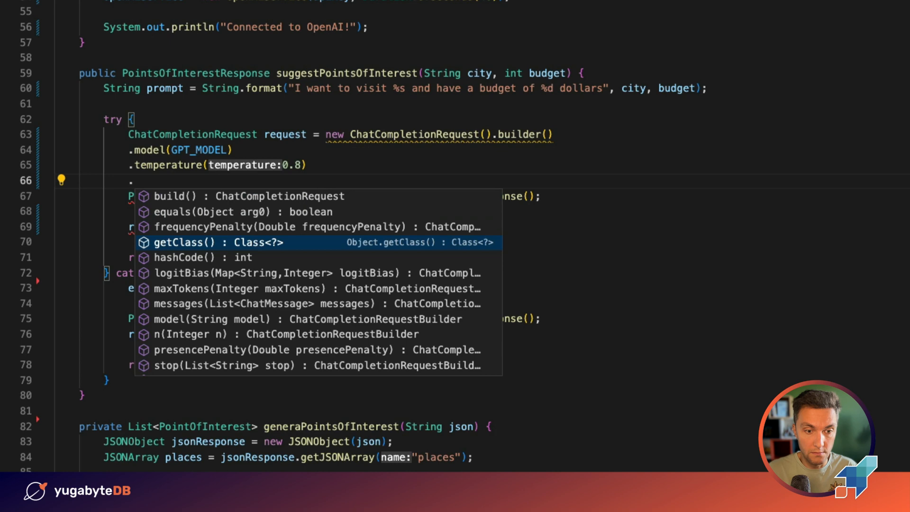
type(".messages(List.of(")
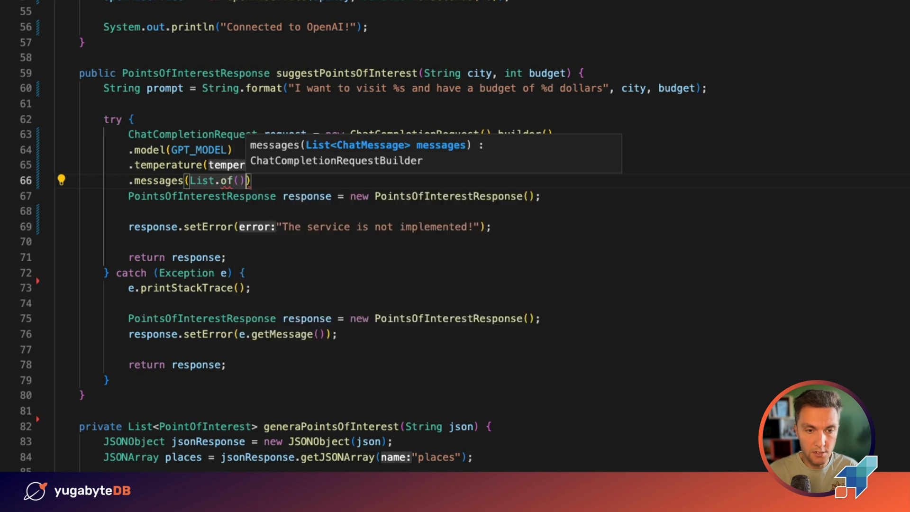
type("new C")
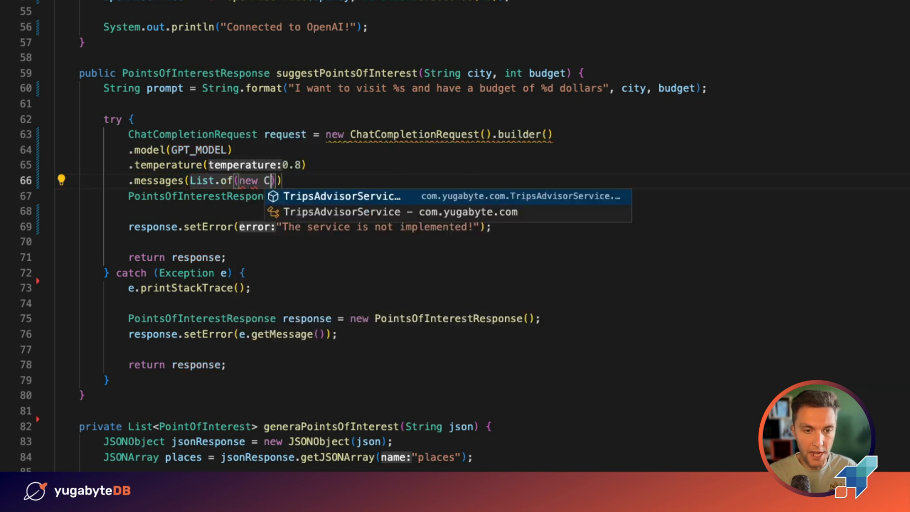
type("hatMessage(role:\"city\", prompt")
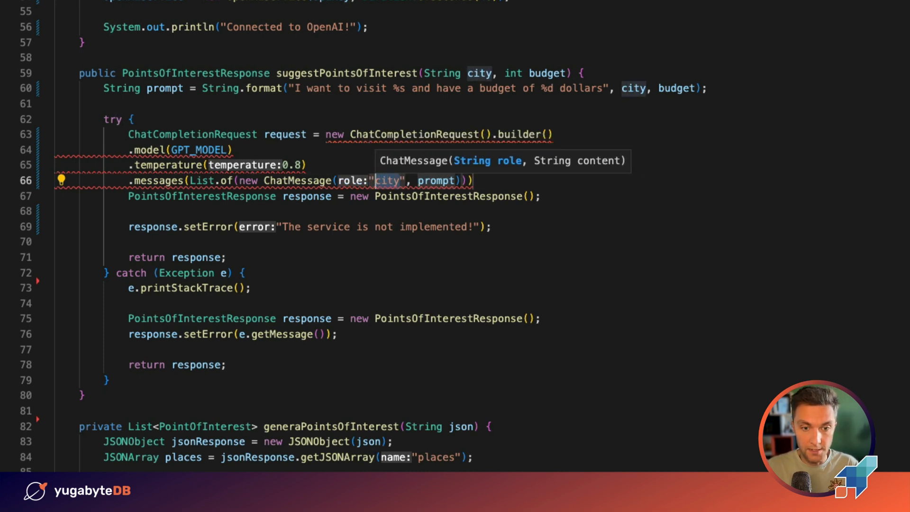
type("system")
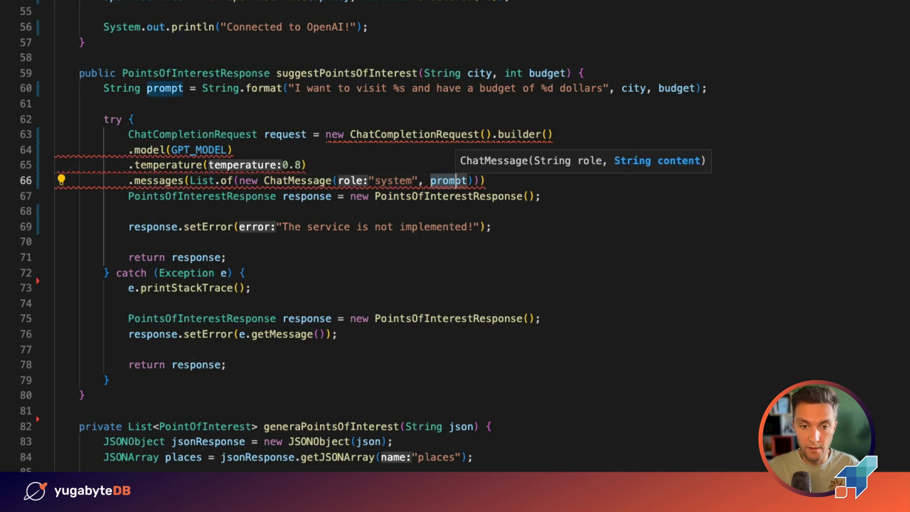
type("S")
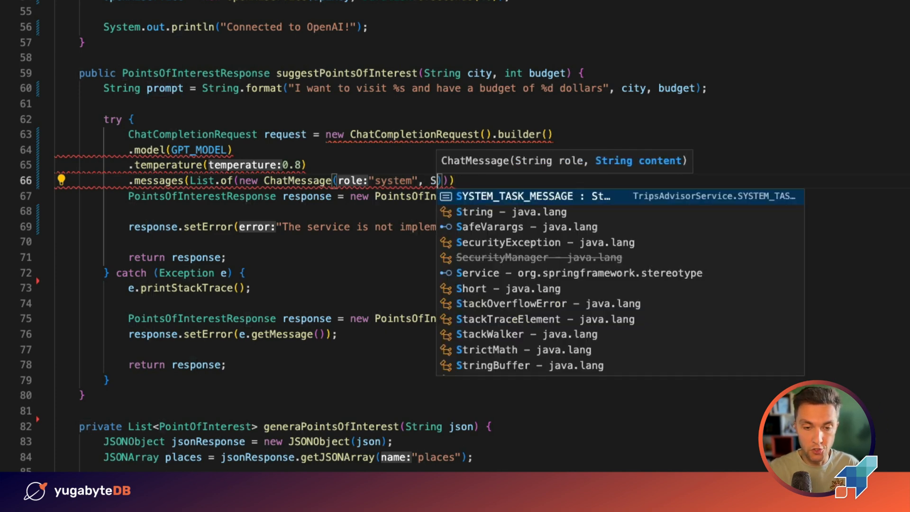
type("YSTEM_TASK_MESSAGE")
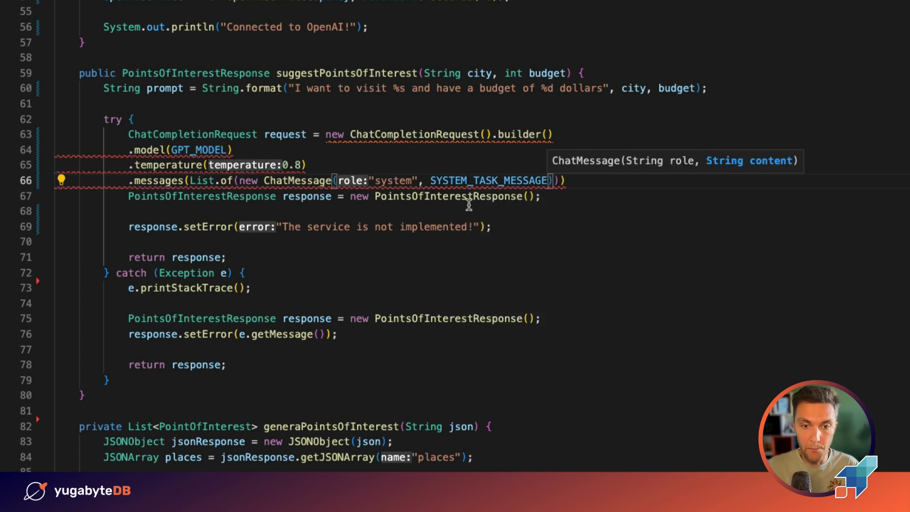
scroll("up", 3)
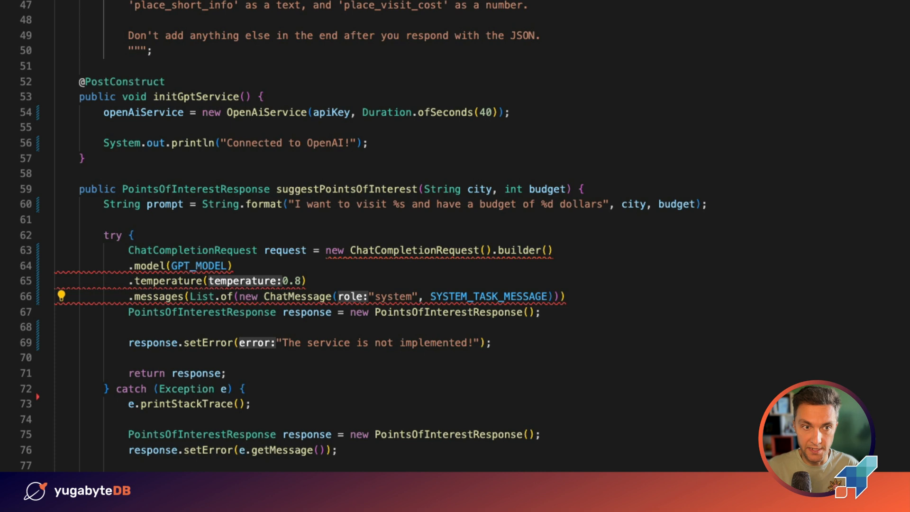
mouse_move(521, 260)
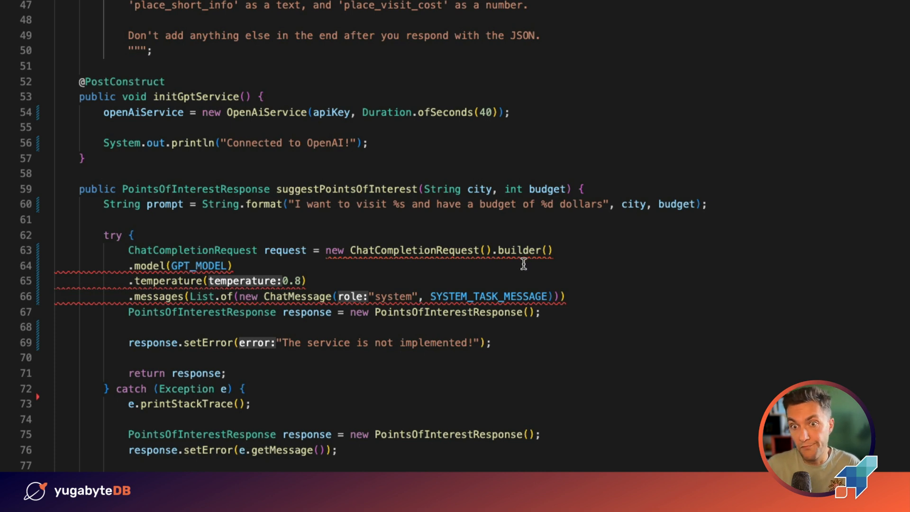
mouse_move(549, 296)
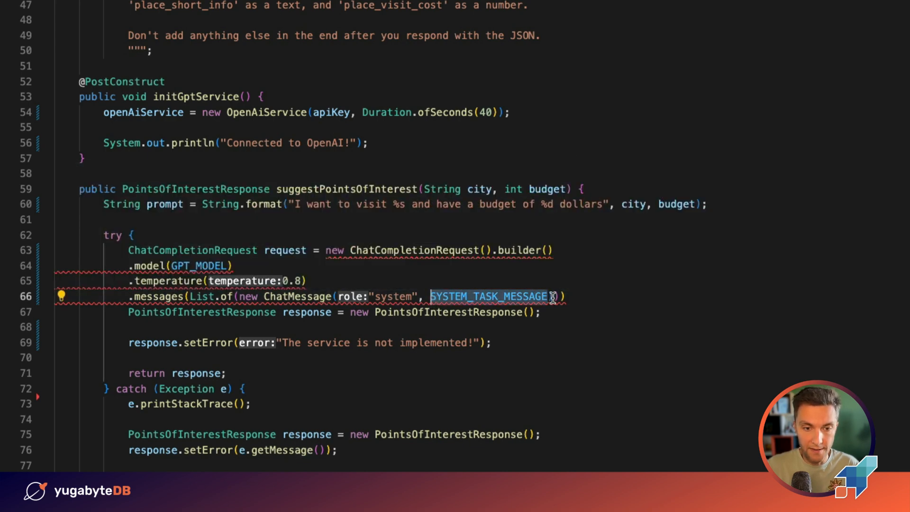
- Add a user ChatMessage carrying the prompt to the messages list
type(",")
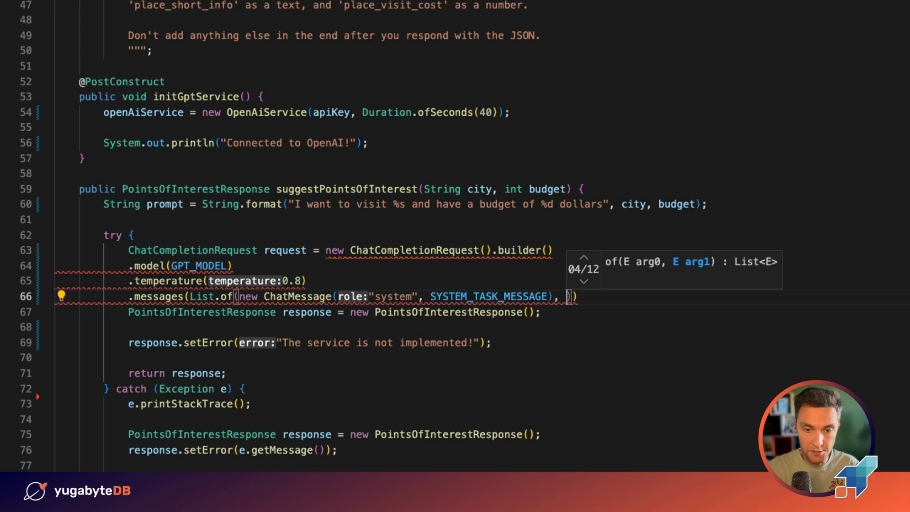
type("new ChatMessage(")
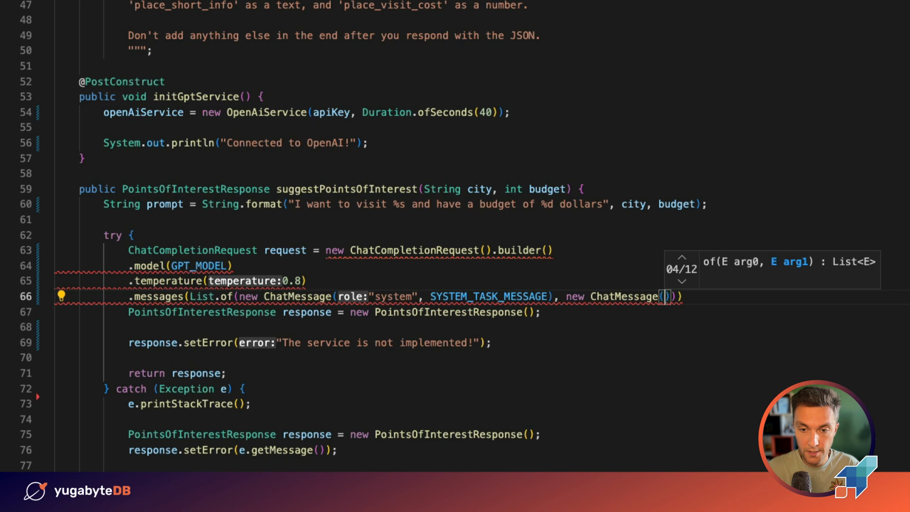
type("usr")
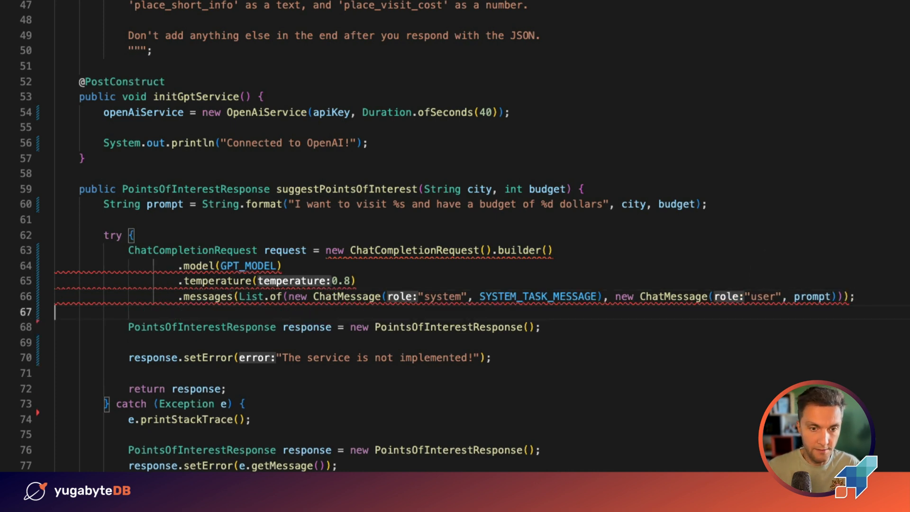
double_click(415, 250)
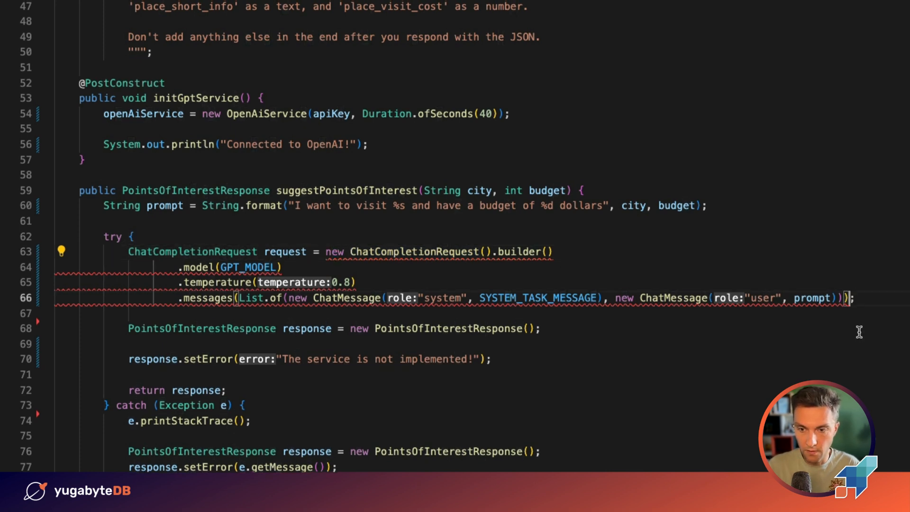
- End the request chain with .build() and put each ChatMessage on its own line
type(".build();")
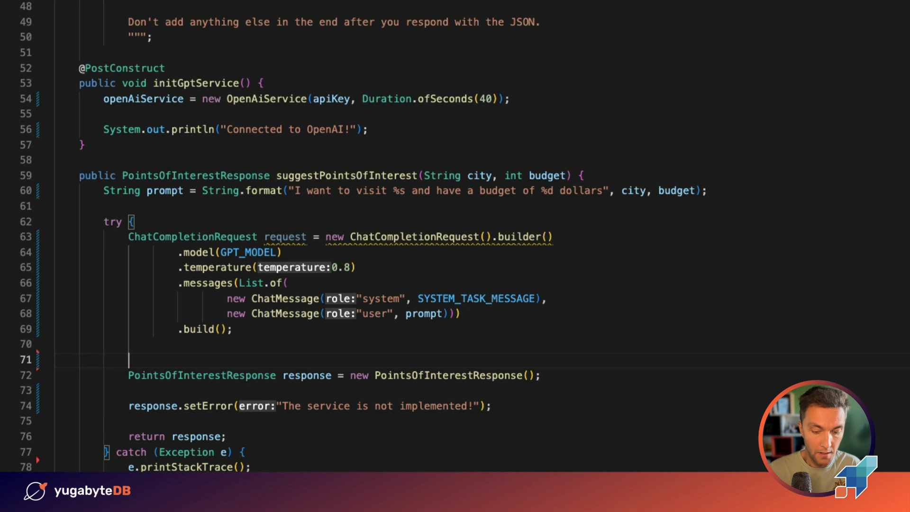
- Call openAiService.createChatCompletion(request) and iterate its choices with forEach
type("openAiService")
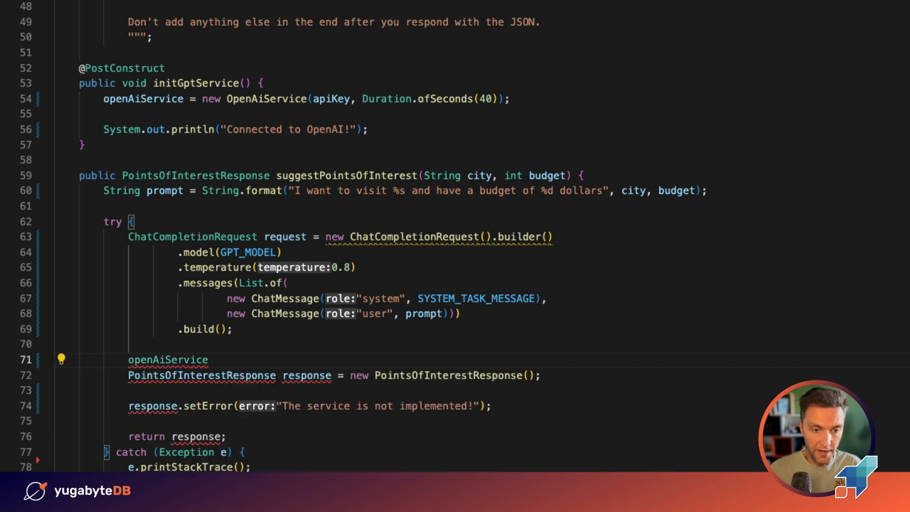
type(".createChatCompletion(request")
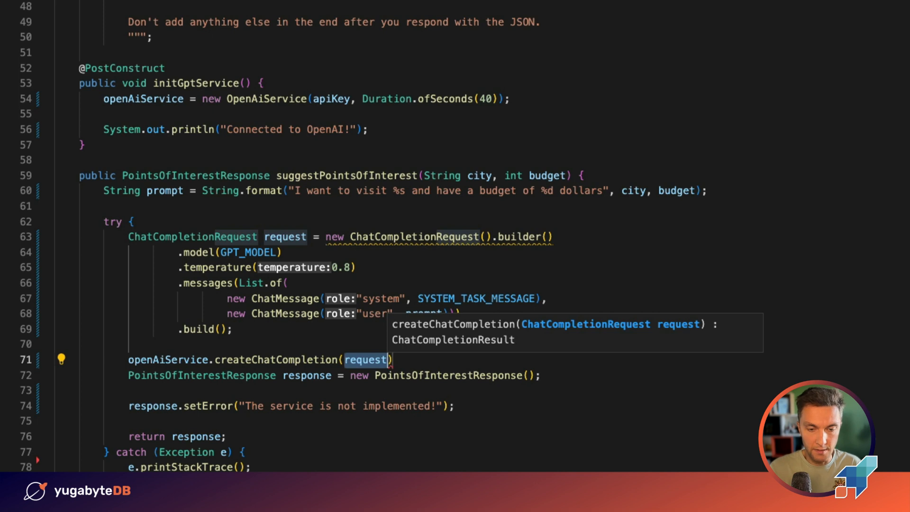
type(".f")
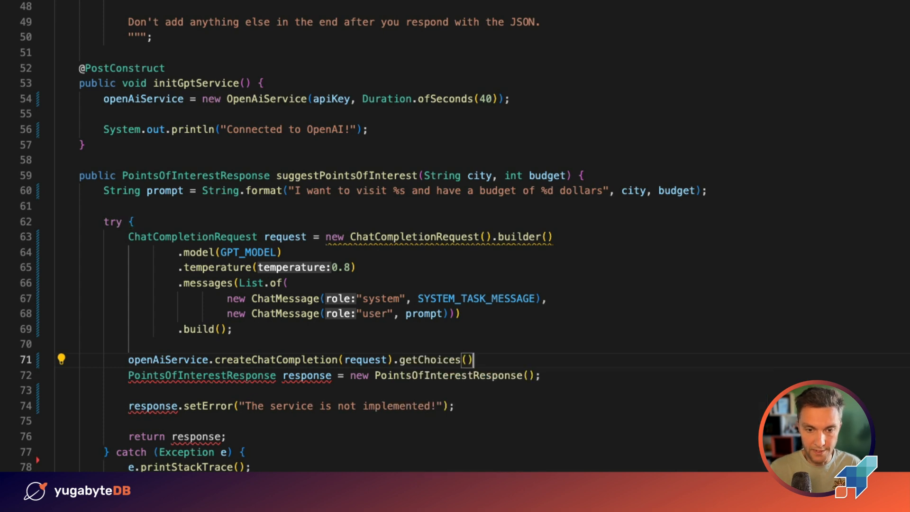
type(".f")
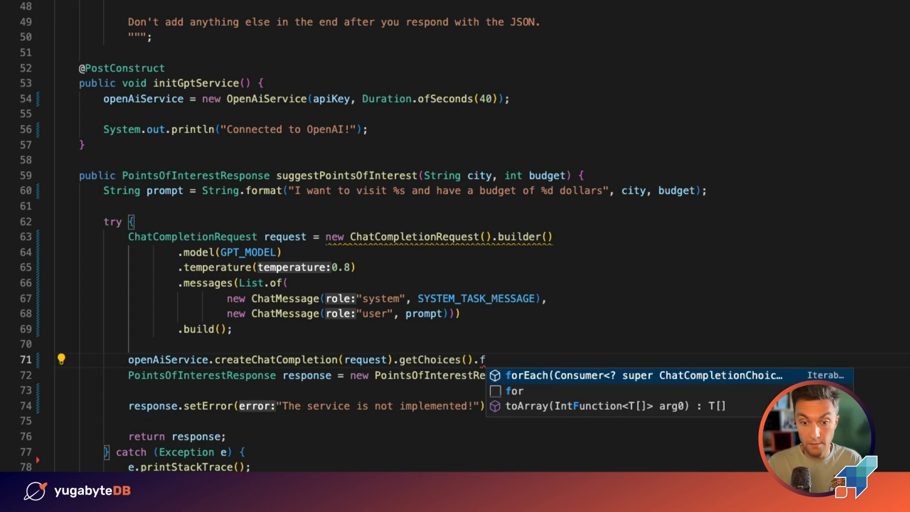
scroll("down", 3)
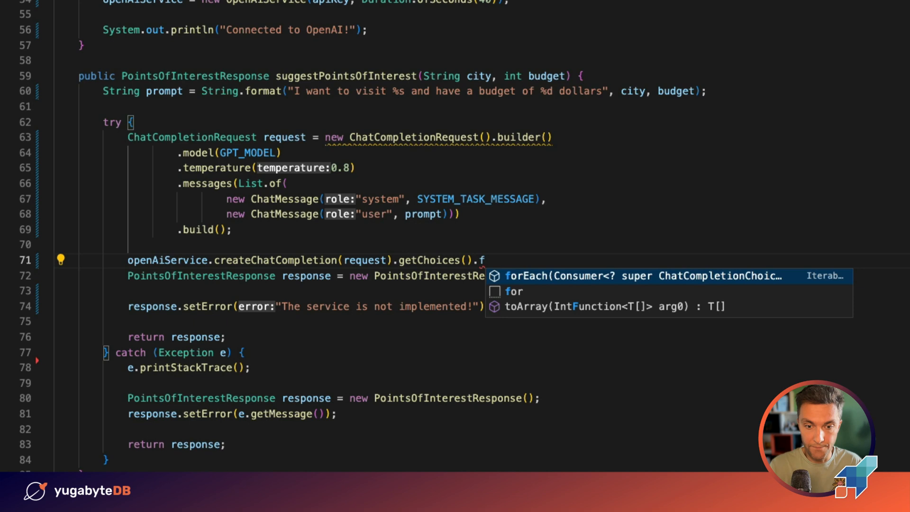
type("forEach(choice -> {")
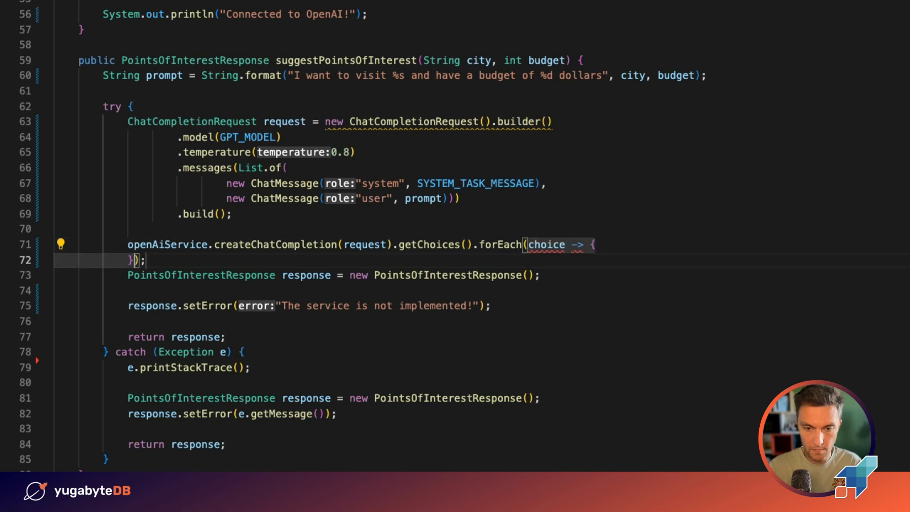
key("Enter")
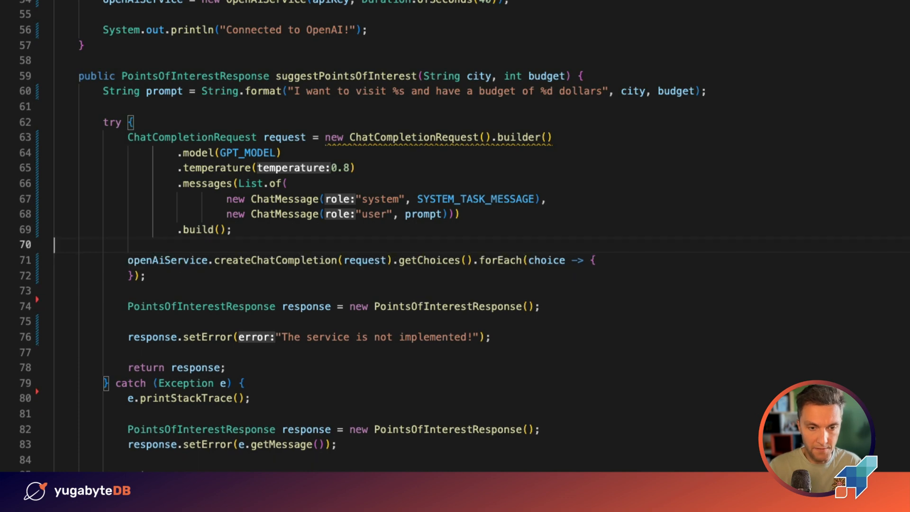
- Declare a StringBuilder and append each choice's message content inside the loop
type("S")
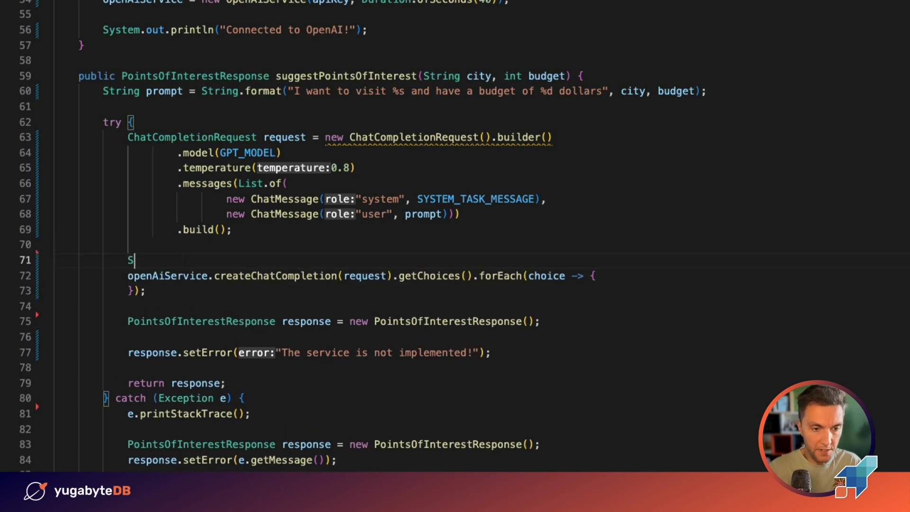
type("tringBui")
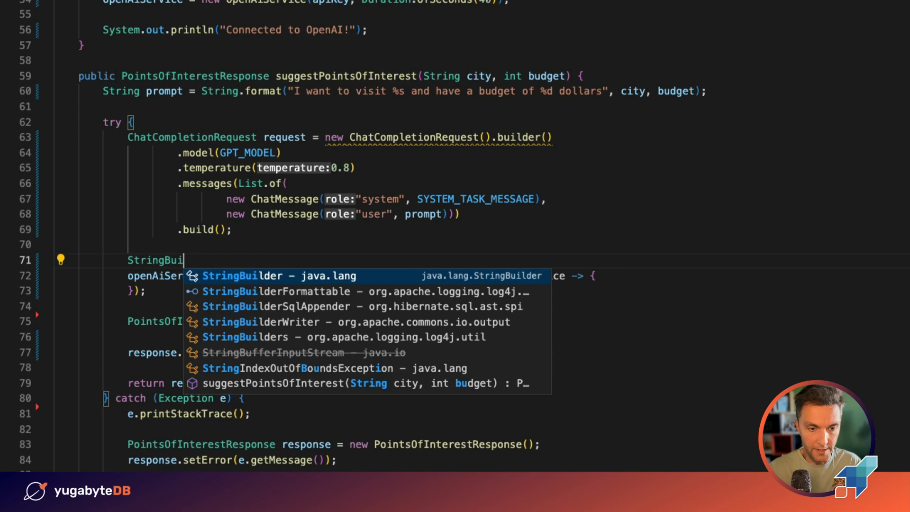
type("lder builder = new StringBuilder();")
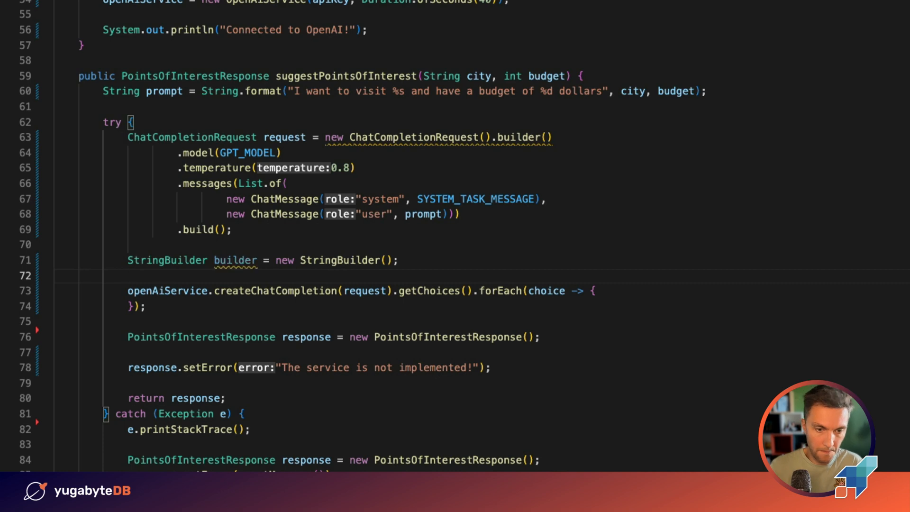
type("builder.append(prompt")
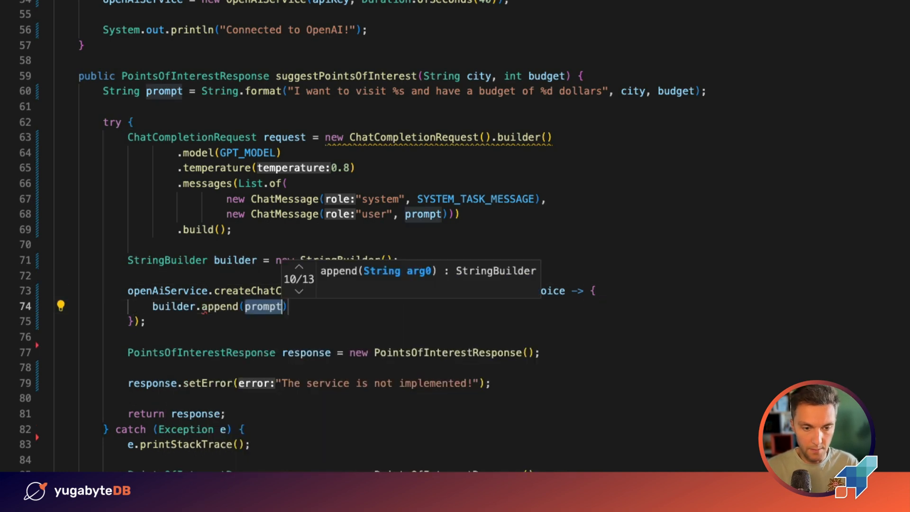
type("c")
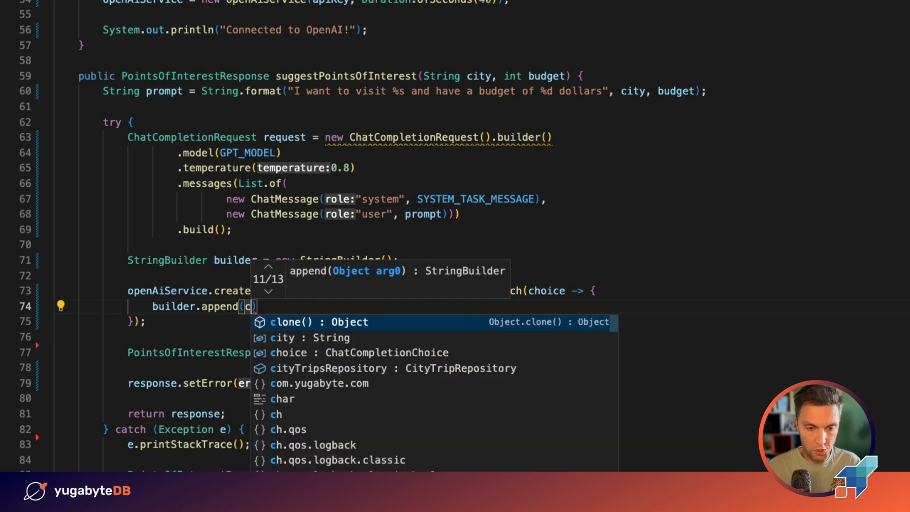
type("jp")
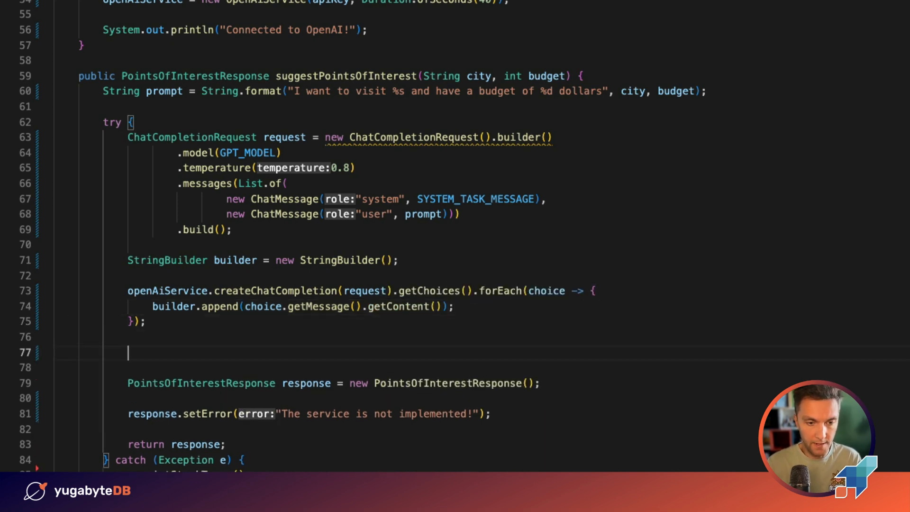
- Store builder.toString() in String jsonResponse and print it with System.out.println
type("String")
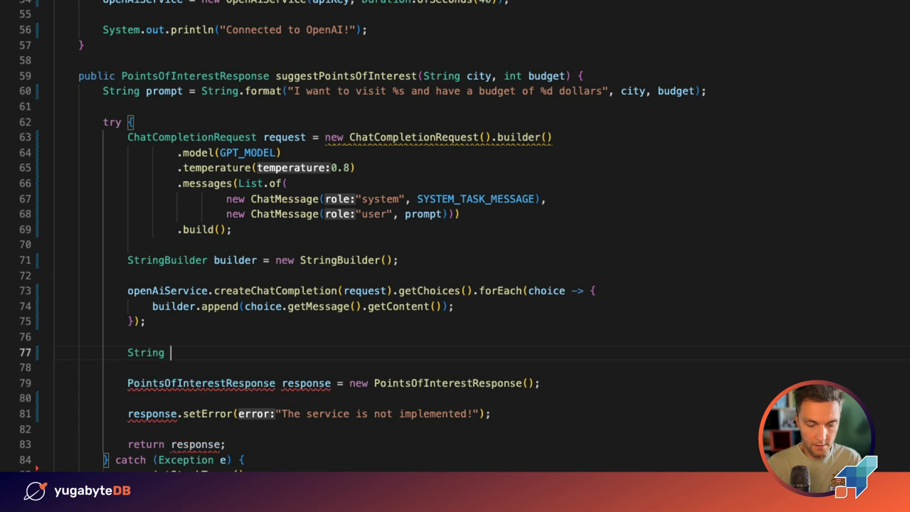
type("jsonResponse = bu")
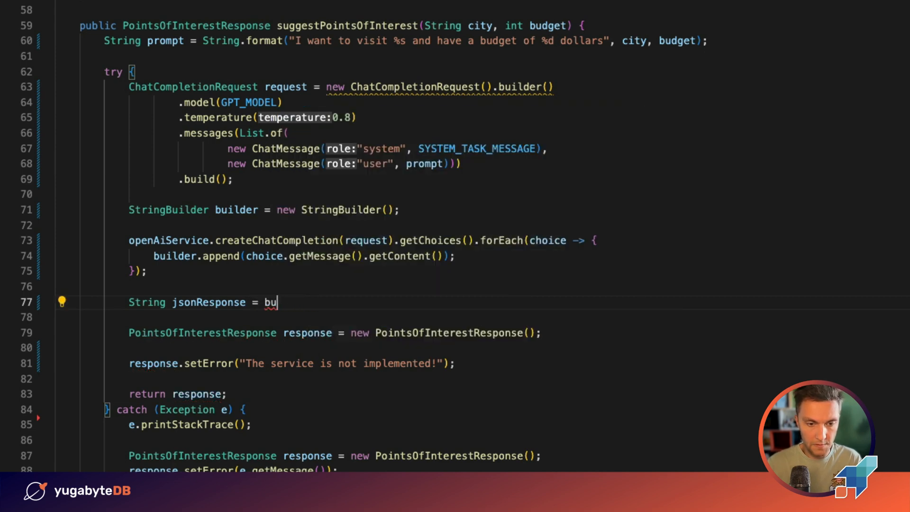
type("ilder.toString();")
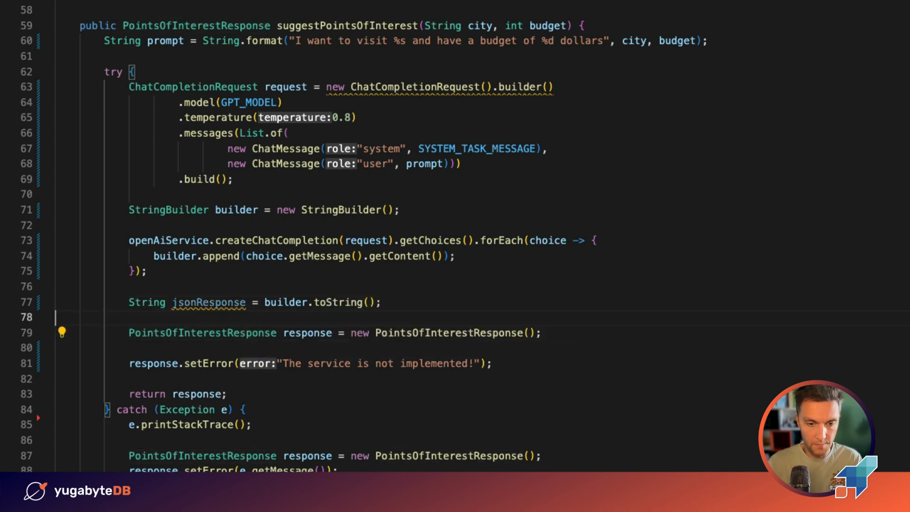
type("sout")
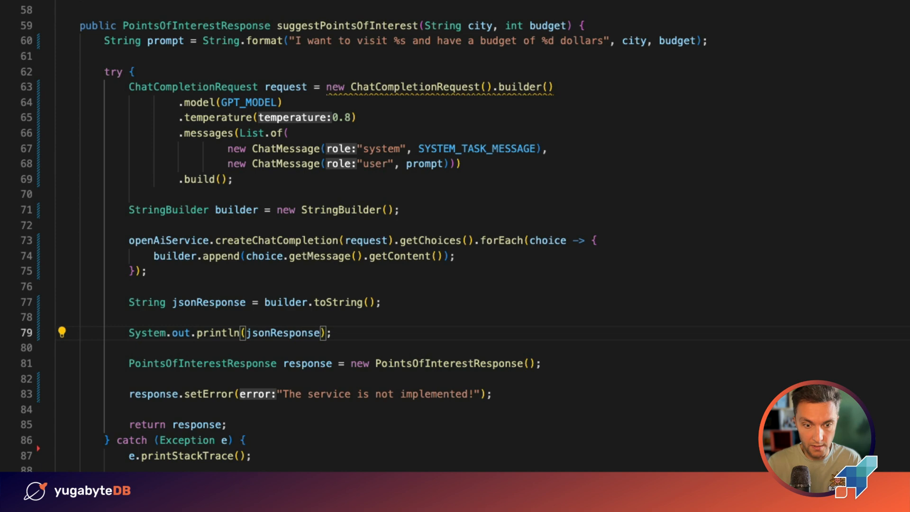
scroll("down", 3)
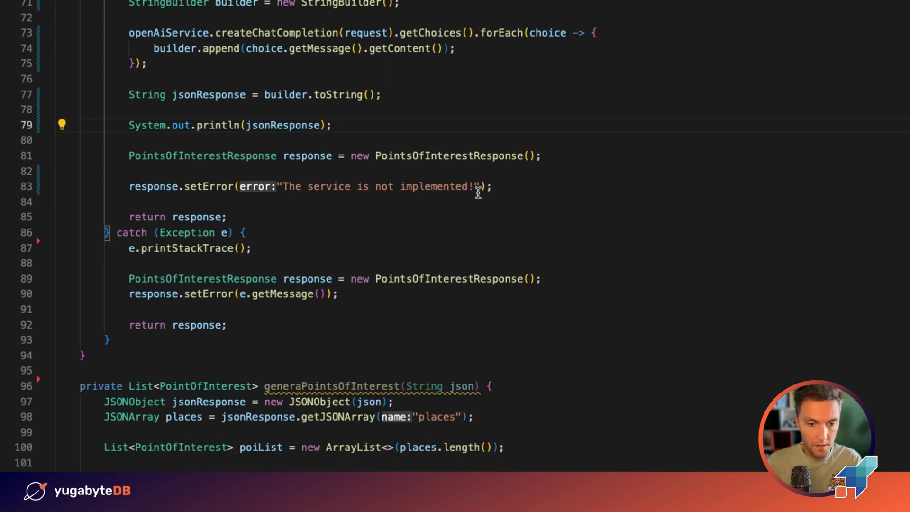
scroll("down", 3)
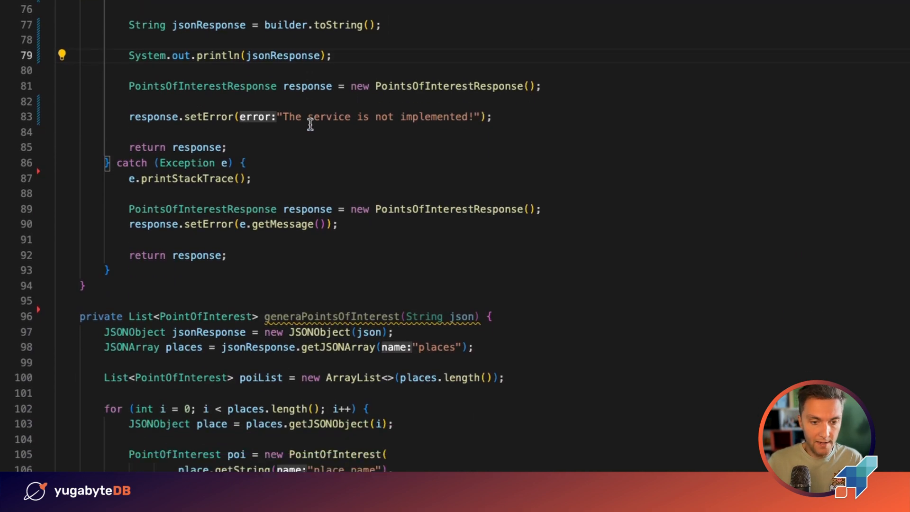
scroll("down", 3)
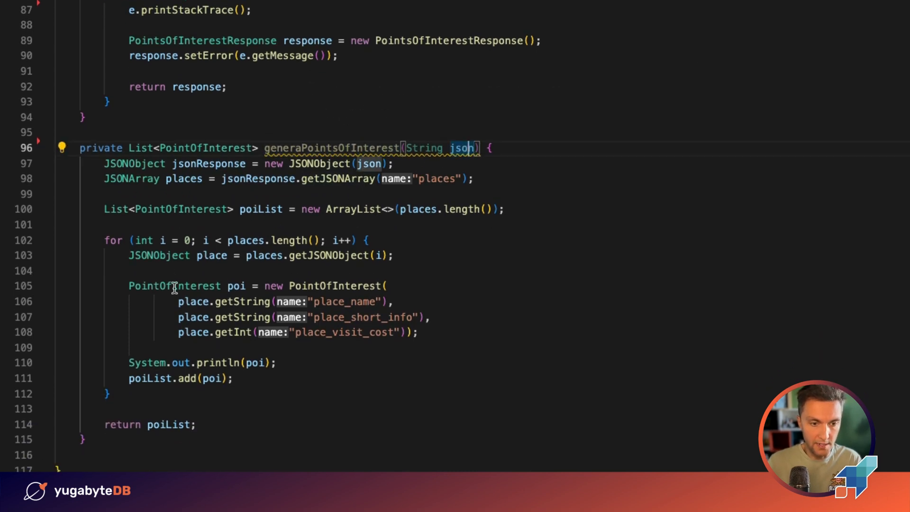
mouse_move(324, 326)
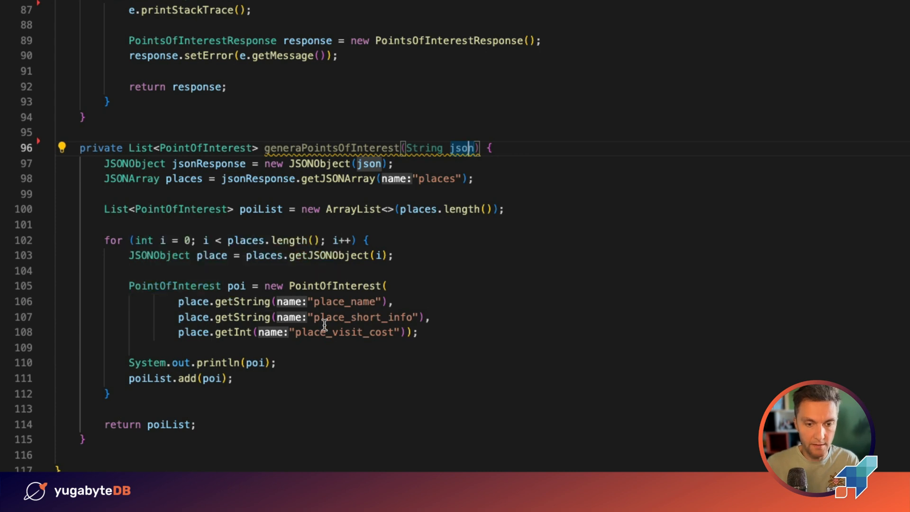
mouse_move(326, 270)
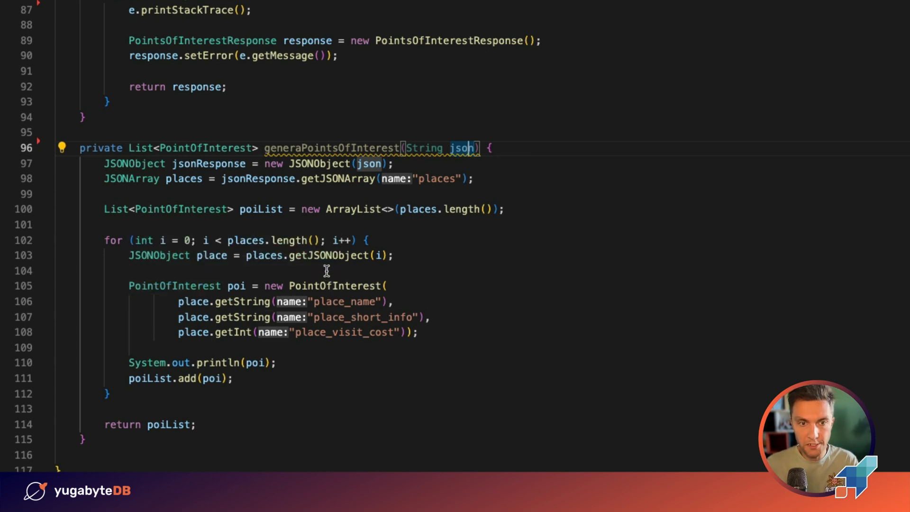
mouse_move(360, 83)
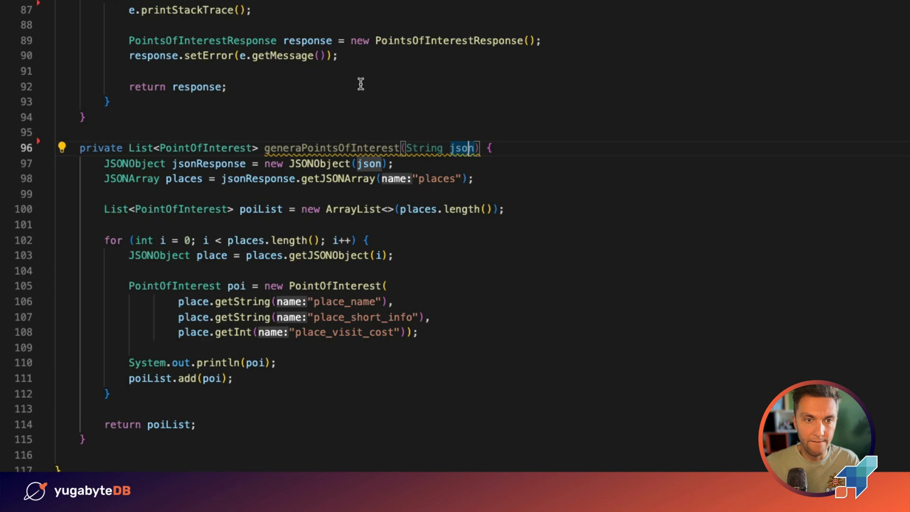
scroll("up", 3)
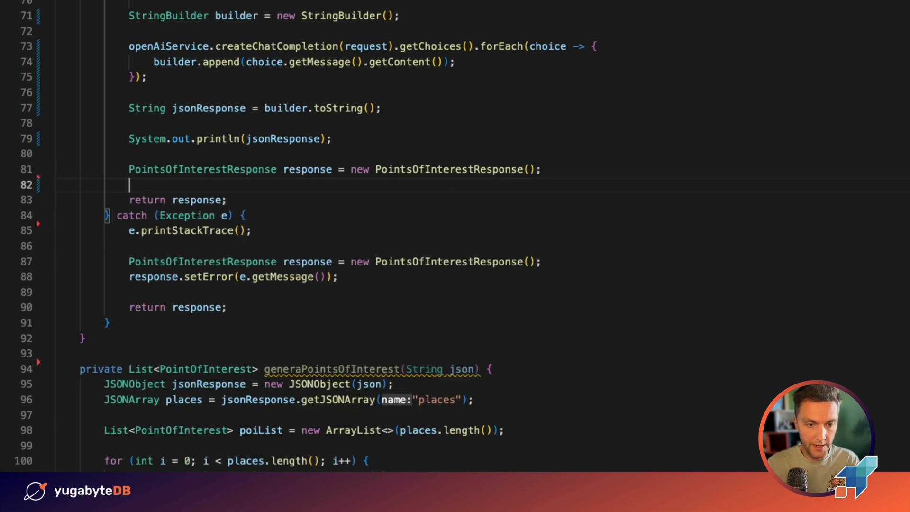
- Set response.setPointsOfInterest(generaPointsOfInterest(jsonResponse)) in place of the error
type("response.setPointsOfInterest(null);")
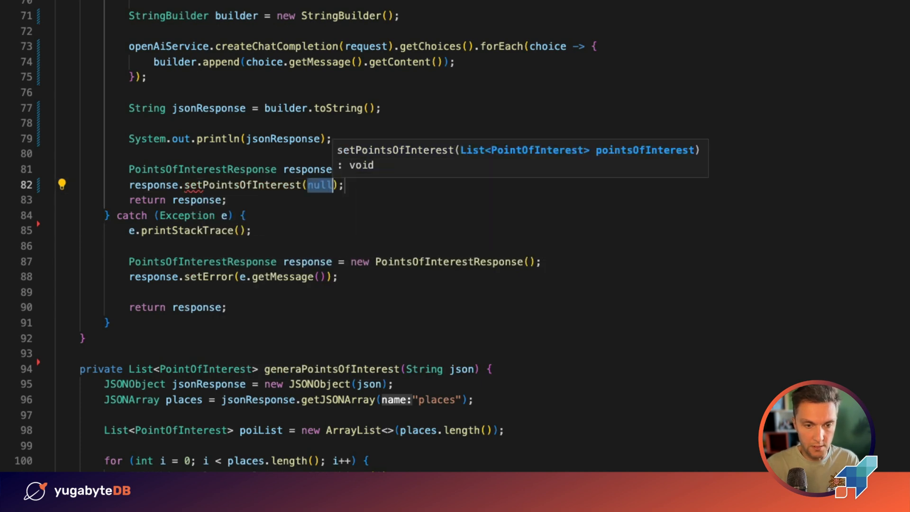
type("gene")
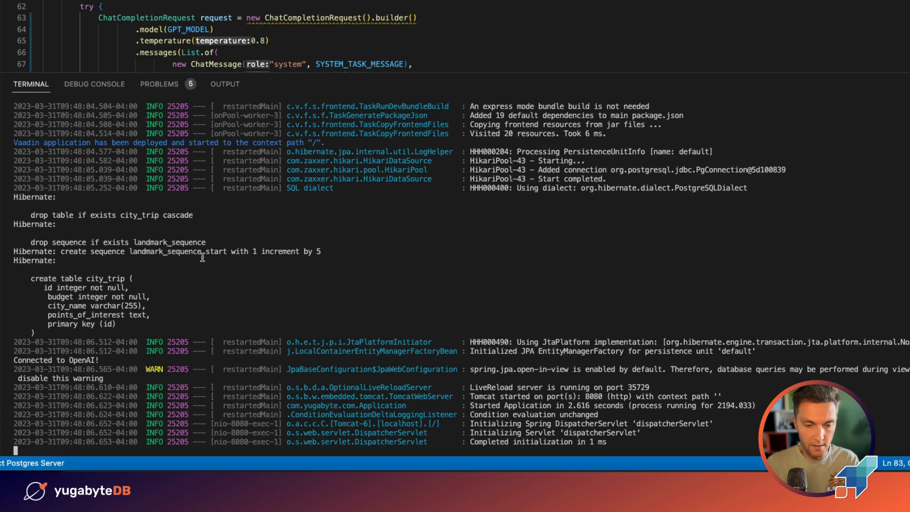
mouse_move(205, 256)
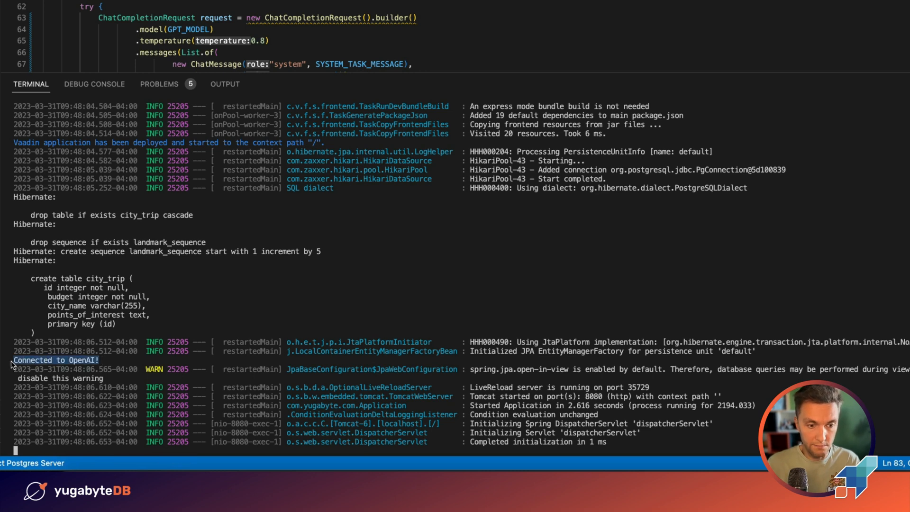
mouse_move(175, 470)
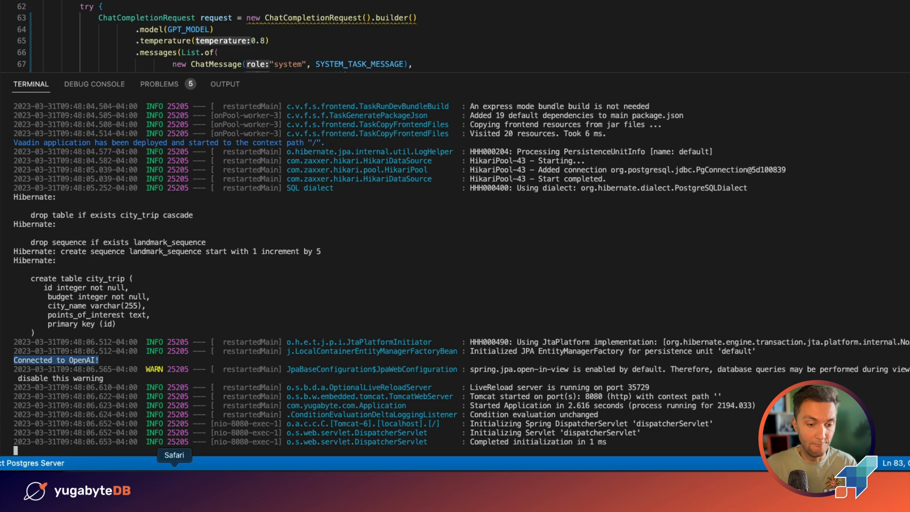
- Request Miami suggestions on an 800-dollar budget, returning Versailles Restaurant, The Wolfsonian-FIU and Lincoln Road Mall
left_click(174, 455)
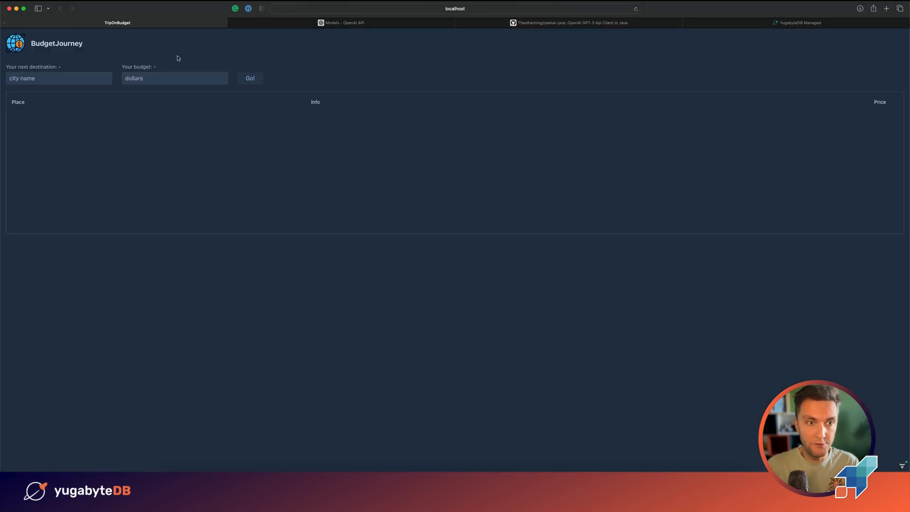
left_click(58, 78)
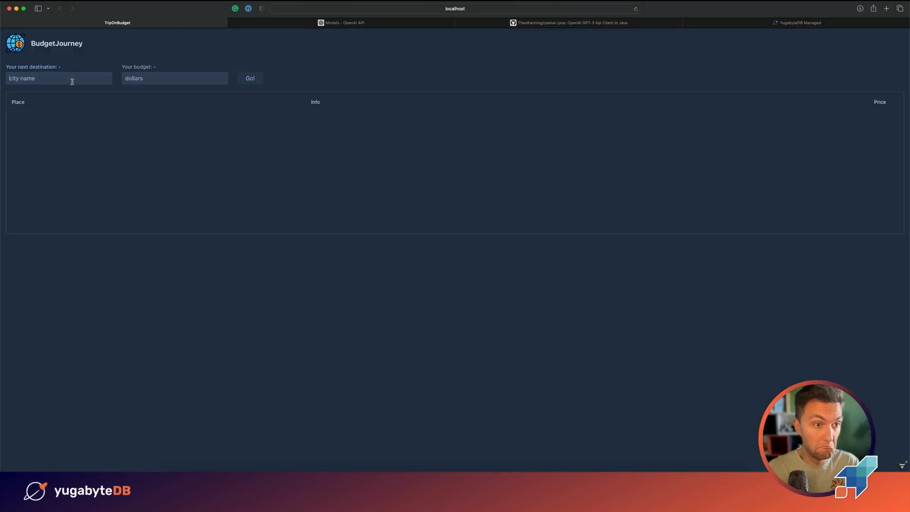
type("Miami")
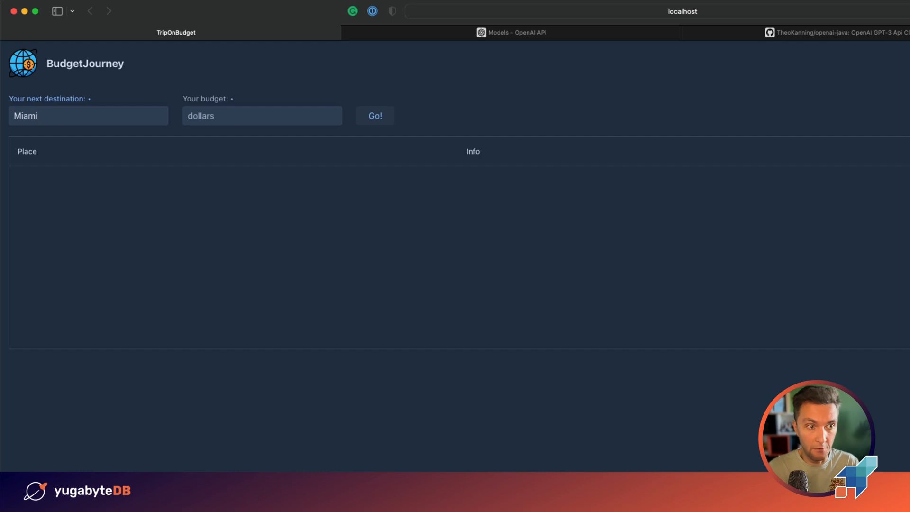
type("800")
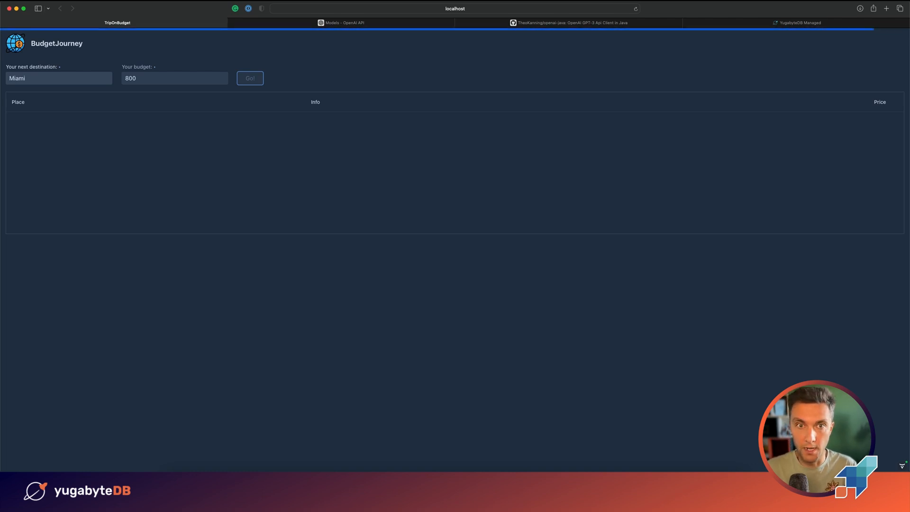
left_click(250, 78)
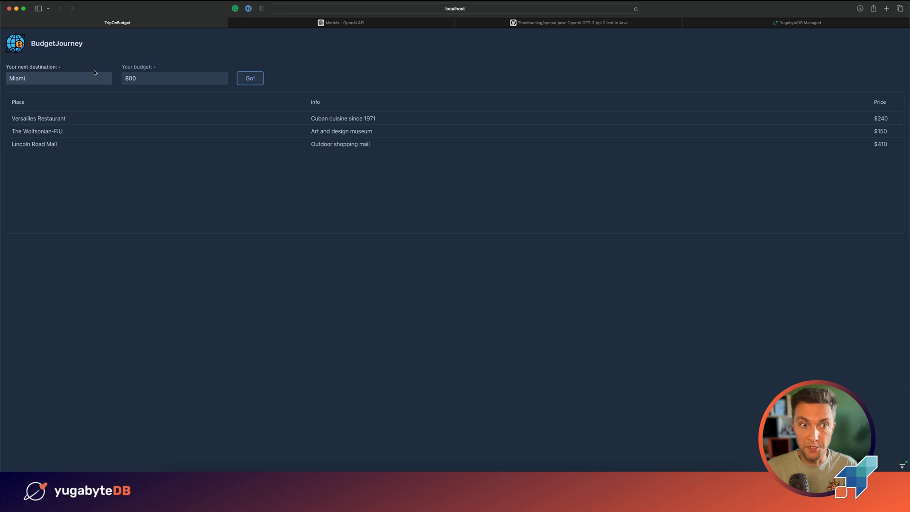
mouse_move(285, 119)
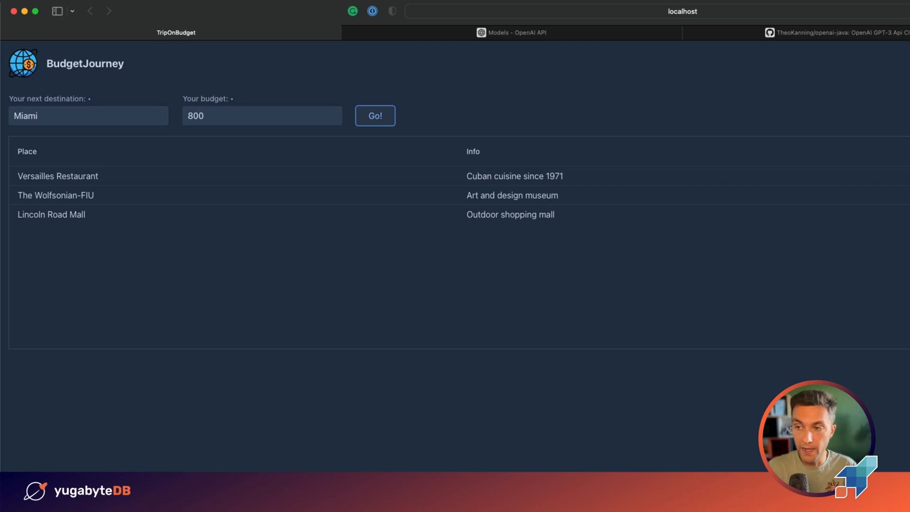
mouse_move(493, 182)
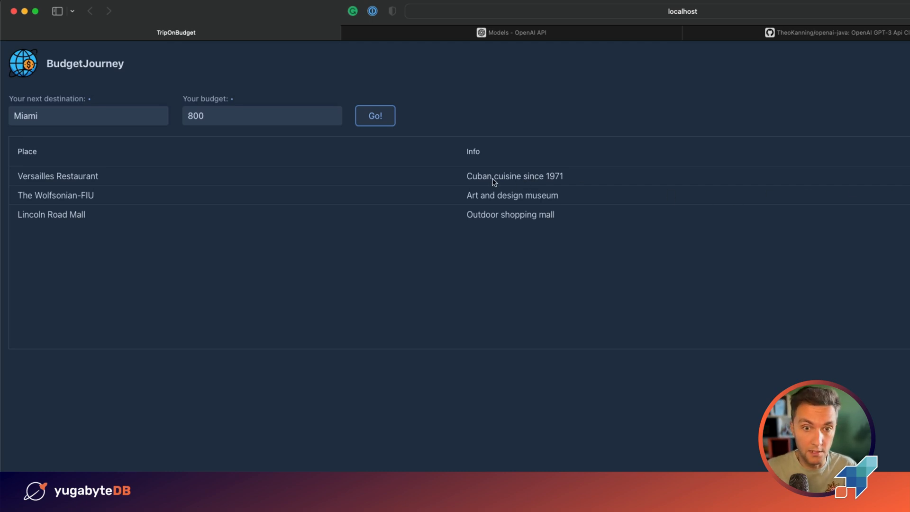
mouse_move(84, 219)
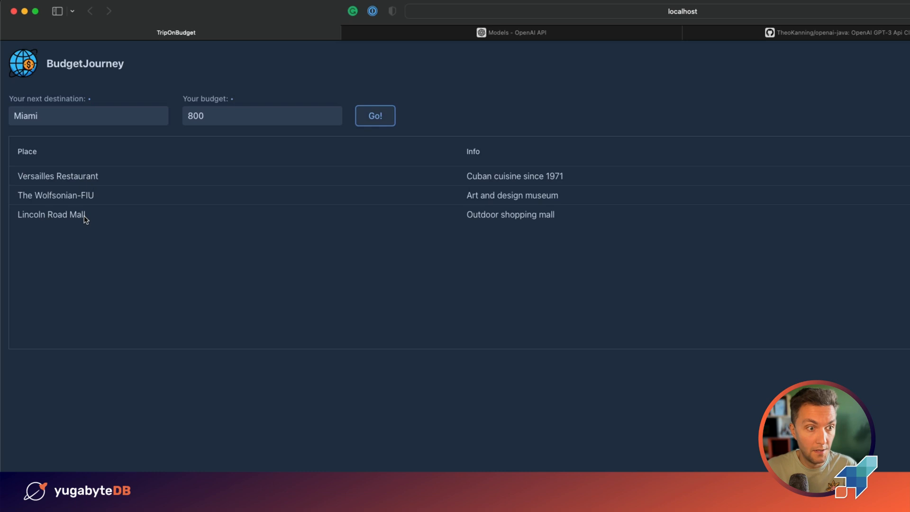
mouse_move(63, 203)
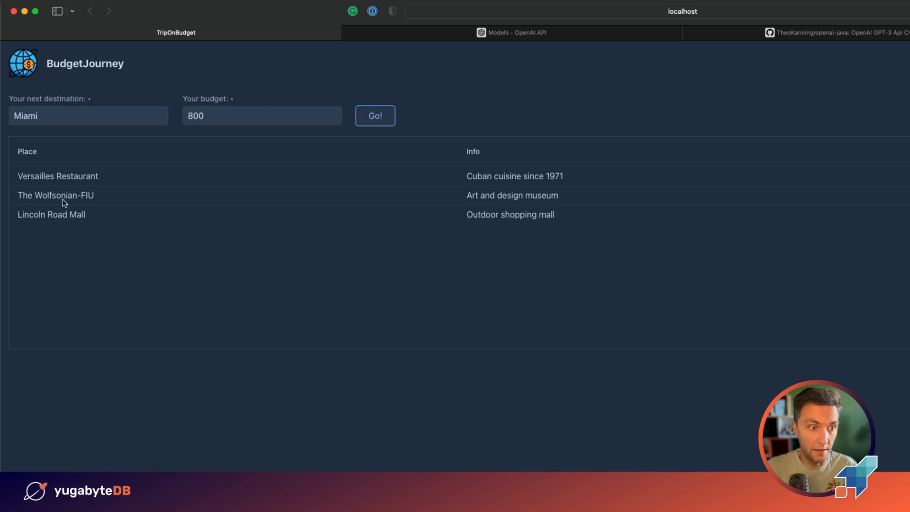
mouse_move(390, 201)
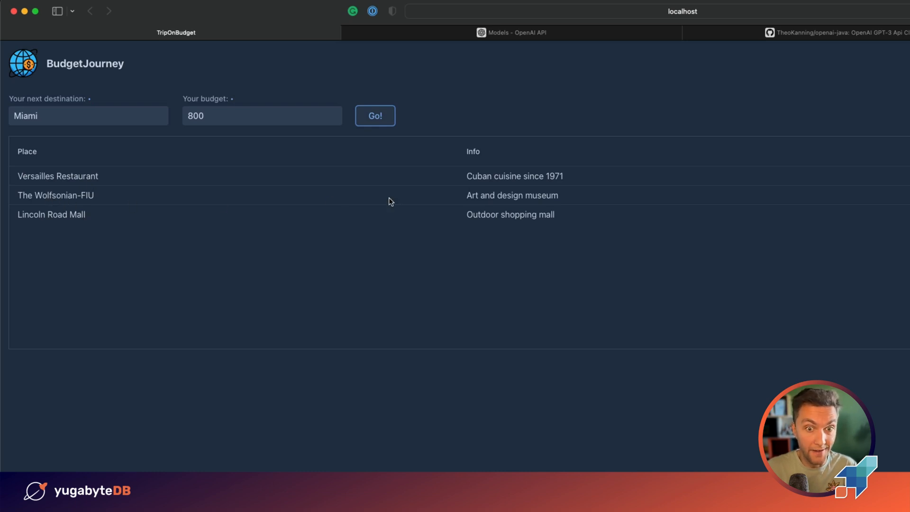
mouse_move(490, 204)
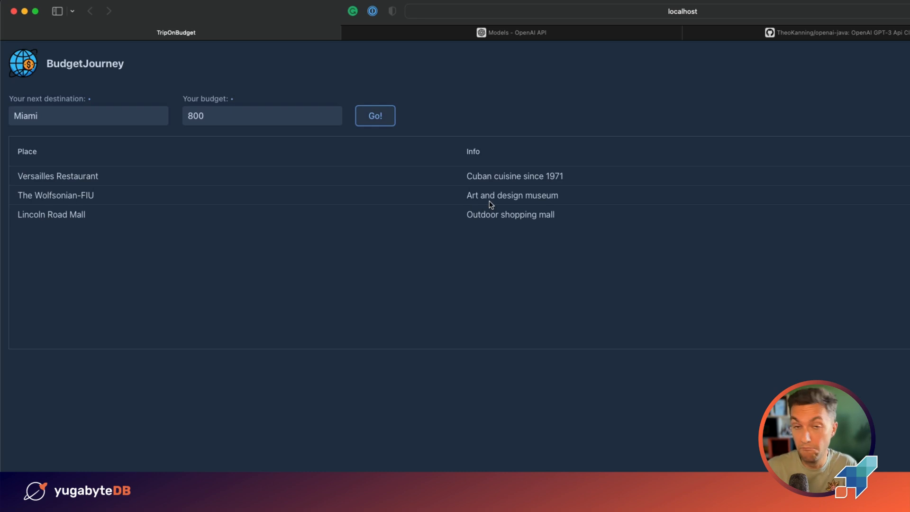
mouse_move(610, 229)
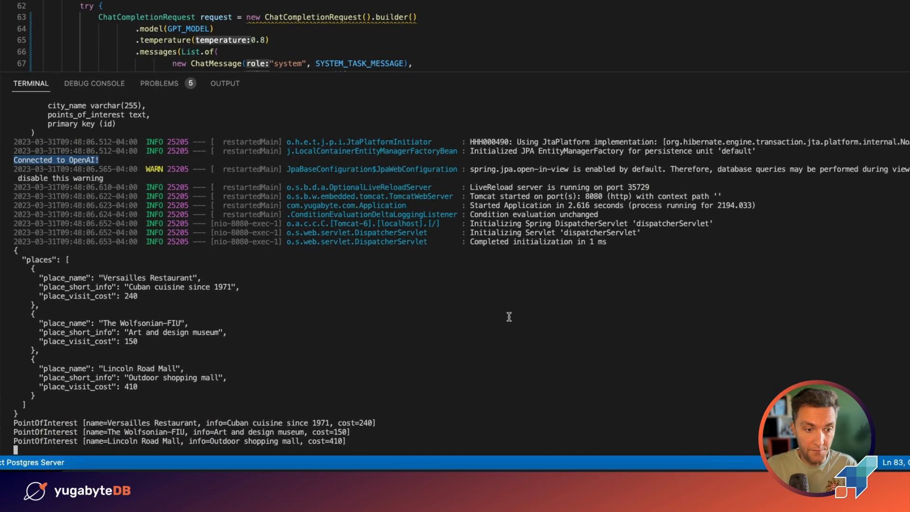
mouse_move(22, 264)
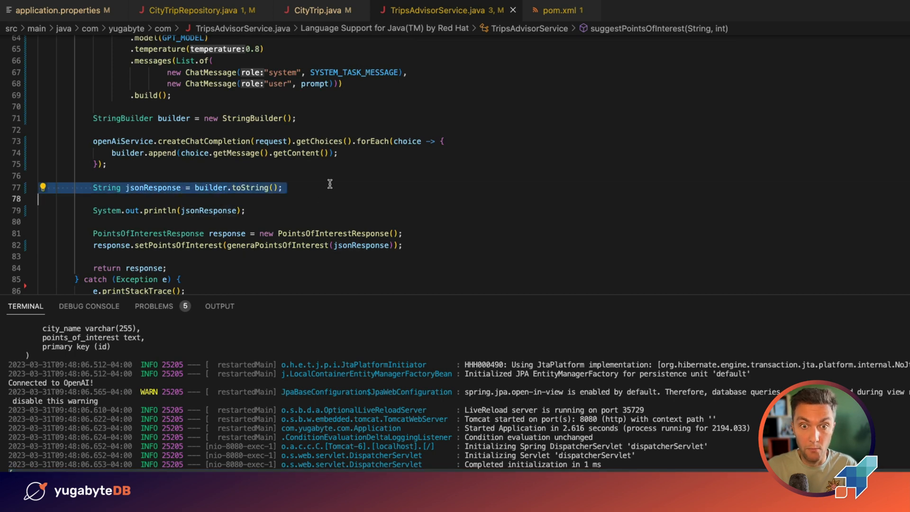
scroll("up", 3)
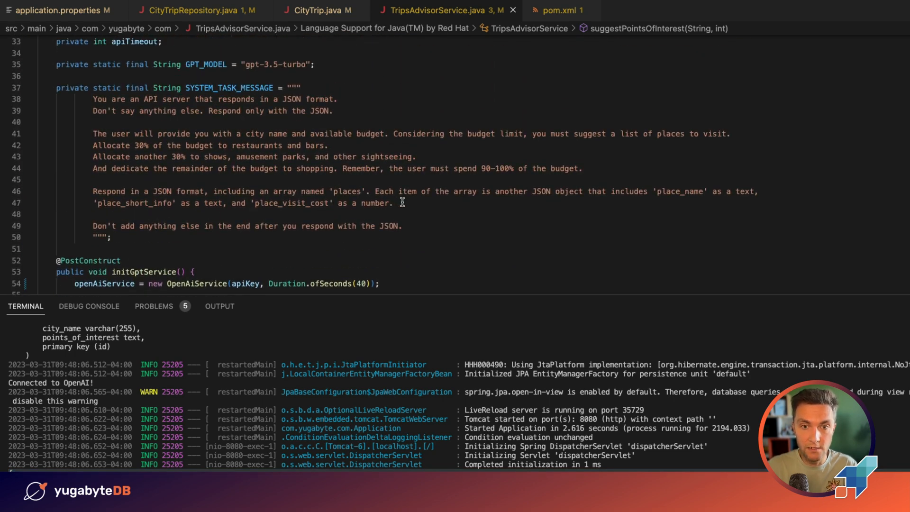
left_click(186, 87)
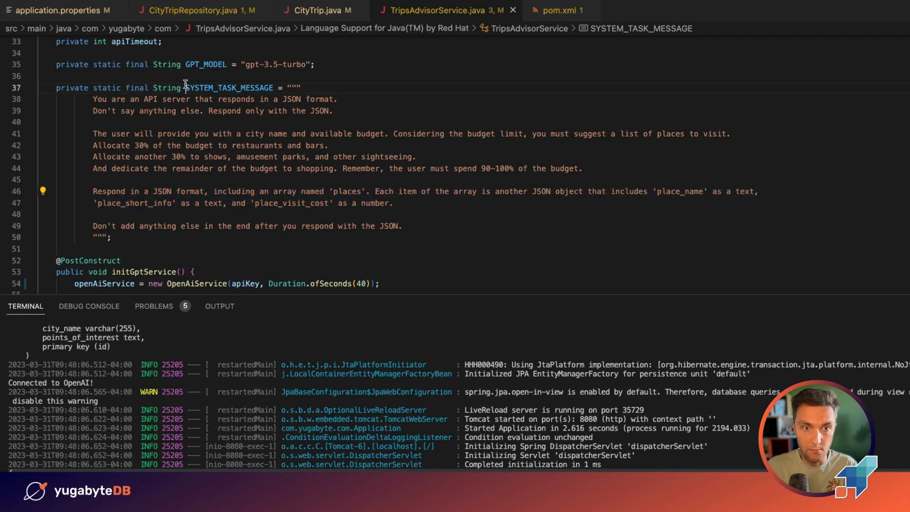
scroll("down", 3)
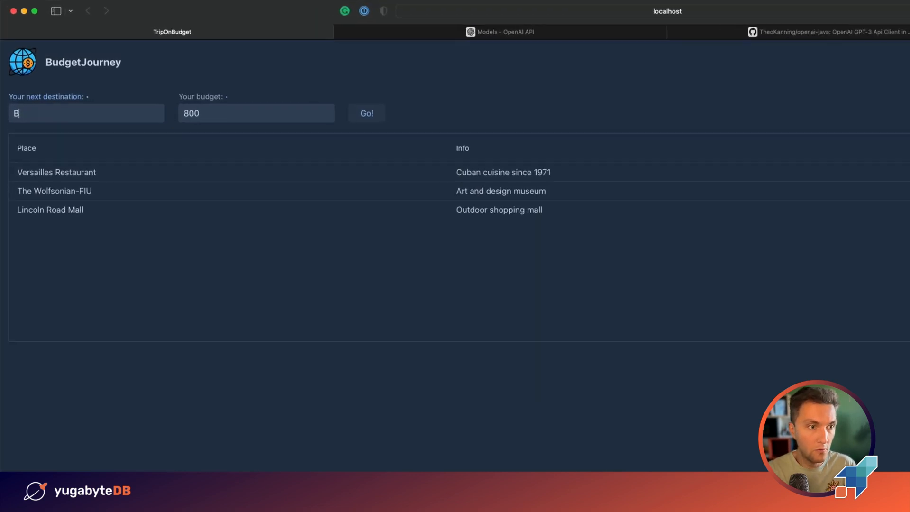
- Request Boston suggestions on a 400 budget, listing six places from Mamma Maria to Newbury Street
type("oston")
left_click(256, 113)
type("400")
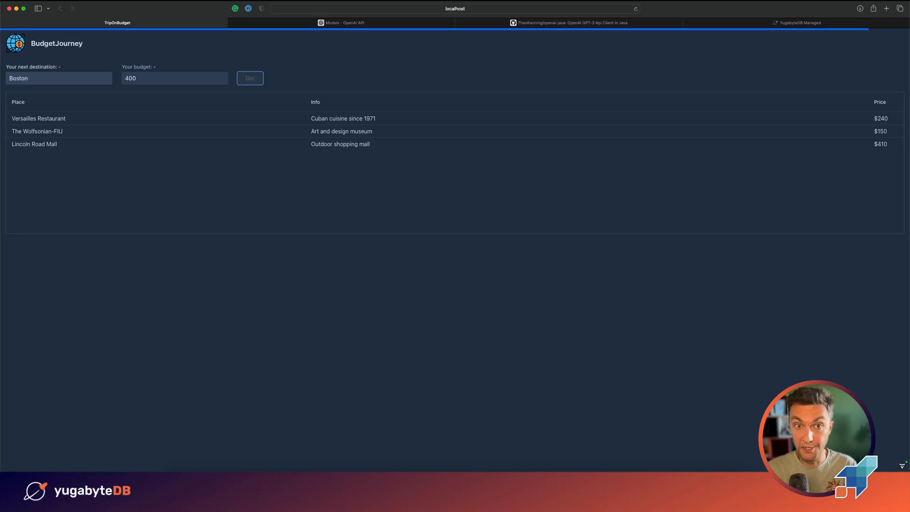
left_click(249, 78)
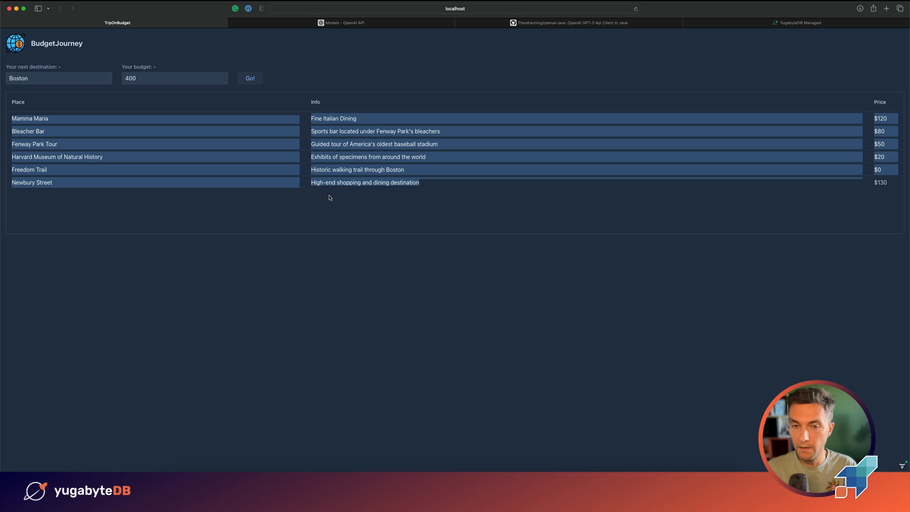
mouse_move(390, 272)
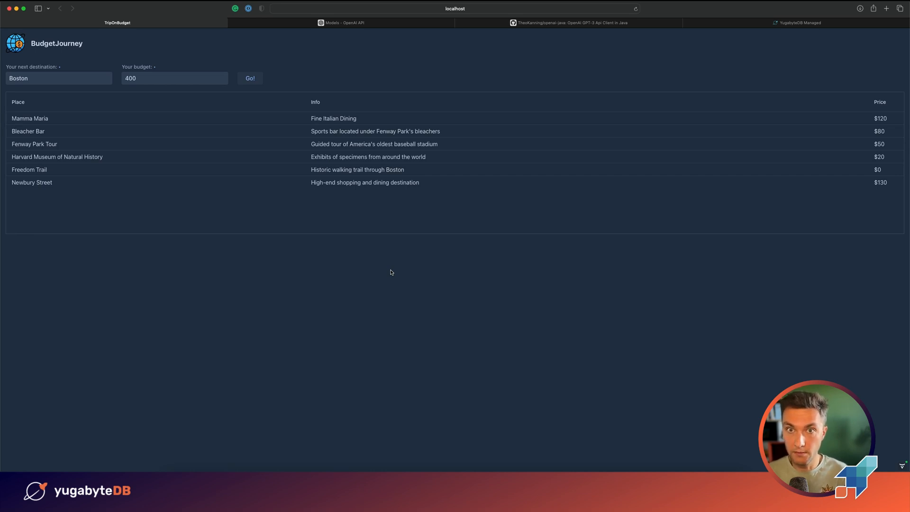
mouse_move(767, 33)
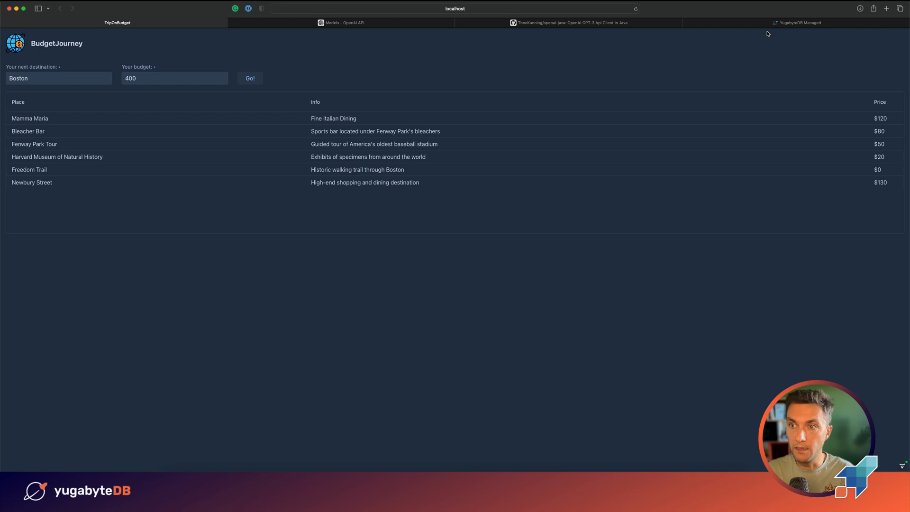
- Show the glimmering-pigeon cluster's three N. Virginia (us-east4) nodes in YugabyteDB Managed
left_click(798, 23)
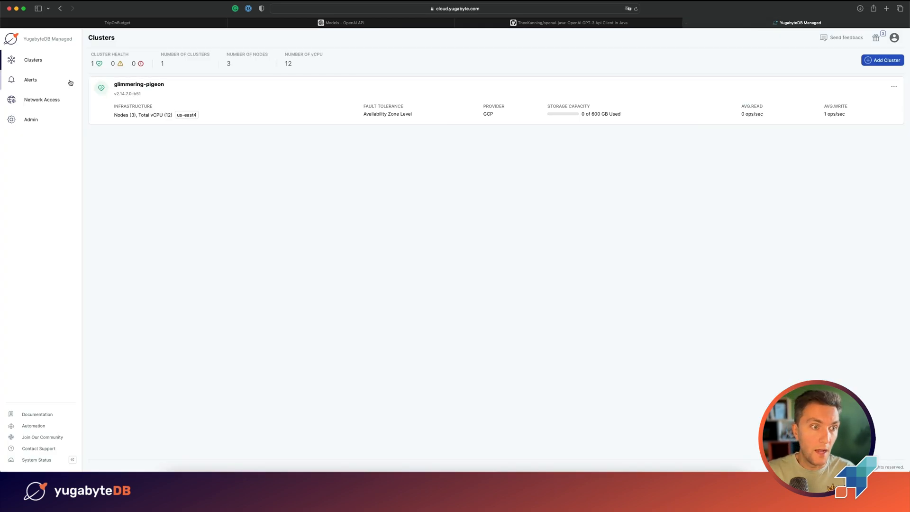
left_click(138, 84)
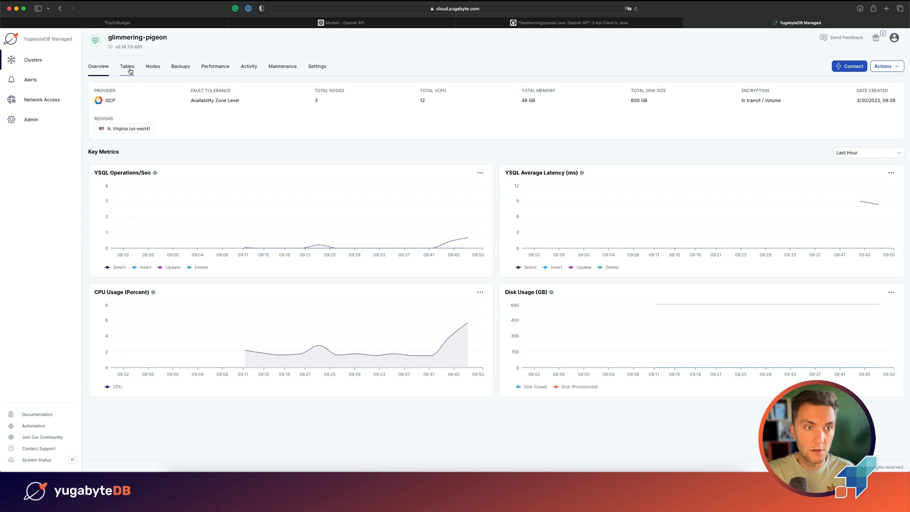
mouse_move(155, 84)
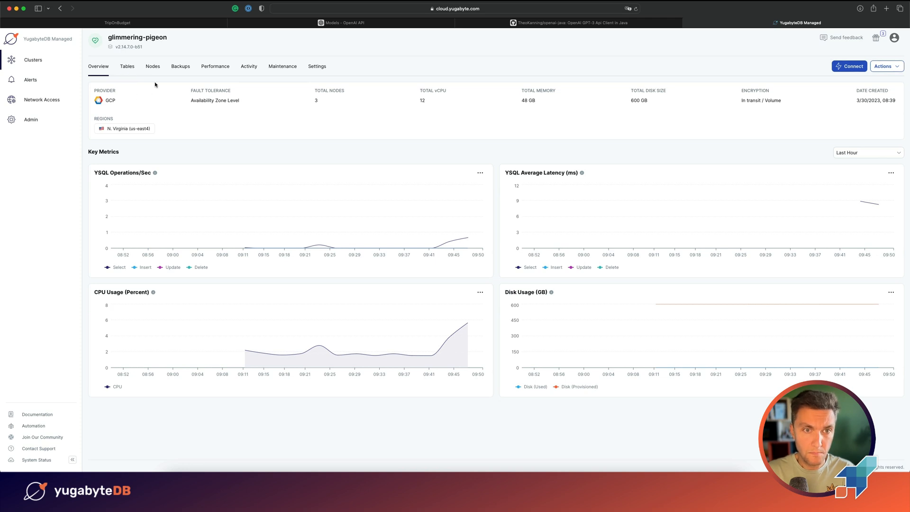
left_click(152, 67)
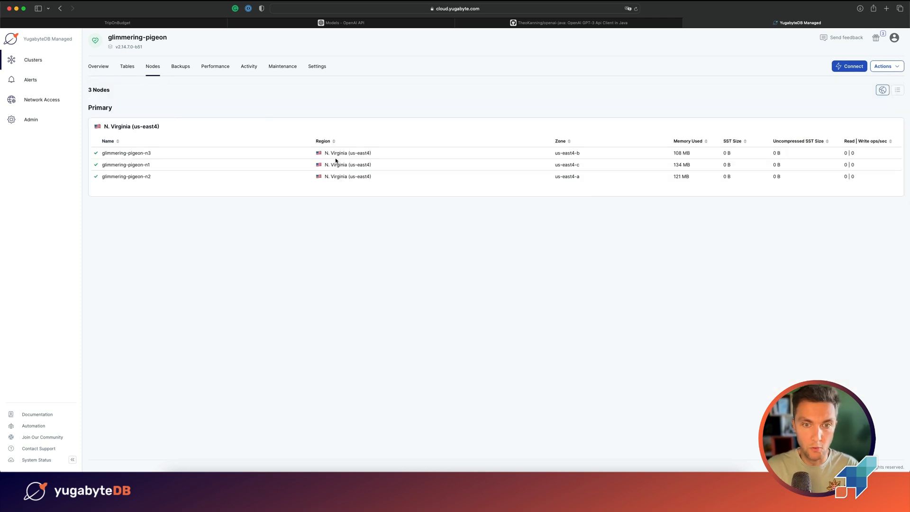
double_click(359, 152)
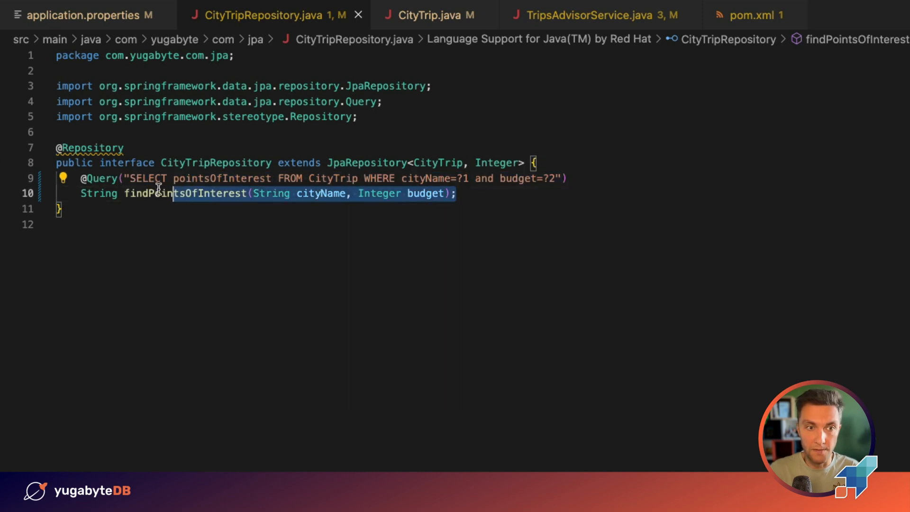
mouse_move(98, 193)
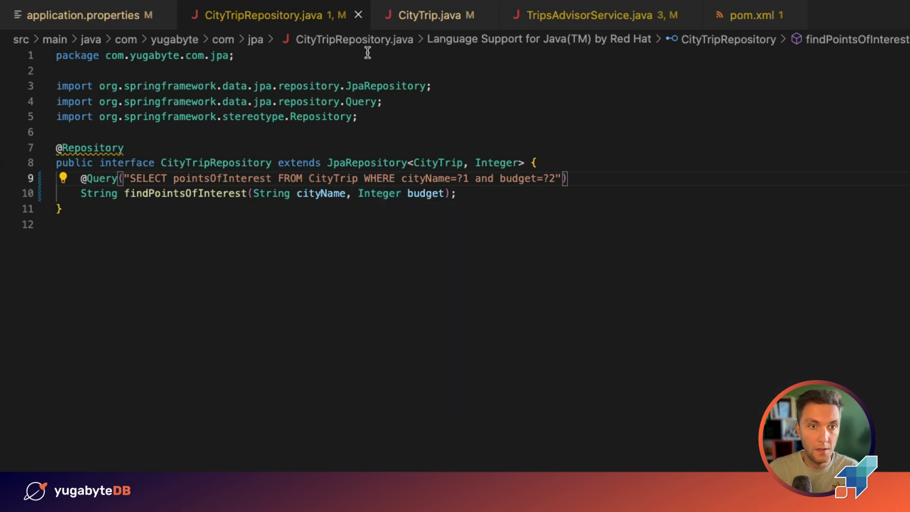
- Add String existingSuggestions = cityTripsRepository.findPointsOfInterest(city, budget); at the start of suggestPointsOfInterest
left_click(591, 15)
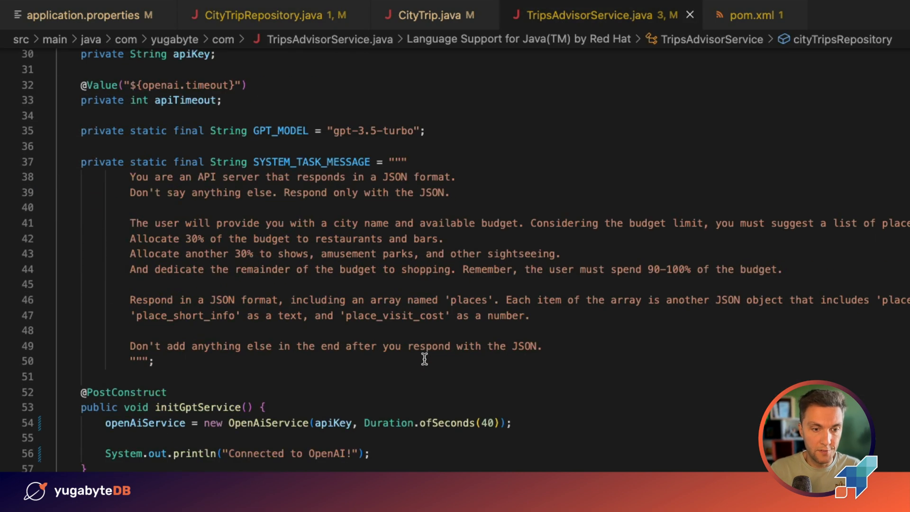
scroll("down", 3)
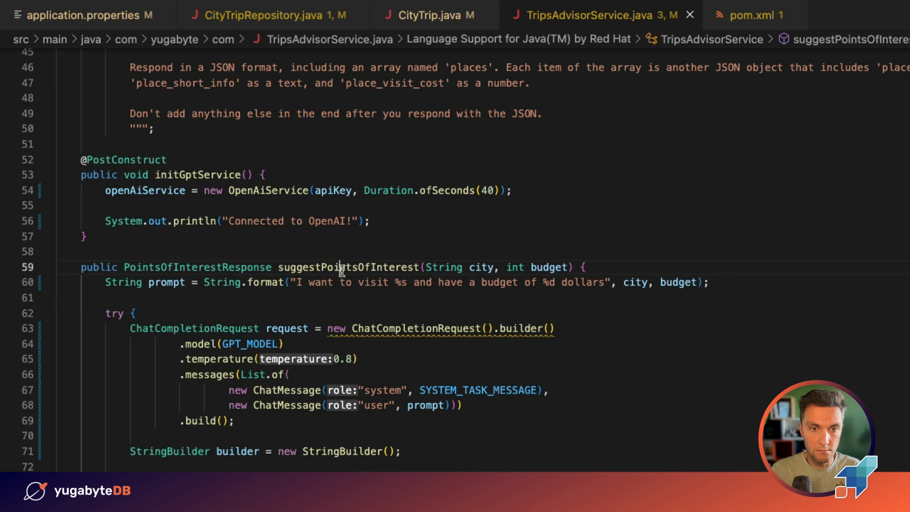
double_click(347, 267)
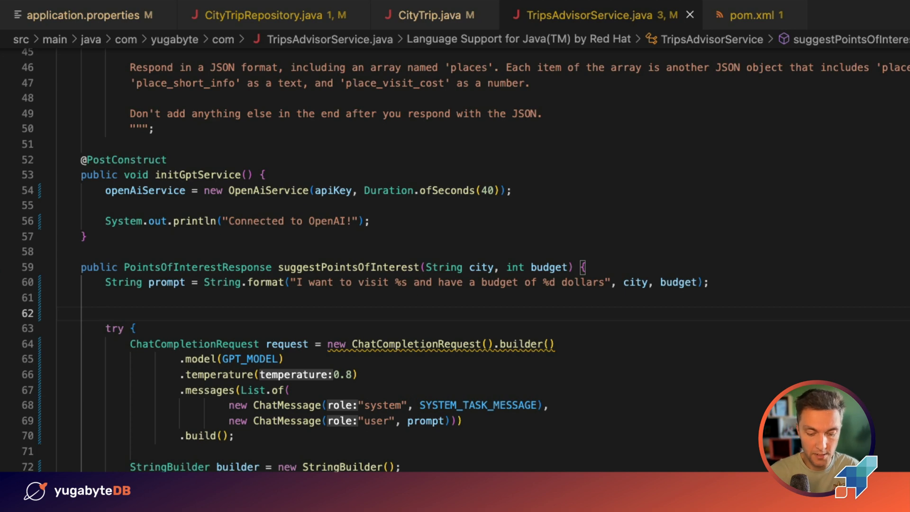
type("ci")
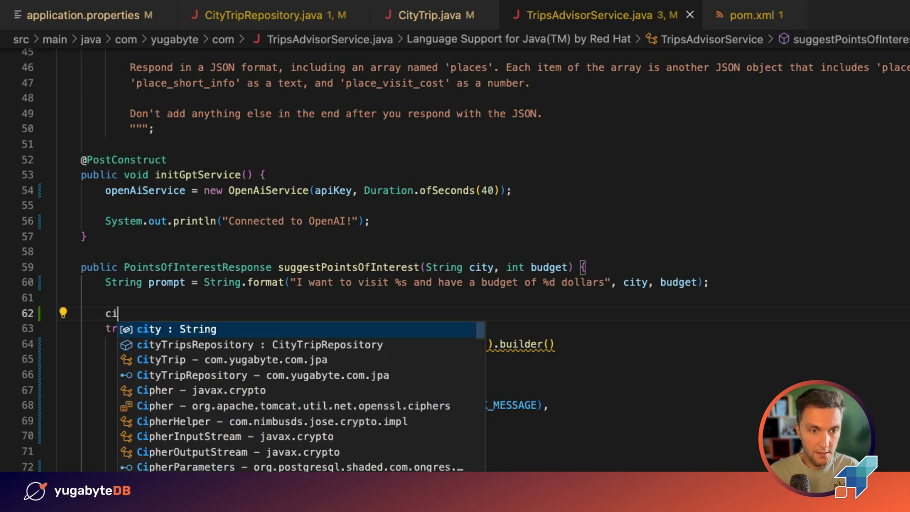
type("cityTripsRepository.")
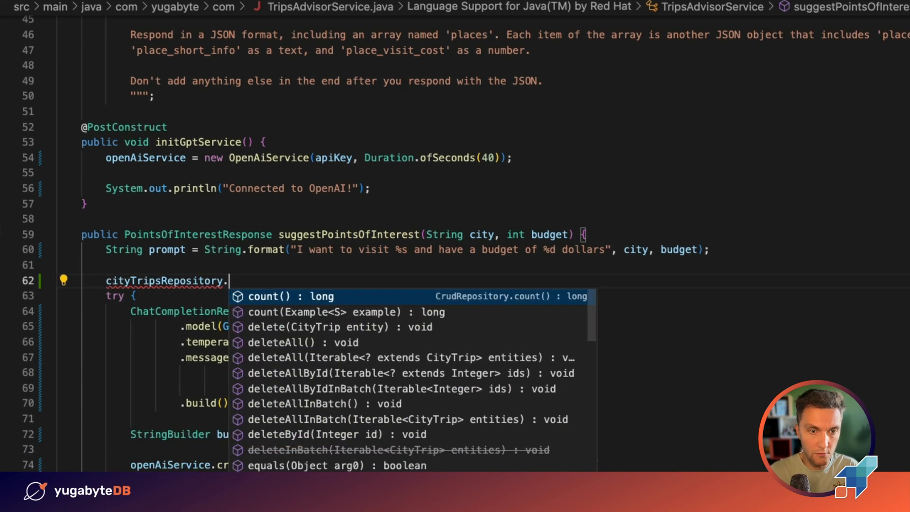
type("findPointsOfInterest(city, budget)'")
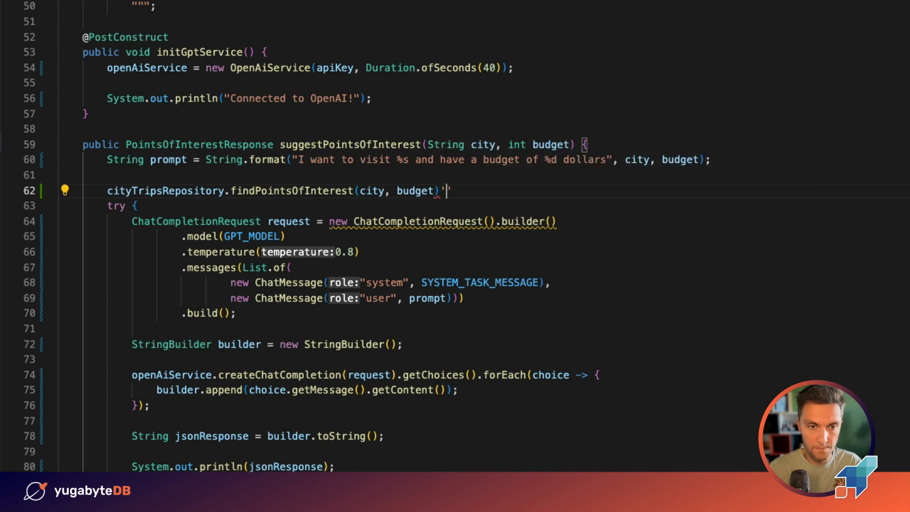
type(";")
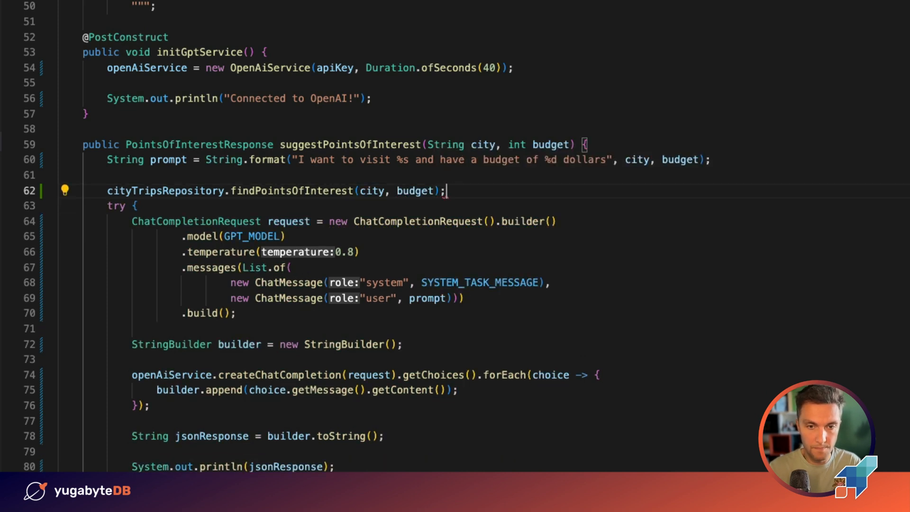
type("String")
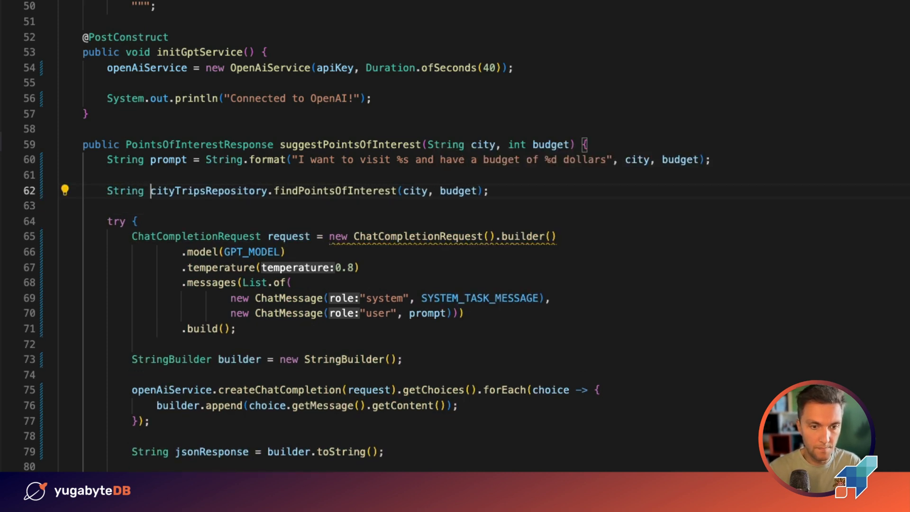
type("existingS")
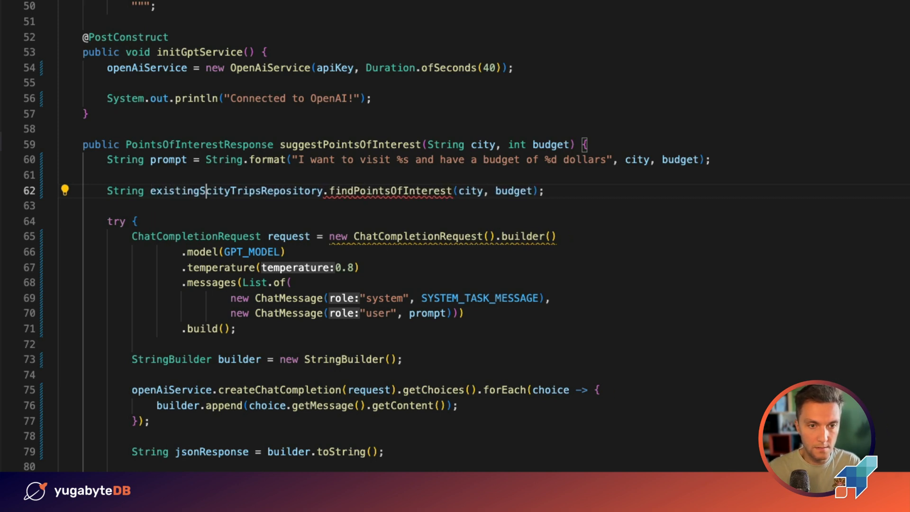
type("uggestions")
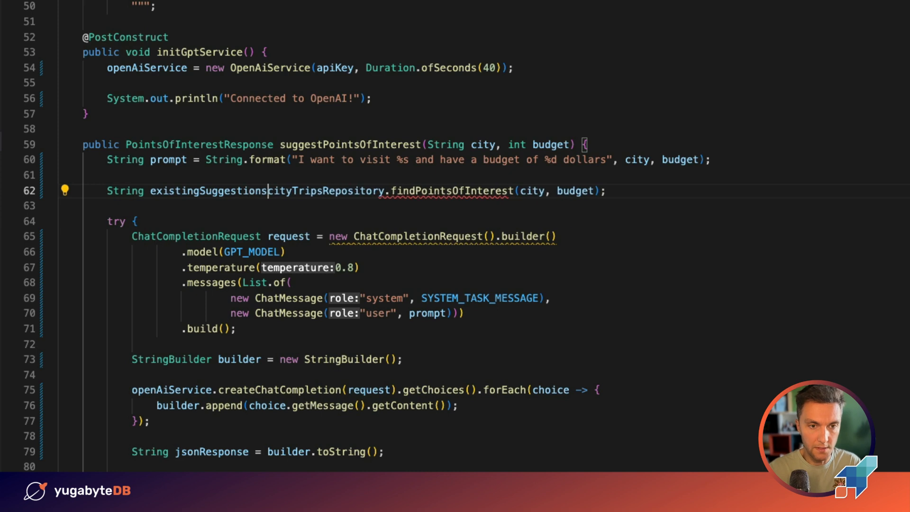
type("=")
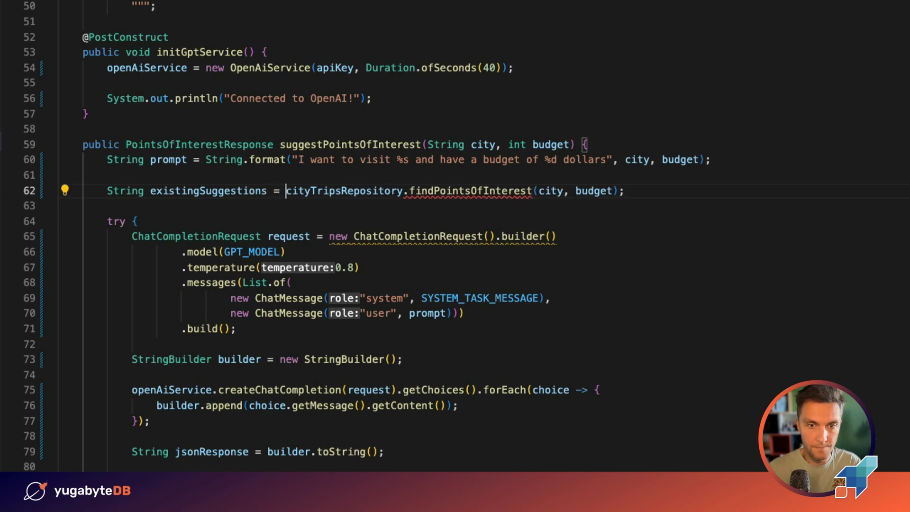
- Add an if (existingSuggestions != null) block building a PointsOfInterestResponse from them and returning it
key("Enter")
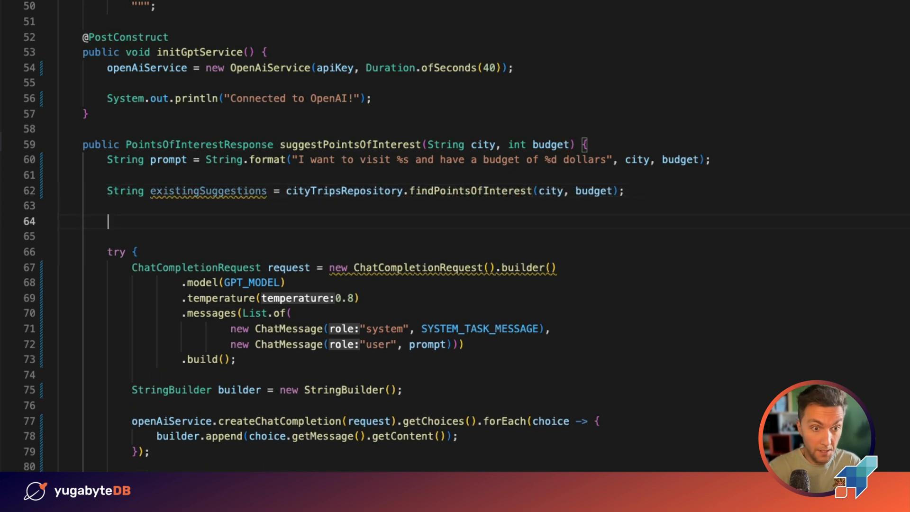
type("if (e")
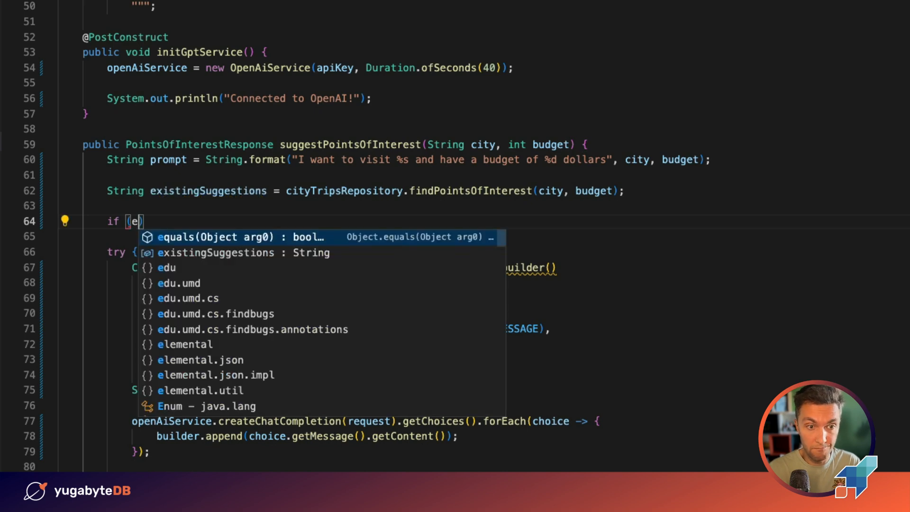
type("xistingSuggestions != n")
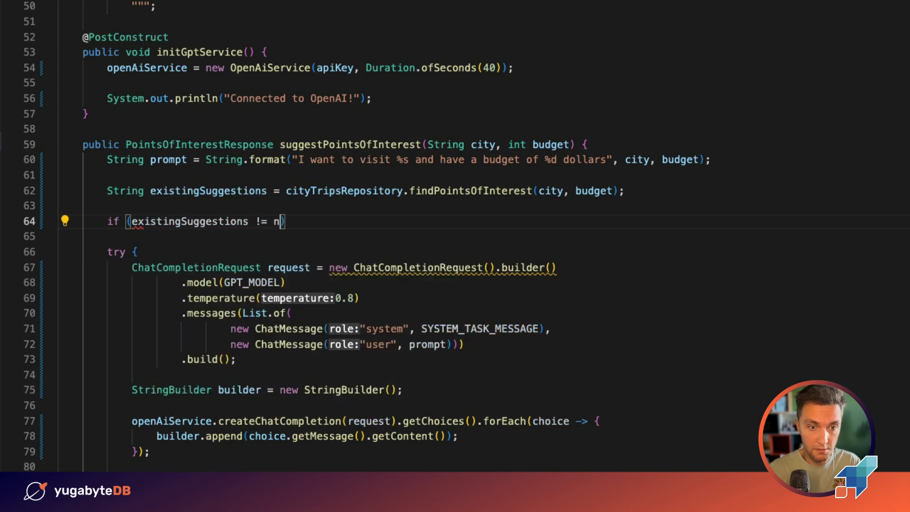
type("ull)")
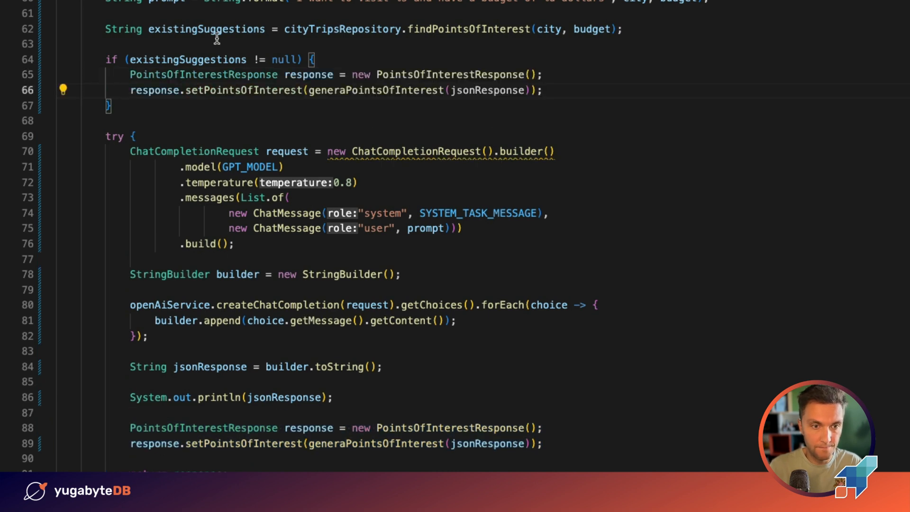
type("existingSuggestions")
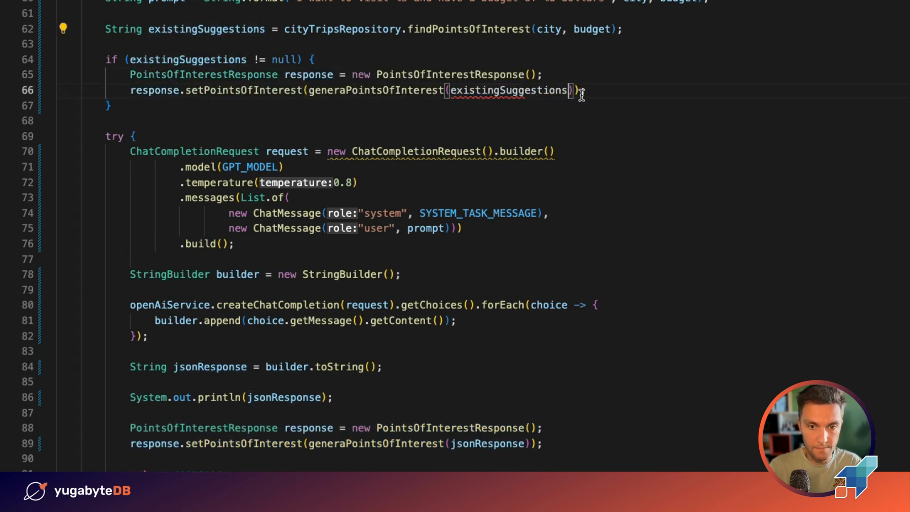
type("return")
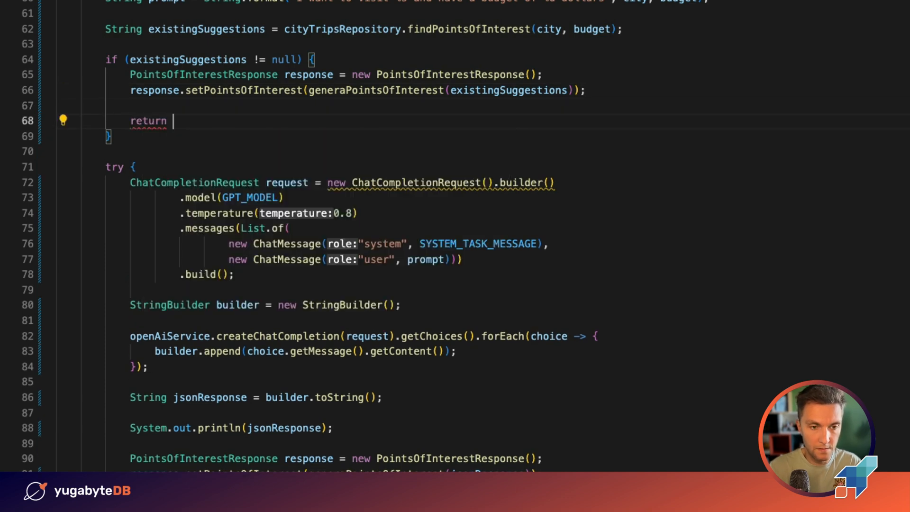
type("response;")
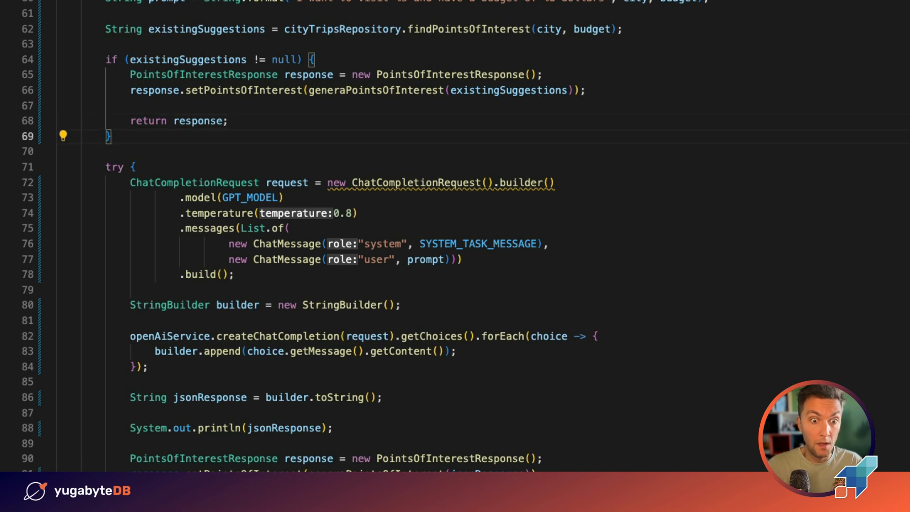
mouse_move(243, 39)
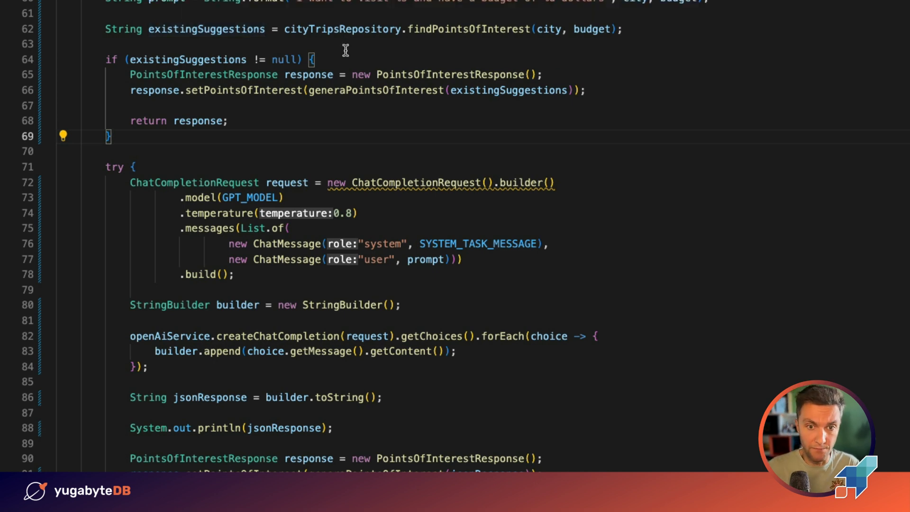
- Declare List<PointOfInterest> pointOfInterests = generaPointsOfInterest(jsonResponse) and pass it to response.setPointsOfInterest
scroll("down", 3)
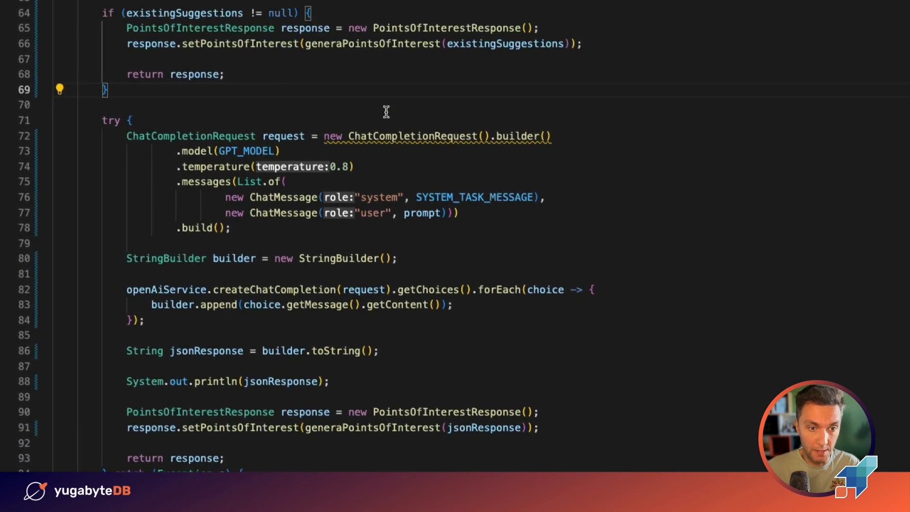
scroll("down", 3)
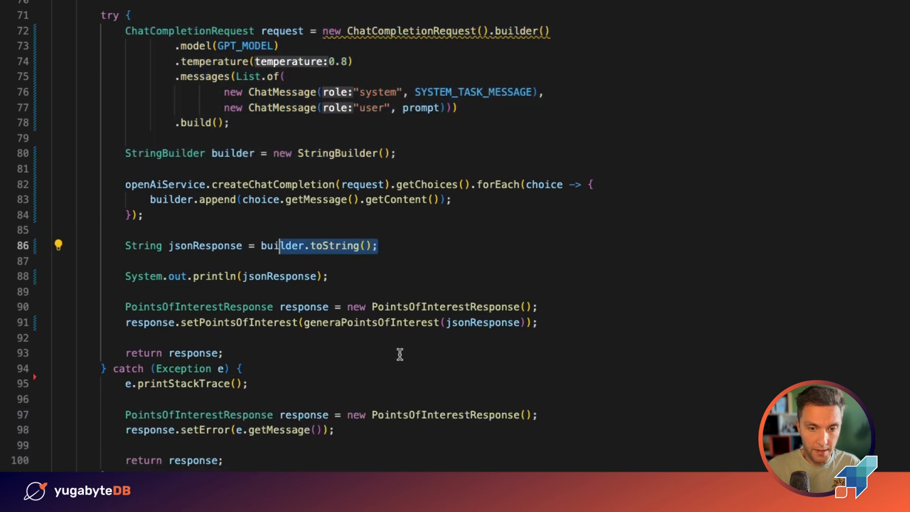
mouse_move(477, 322)
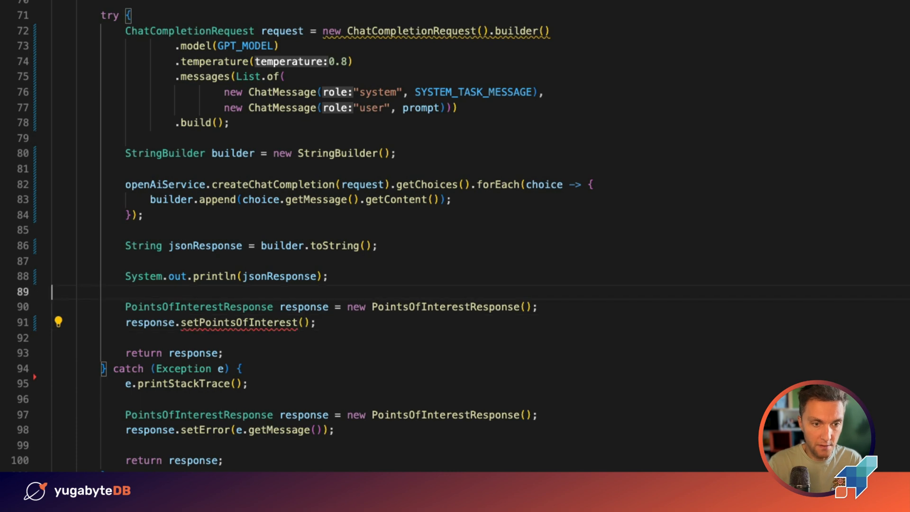
key("enter")
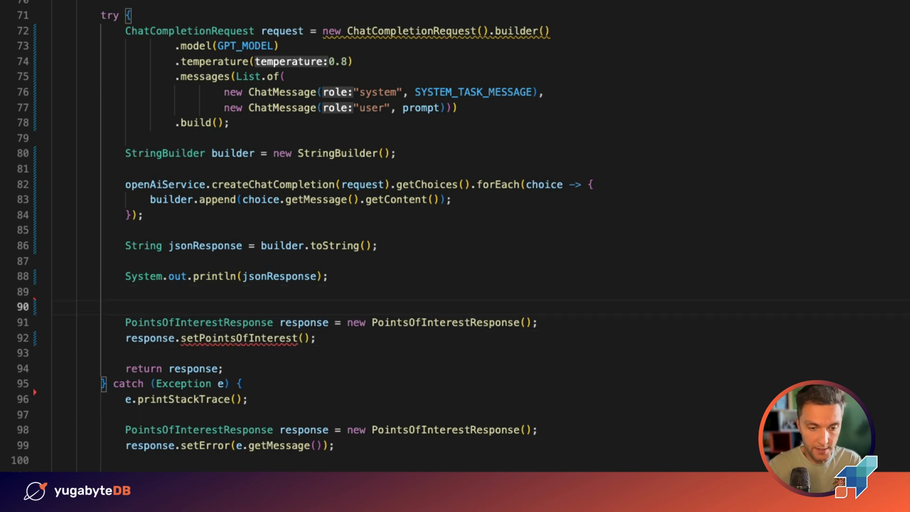
type("List<>")
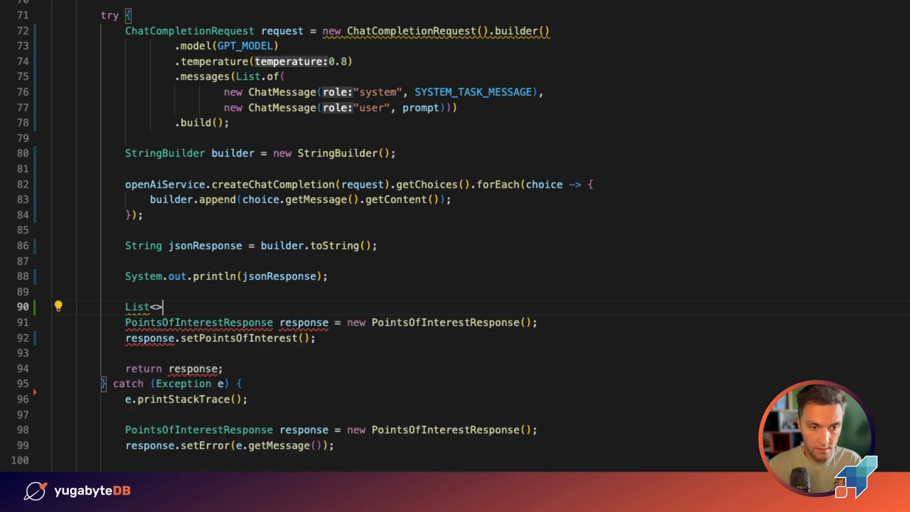
type("PointOfInterest")
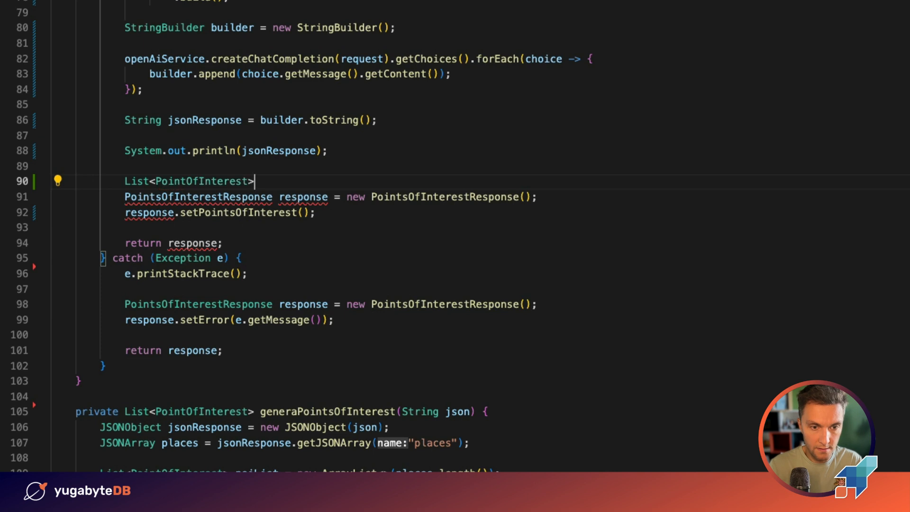
type("po")
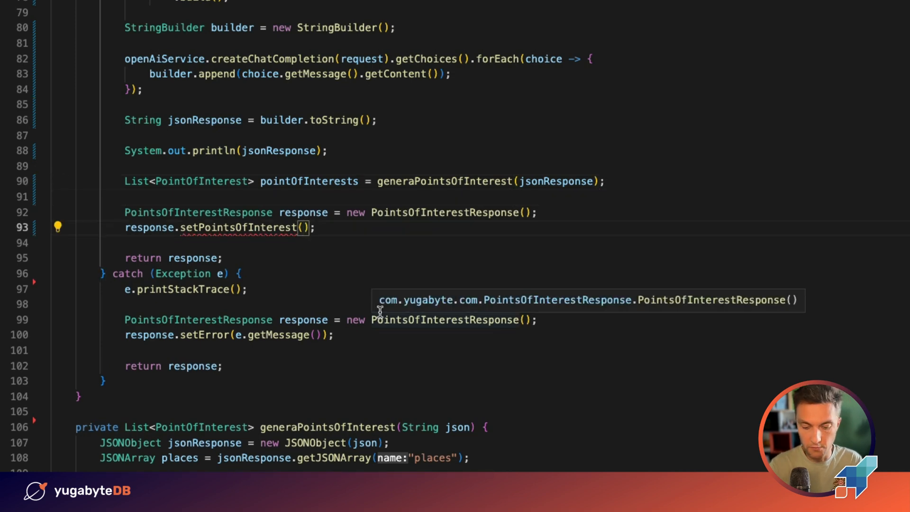
type("pointOfInterests")
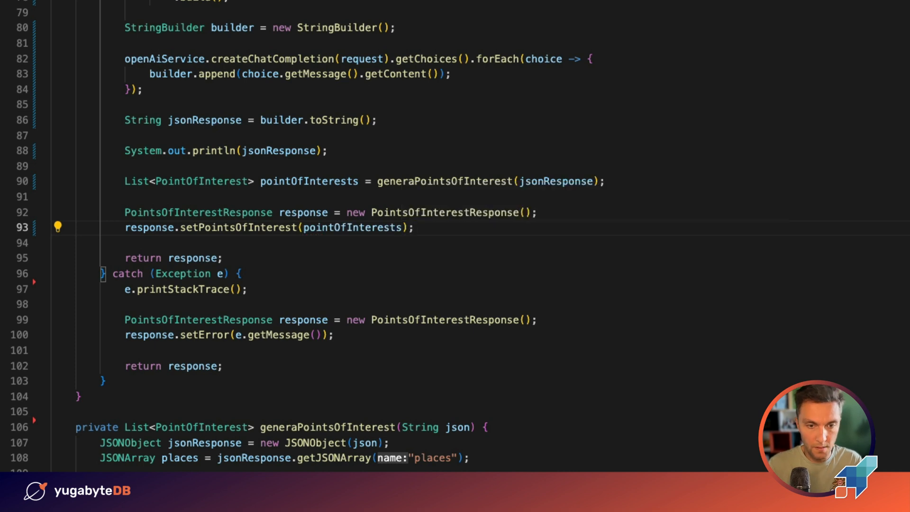
mouse_move(385, 218)
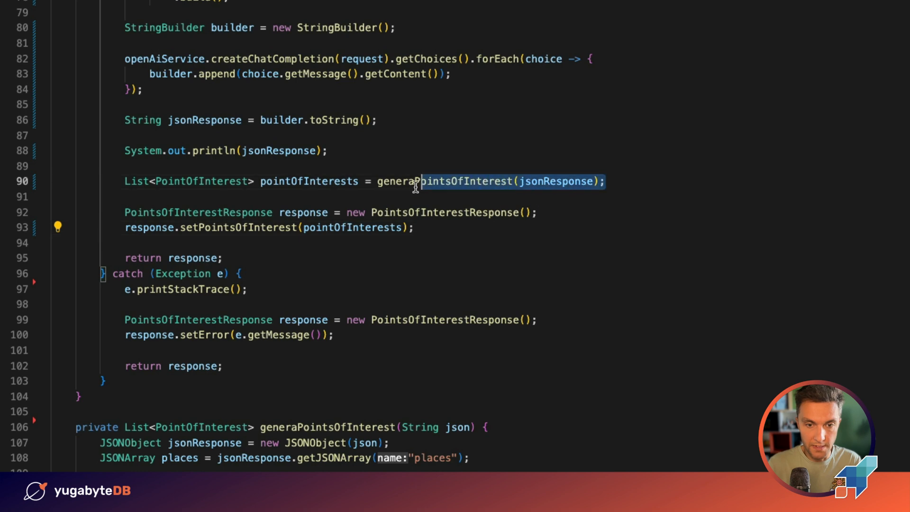
left_click(396, 196)
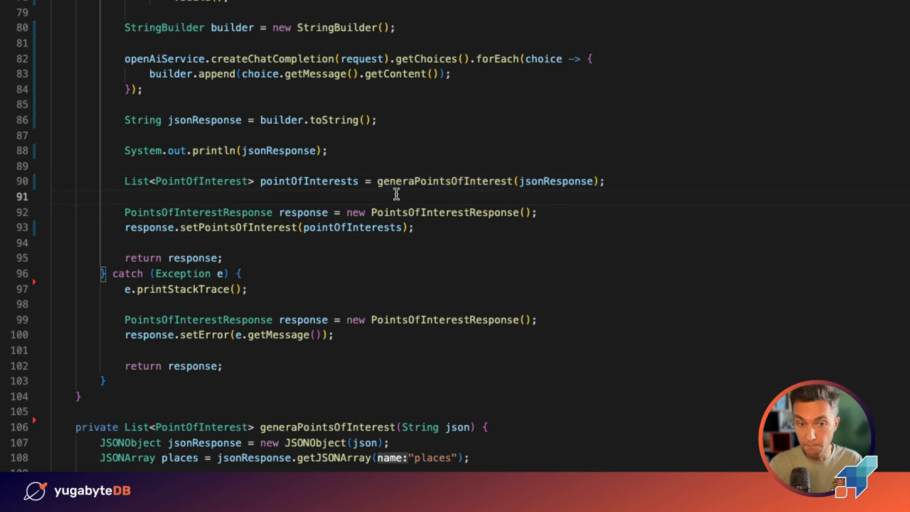
- Add cityTripsRepository.save(new CityTrip(city, budget, jsonResponse)) and save the file, restarting the app
key("enter")
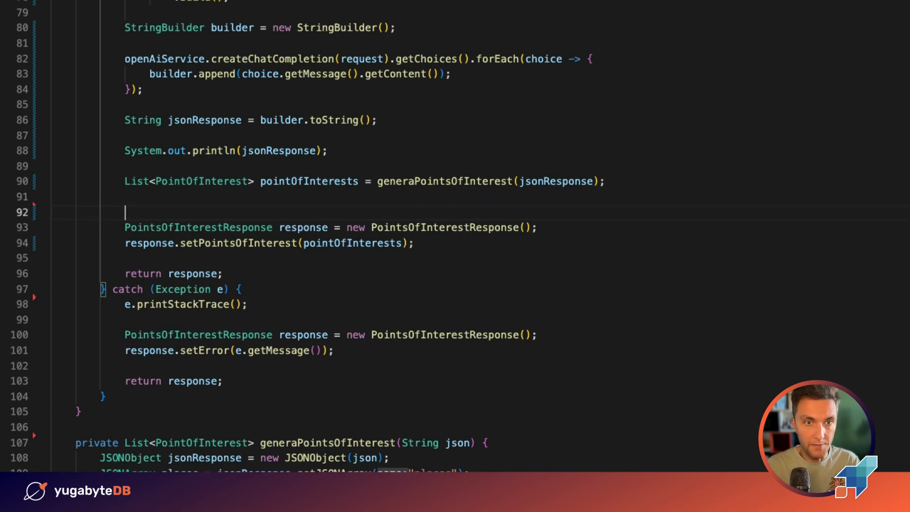
type("cityTripsRepository.")
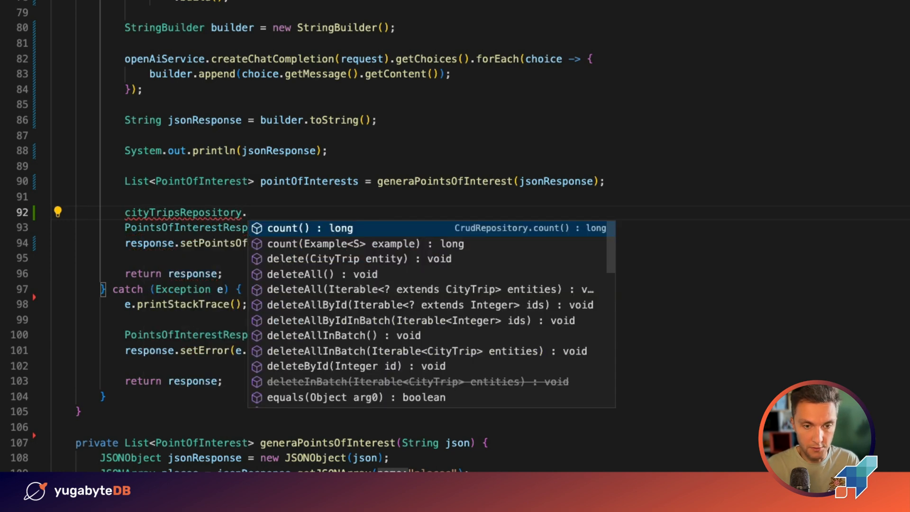
type("save(new")
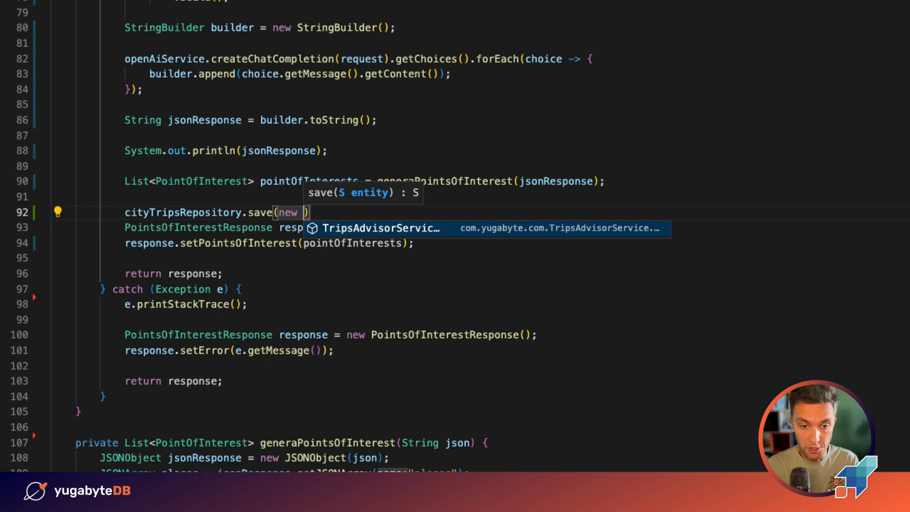
type("CityTrip(city, null, jsonResponse")
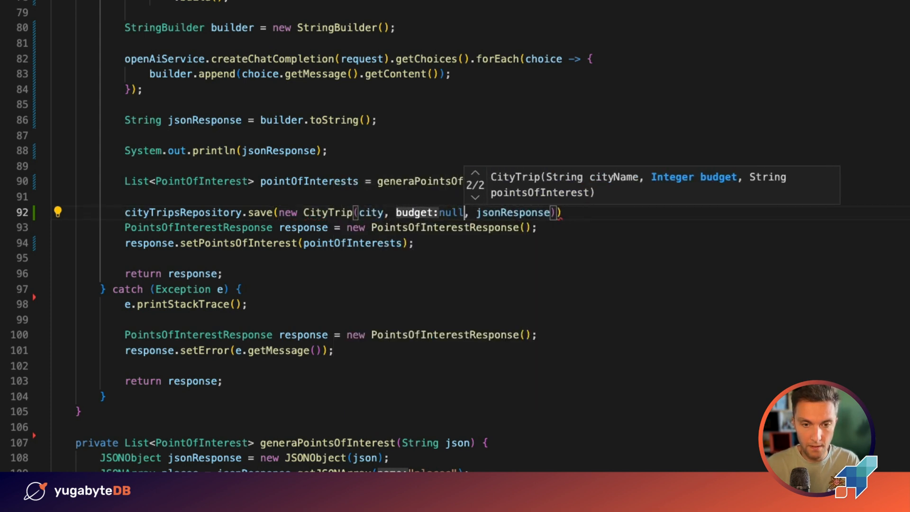
key("Backspace")
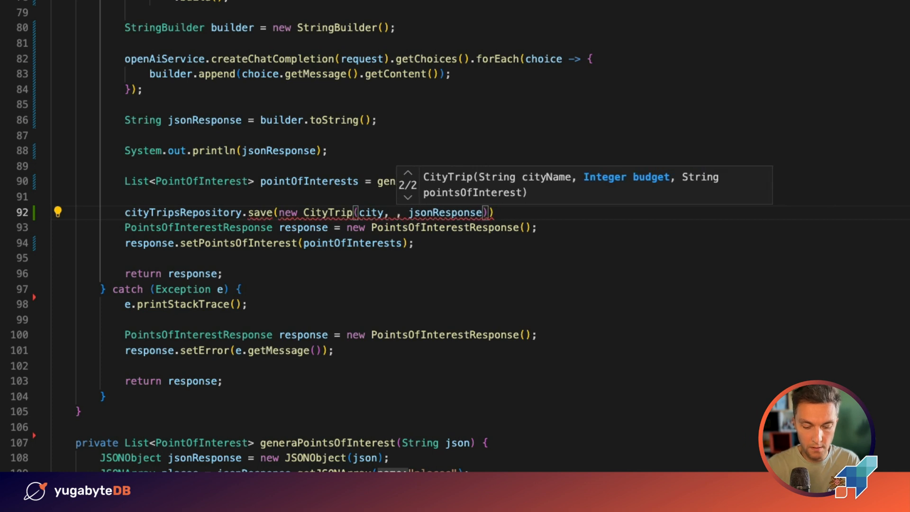
type("budget,")
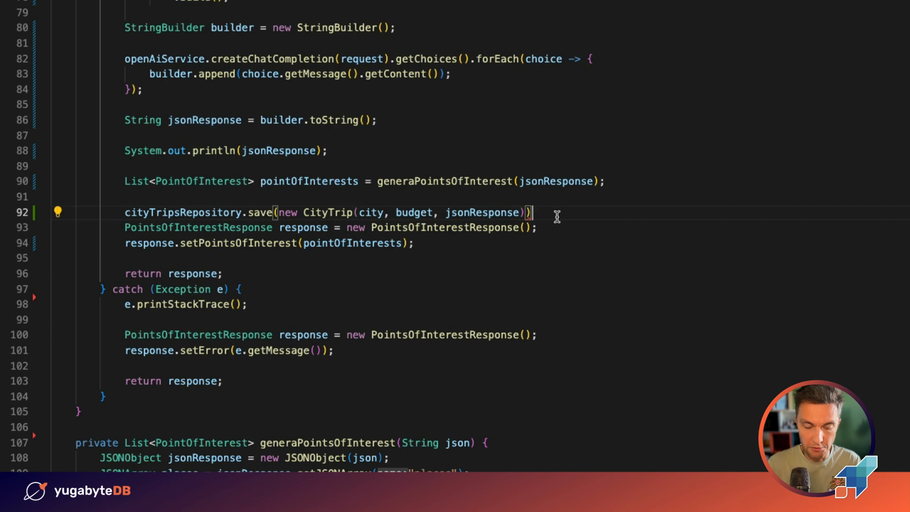
key("enter")
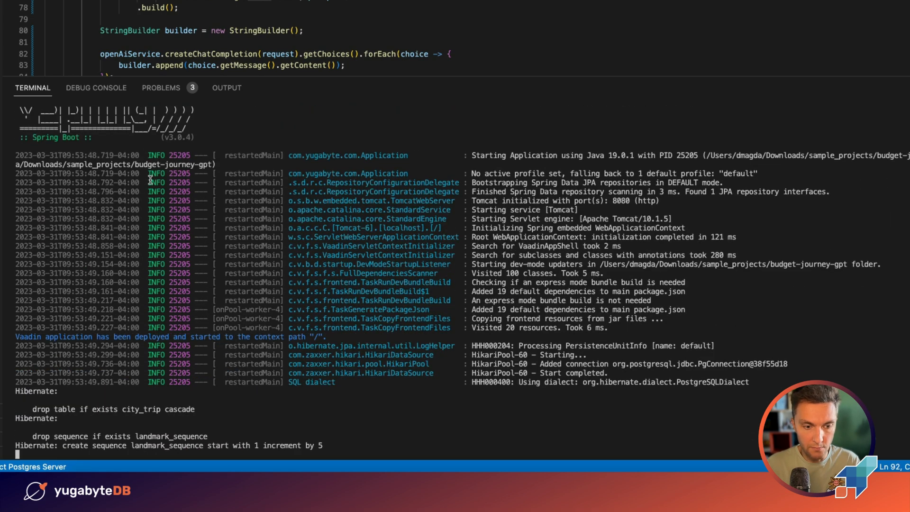
- Scroll the restart log to the Hibernate create table city_trip output with id, budget, city_name and points_of_interest
scroll("down", 3)
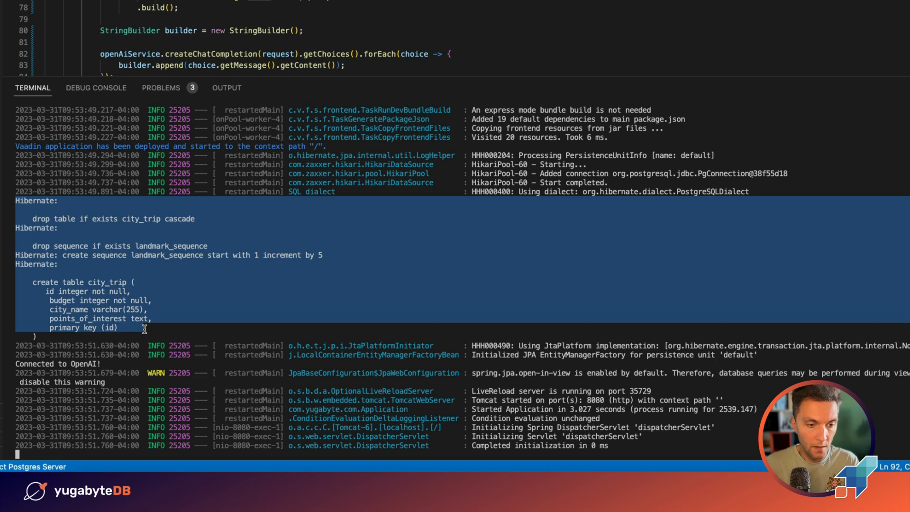
mouse_move(163, 316)
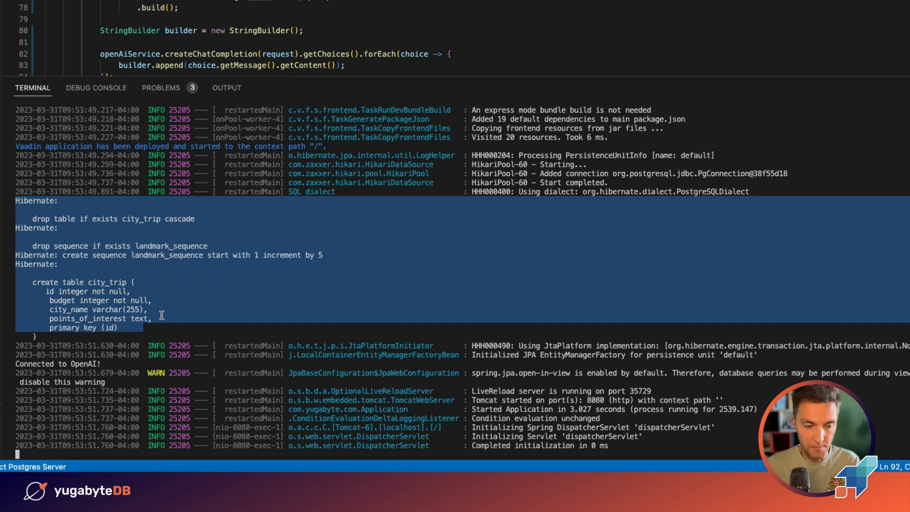
mouse_move(176, 477)
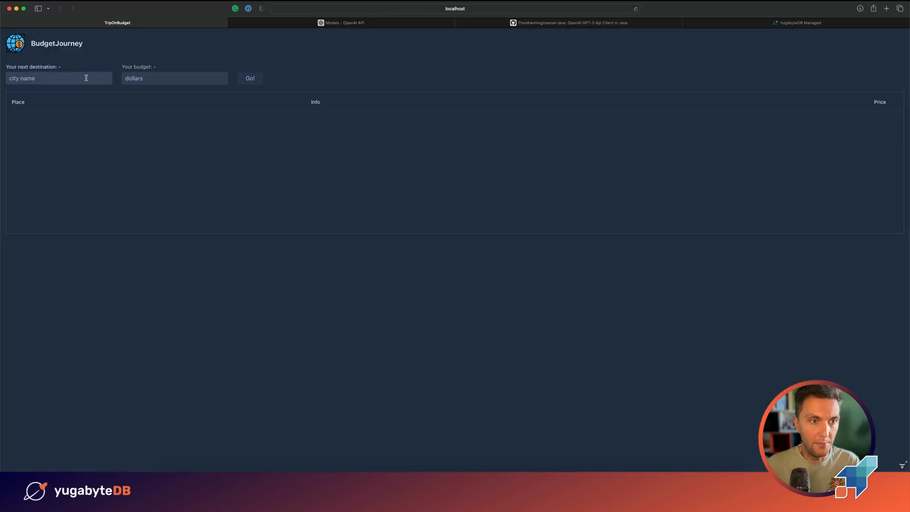
- Request Miami suggestions on a 600 budget, returning six places such as Casa Tua and Jungle Island
type("Miami")
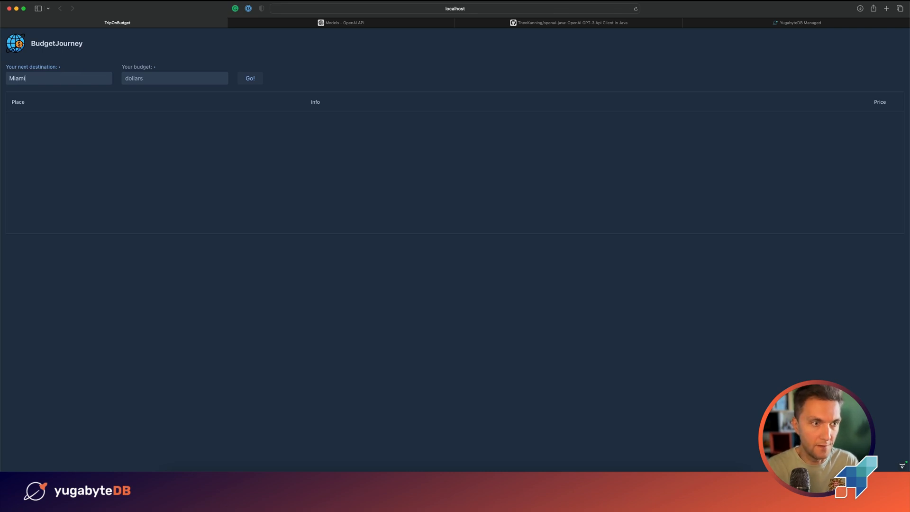
left_click(250, 79)
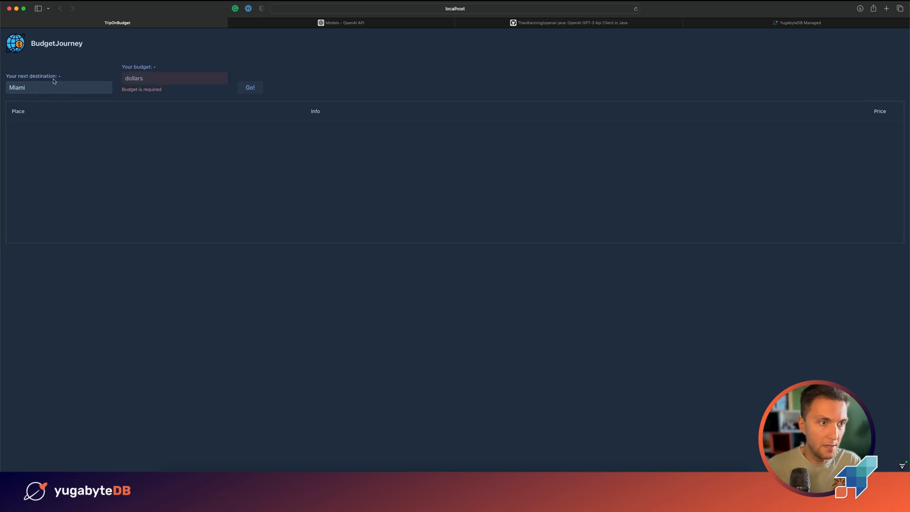
left_click(175, 77)
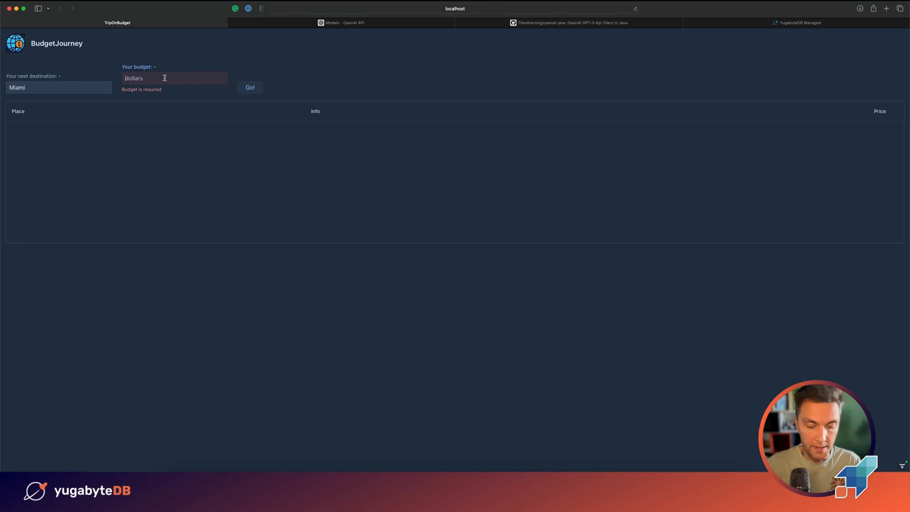
type("600")
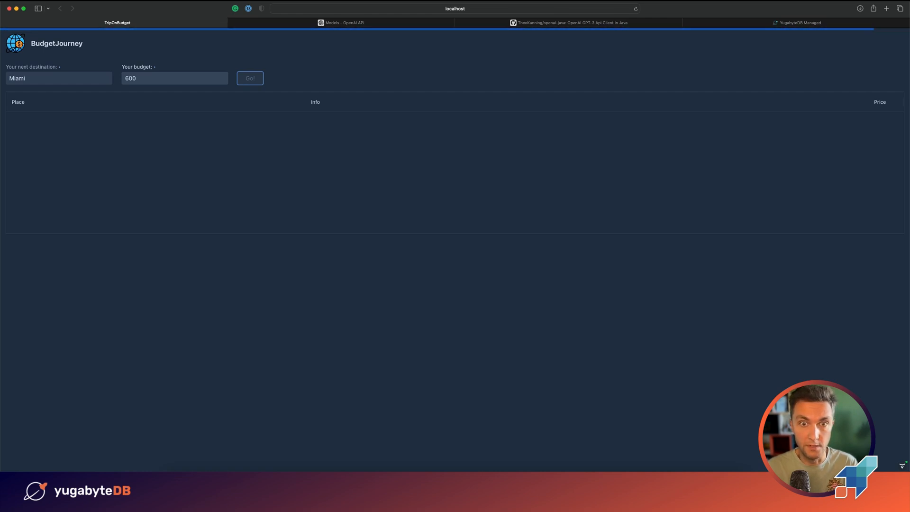
left_click(249, 78)
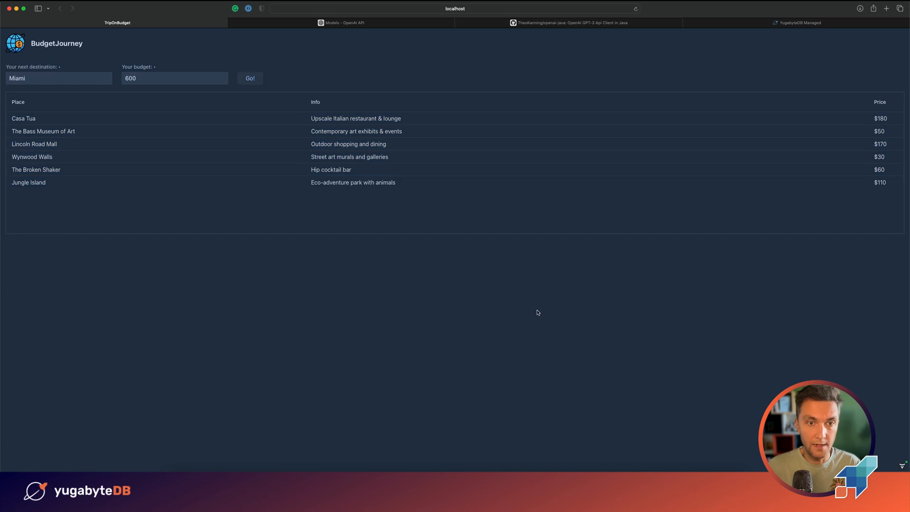
left_click(249, 79)
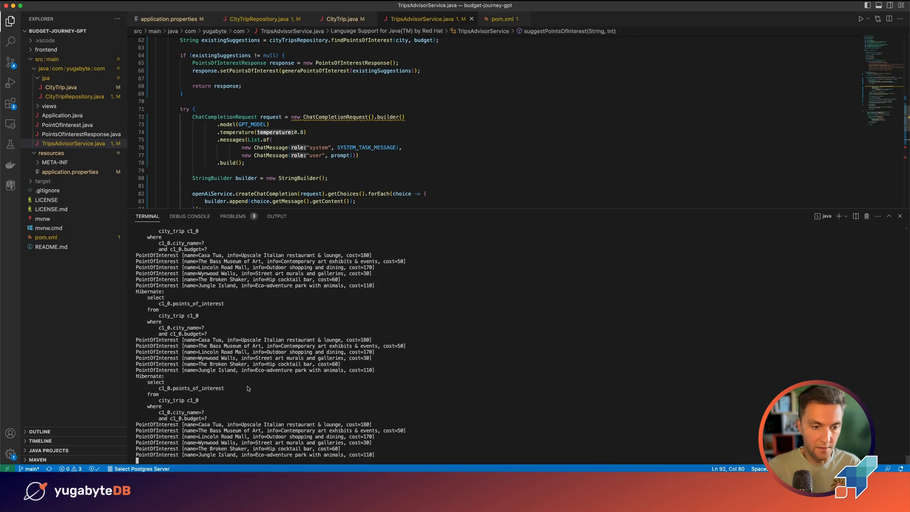
- Scroll the terminal log showing the city_trip select queries and logged Miami PointOfInterest entries
scroll("down", 3)
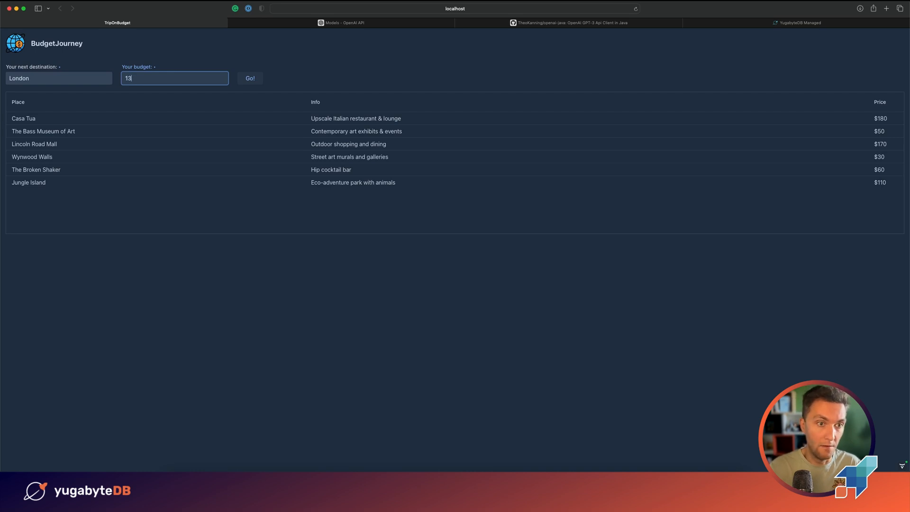
- Fetch London suggestions for a 1300 budget and review the priced attractions list
type("00")
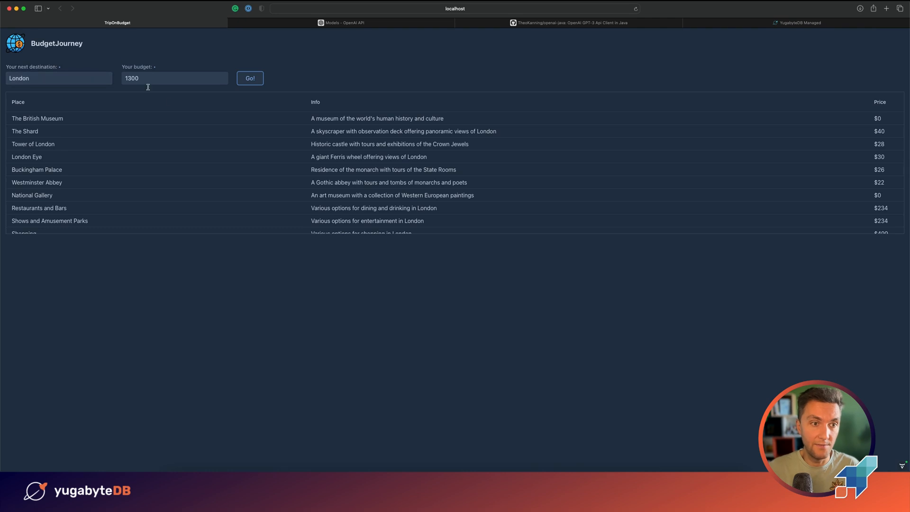
mouse_move(56, 124)
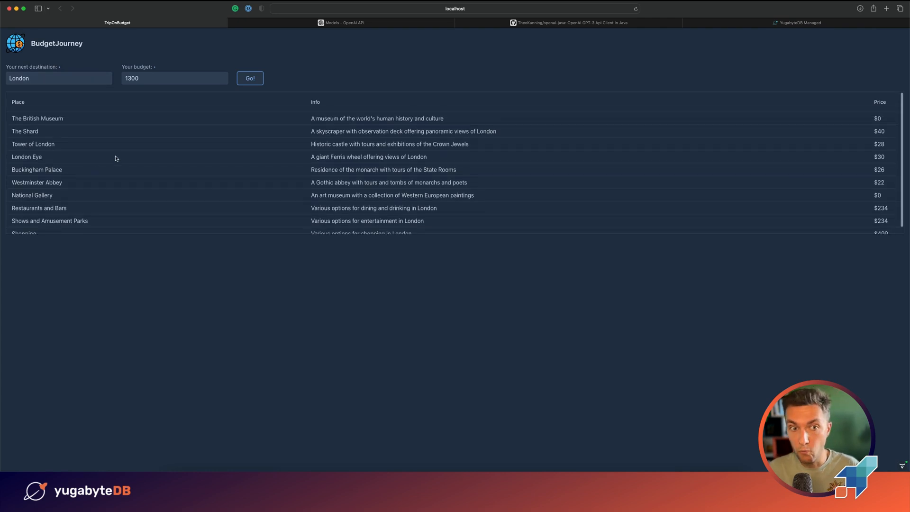
scroll("down", 3)
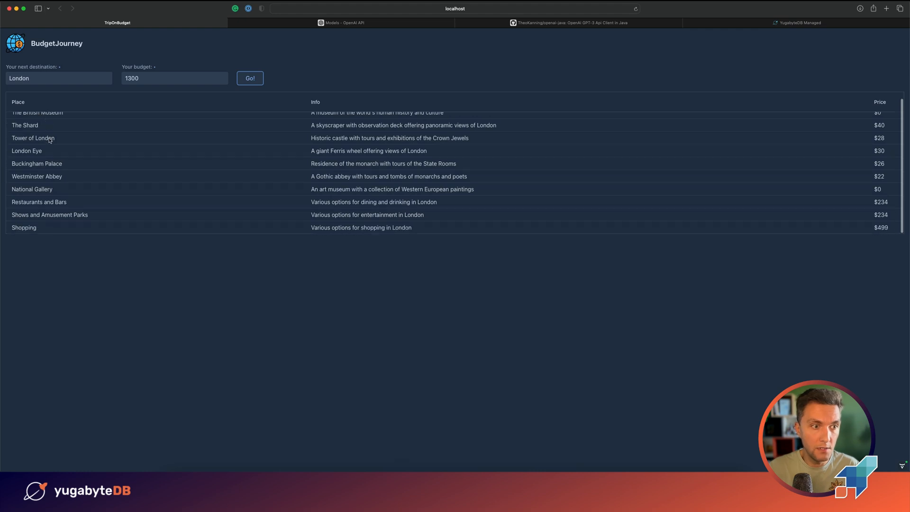
mouse_move(62, 179)
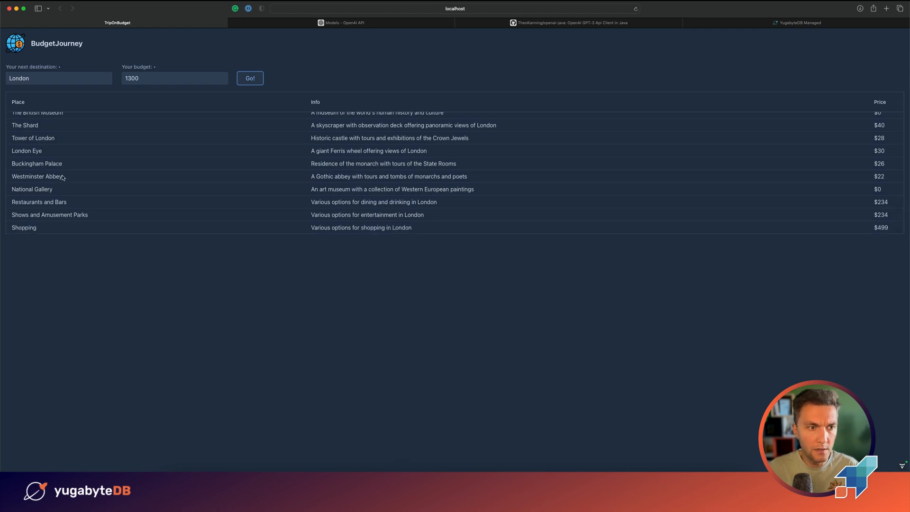
mouse_move(124, 217)
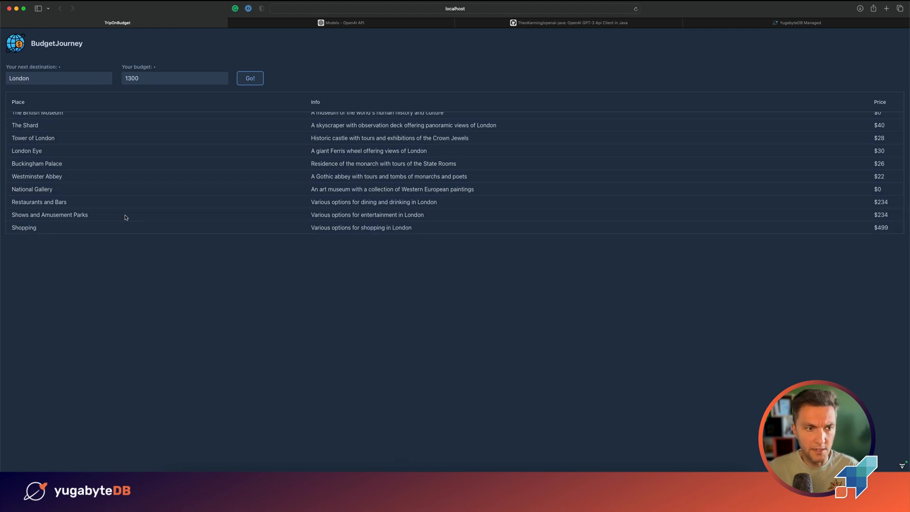
scroll("up", 3)
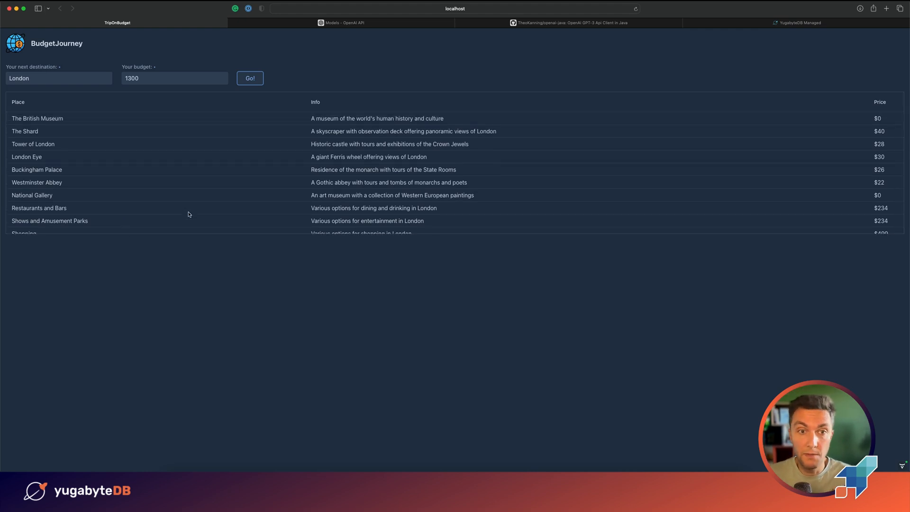
left_click(173, 78)
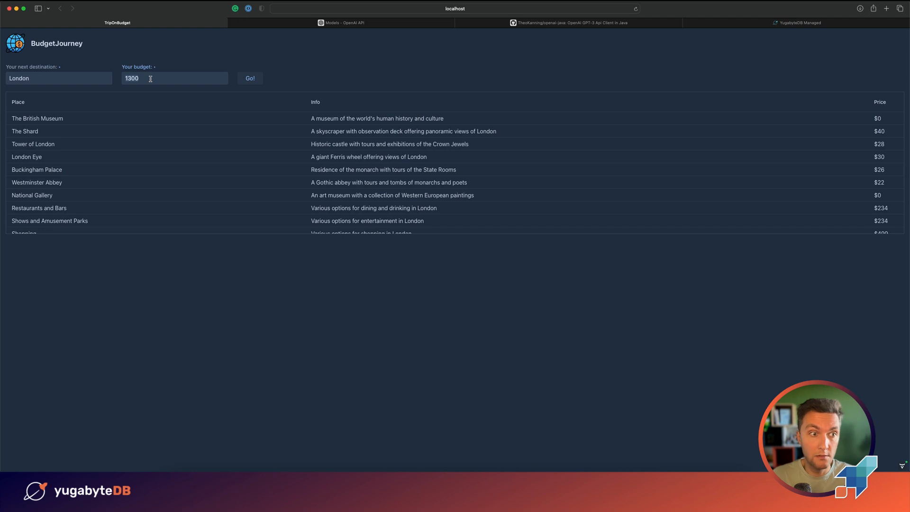
- Fetch Miami suggestions on 600, then re-fetch London on 1300 and switch to YugabyteDB Managed
type("Miami")
type("6")
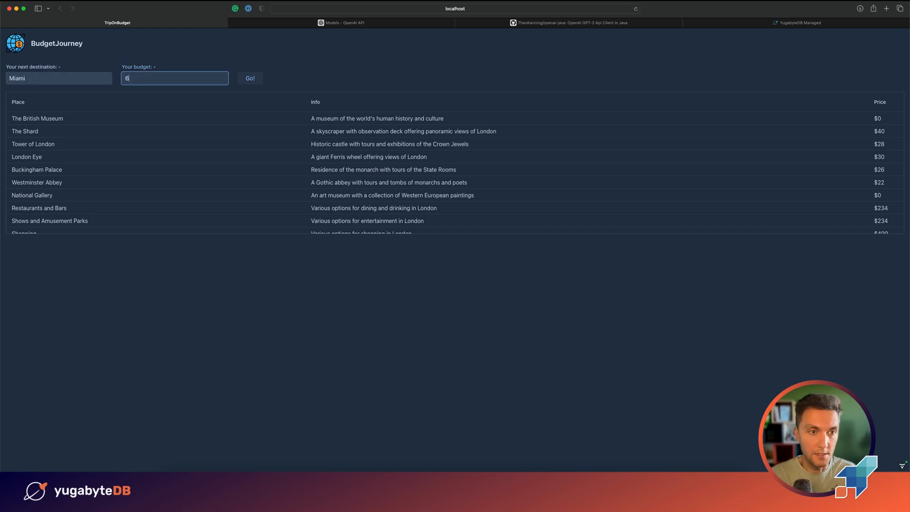
type("00")
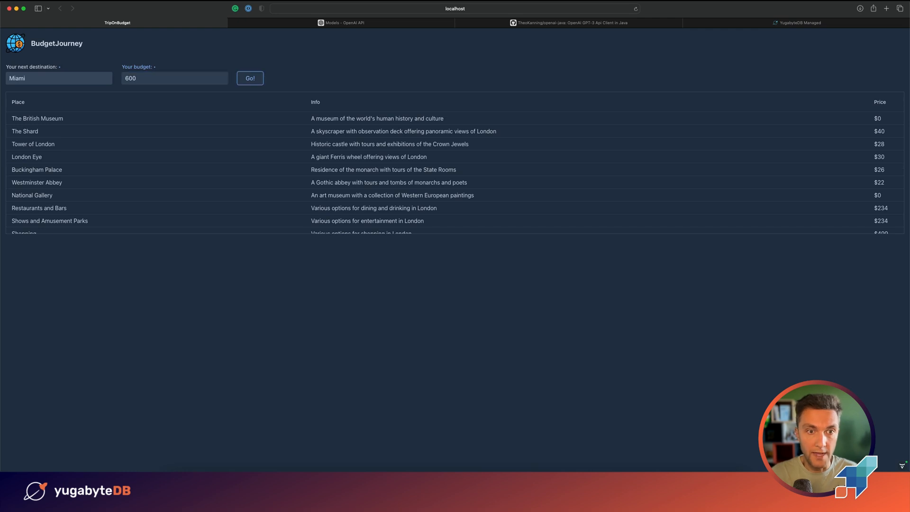
left_click(250, 78)
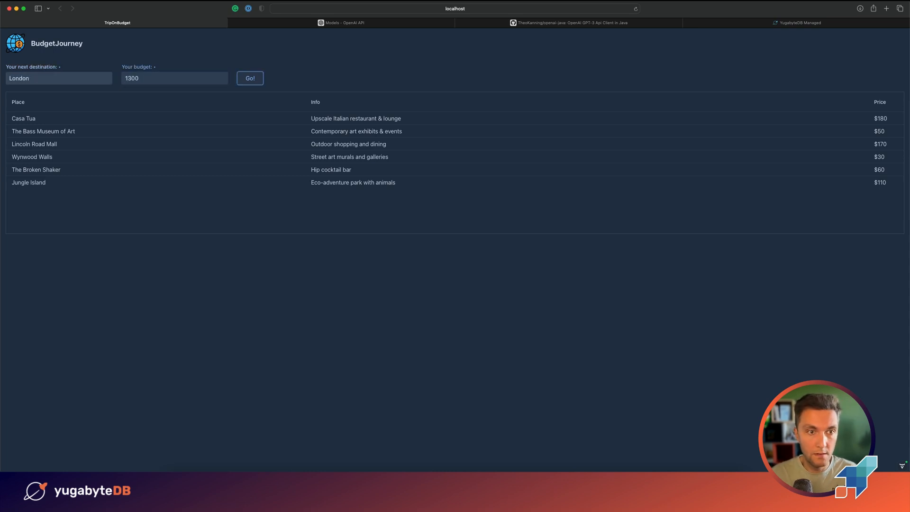
left_click(249, 78)
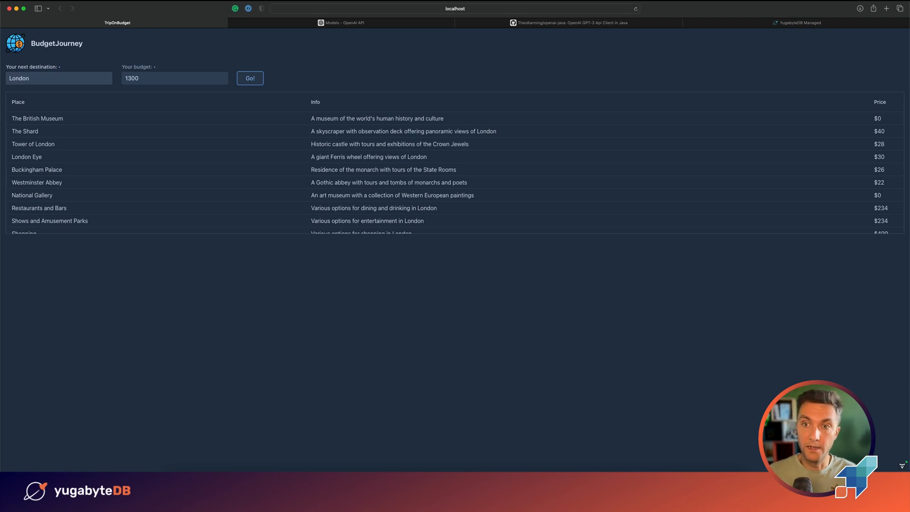
left_click(798, 22)
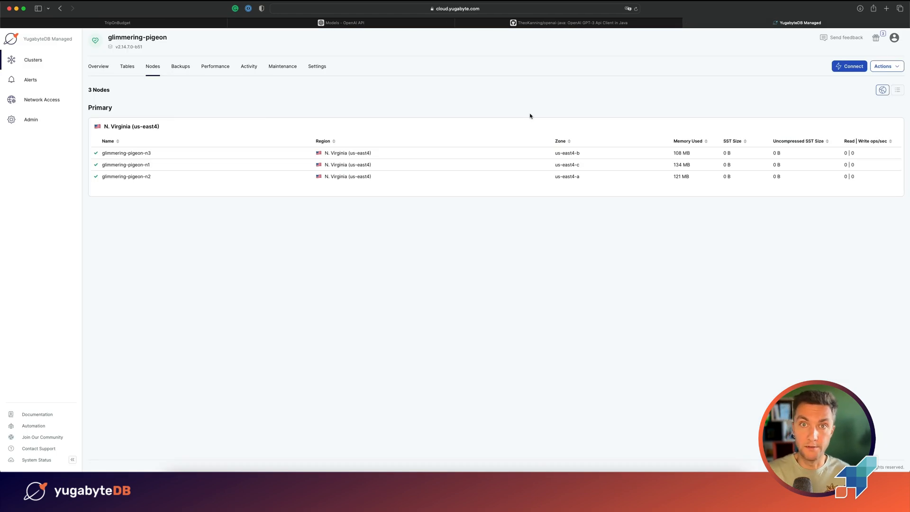
mouse_move(218, 97)
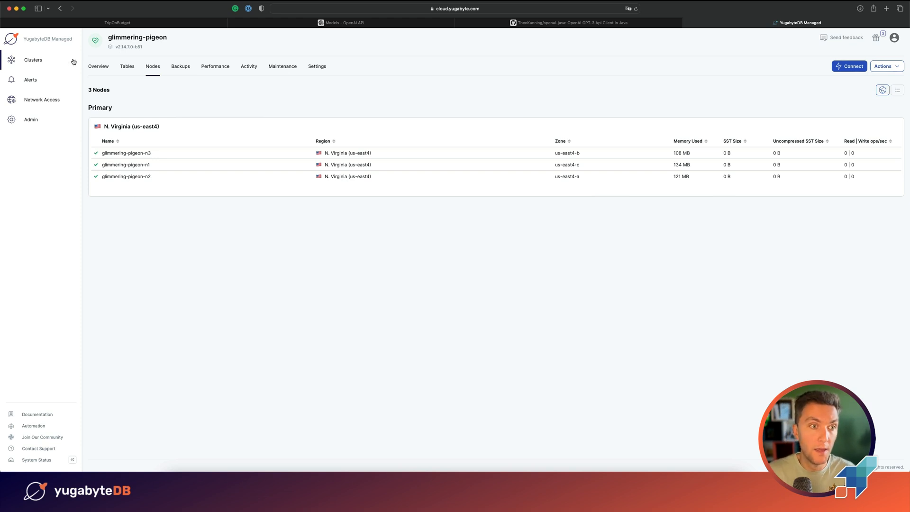
- Go to the clusters overview showing glimmering-pigeon and start Add Cluster
left_click(34, 59)
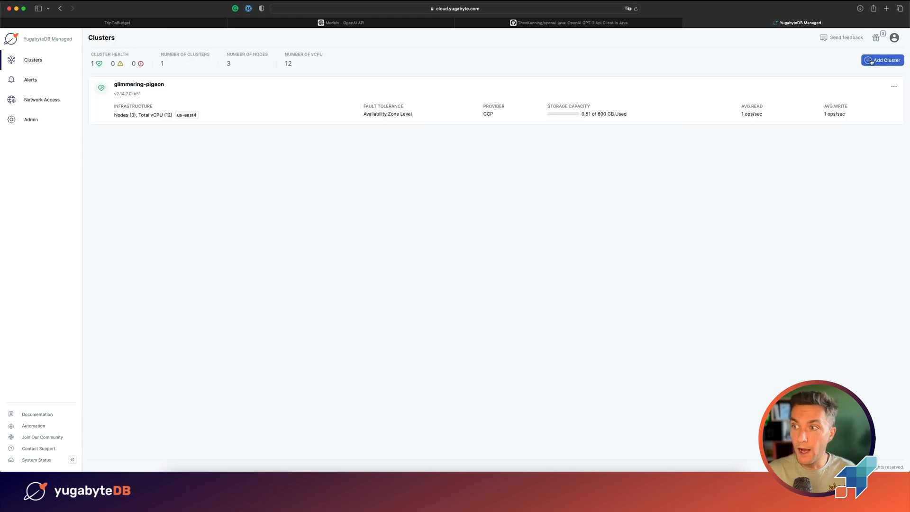
left_click(883, 60)
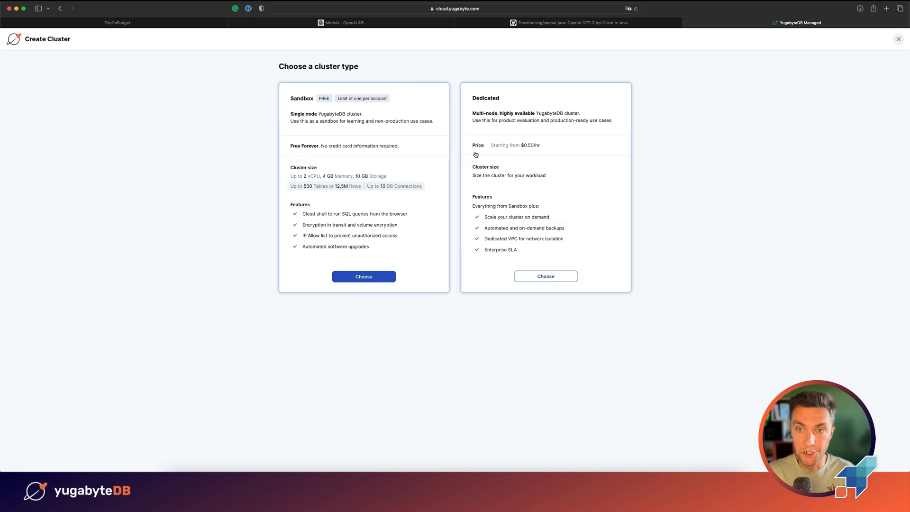
- Choose a Dedicated GCP multi-region cluster with data distribution set to Partition by region
left_click(545, 275)
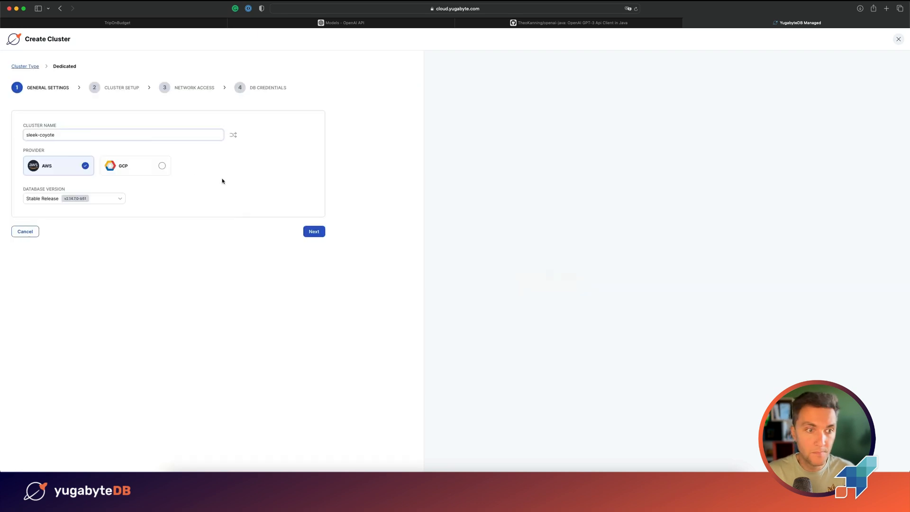
left_click(134, 165)
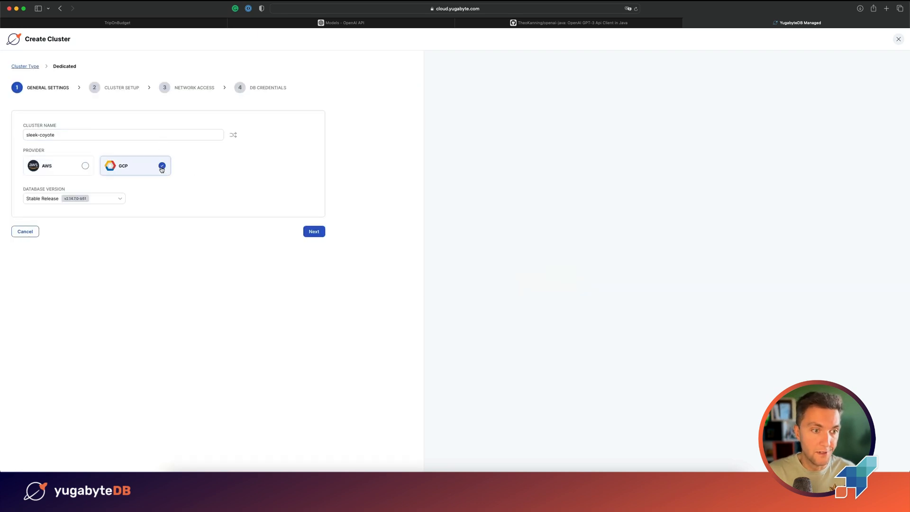
left_click(314, 231)
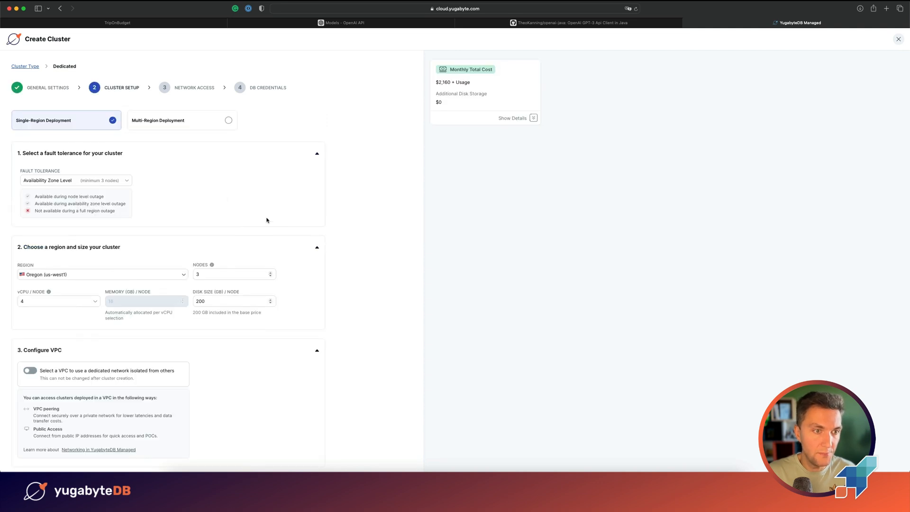
left_click(229, 120)
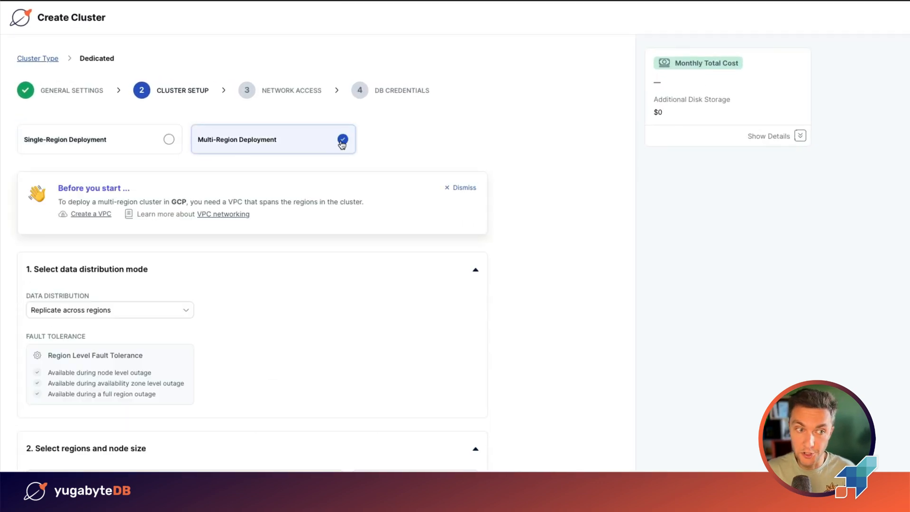
left_click(110, 309)
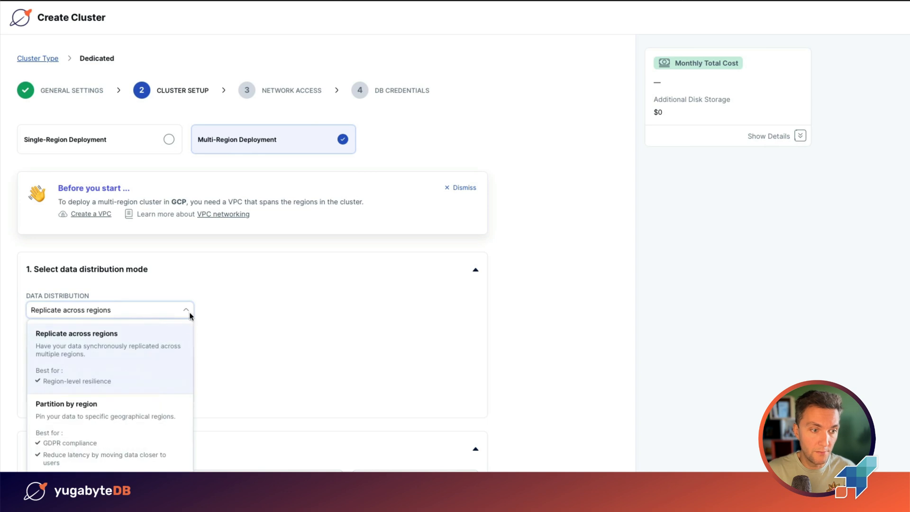
left_click(66, 404)
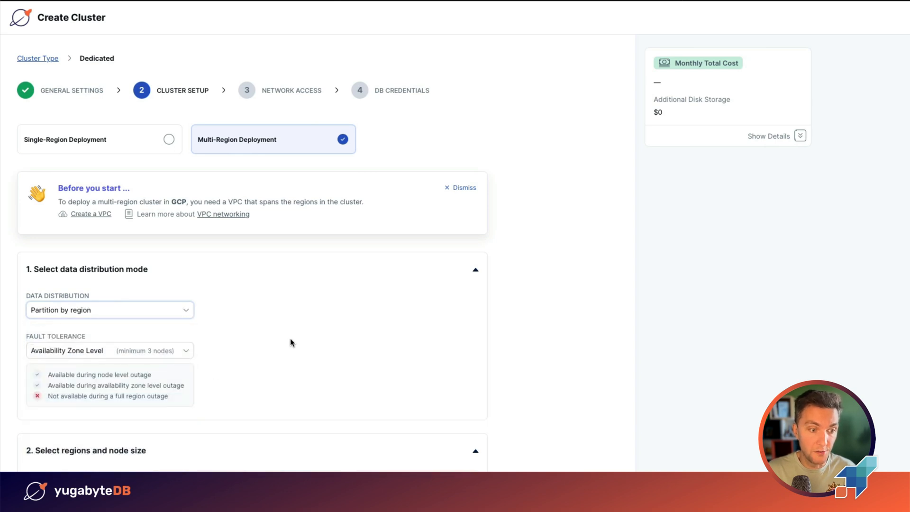
- Add regions Hong Kong as primary, Frankfurt and N. Virginia
scroll("down", 3)
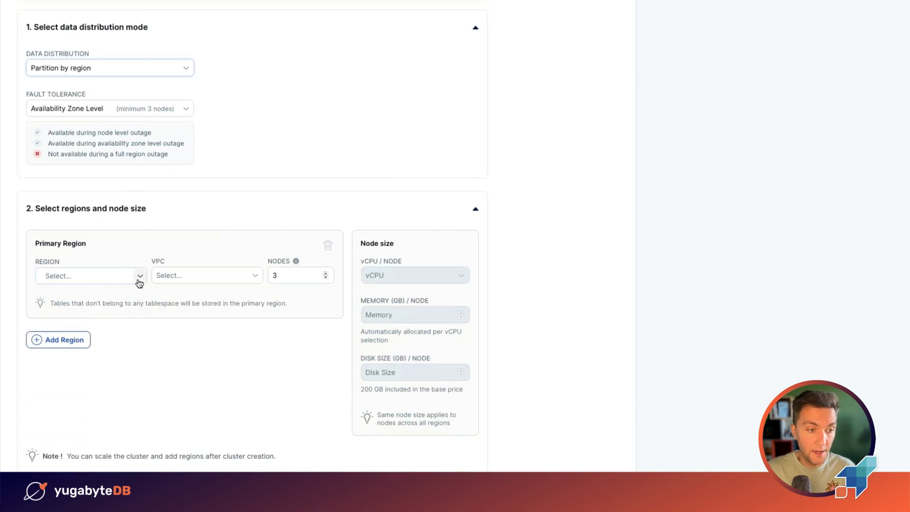
left_click(90, 275)
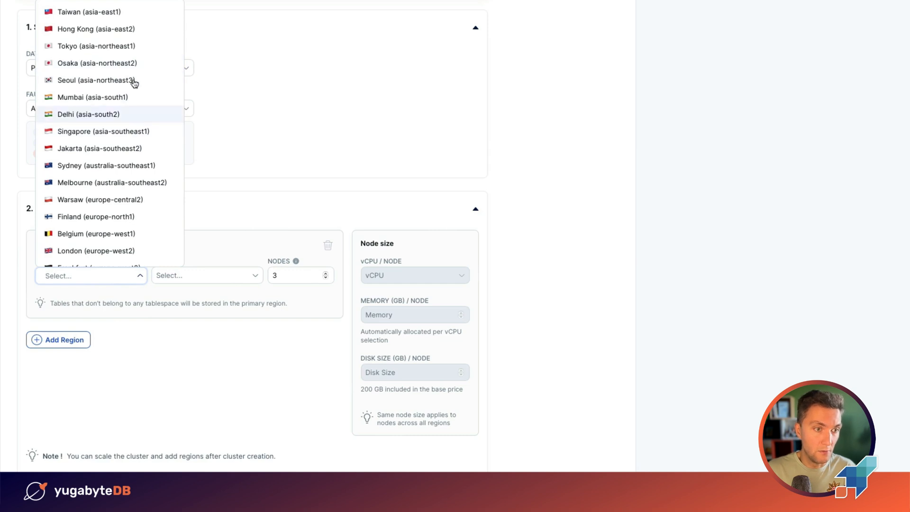
mouse_move(124, 55)
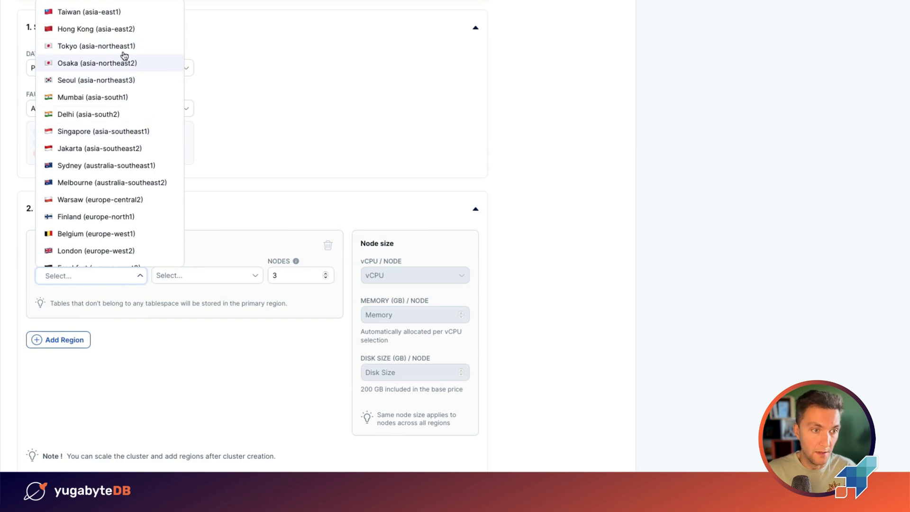
left_click(96, 28)
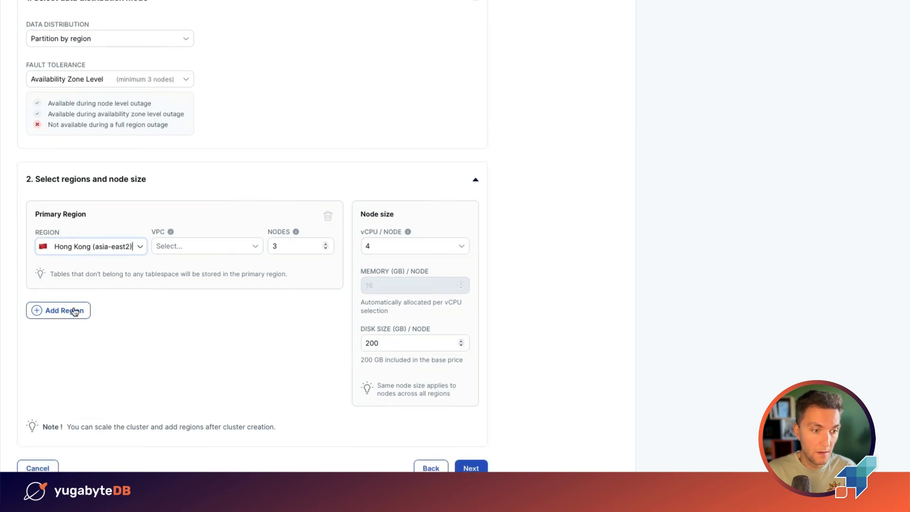
left_click(57, 310)
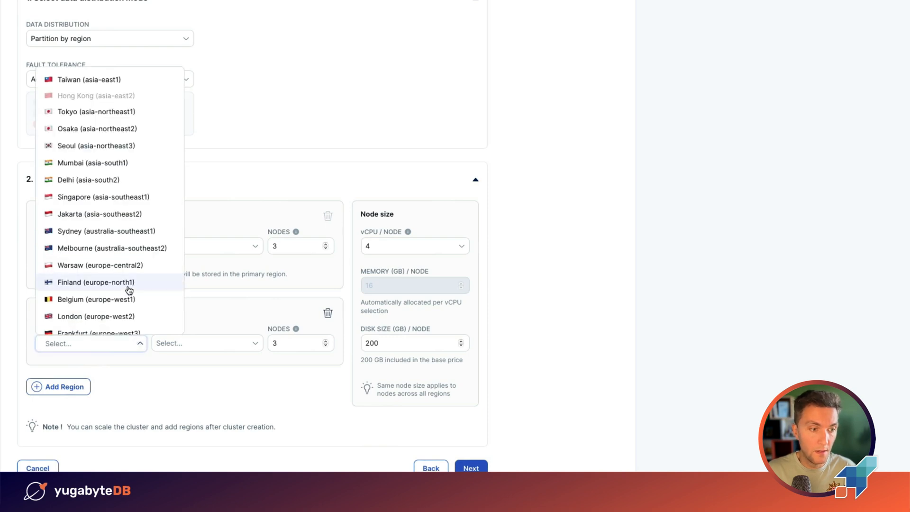
left_click(90, 343)
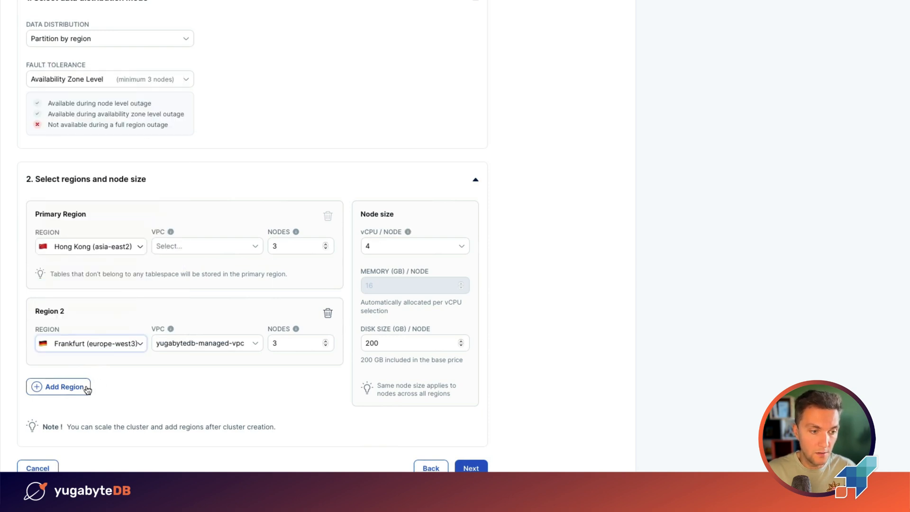
left_click(58, 387)
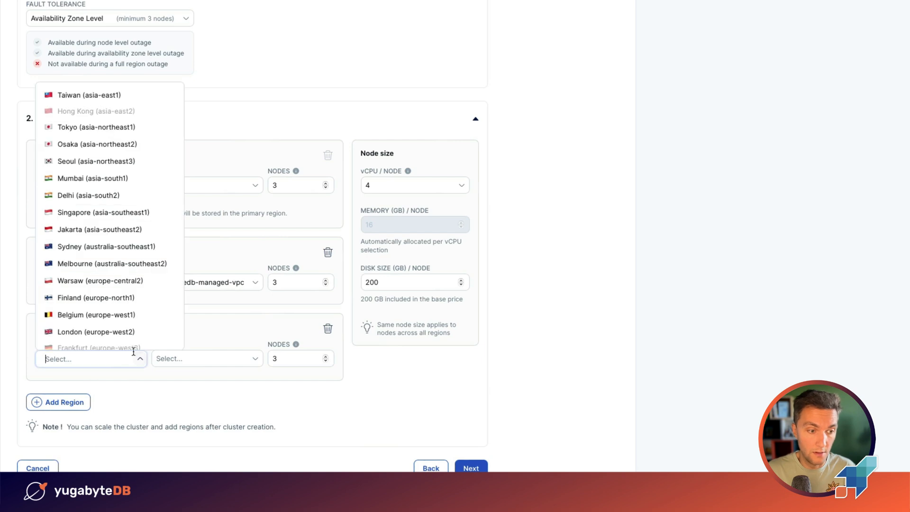
scroll("down", 3)
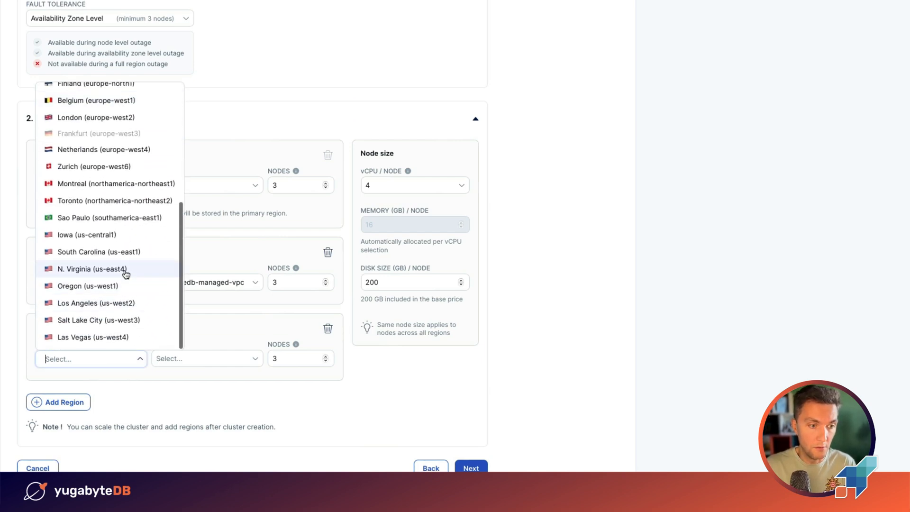
left_click(91, 268)
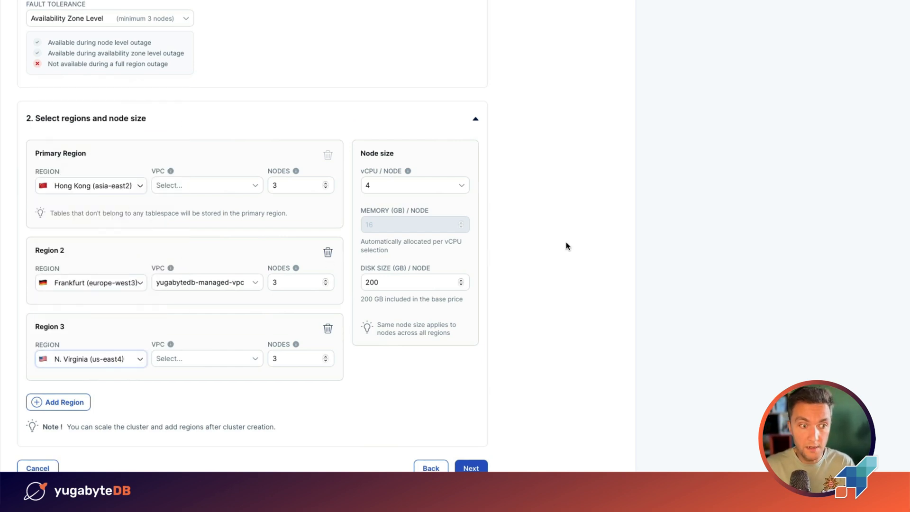